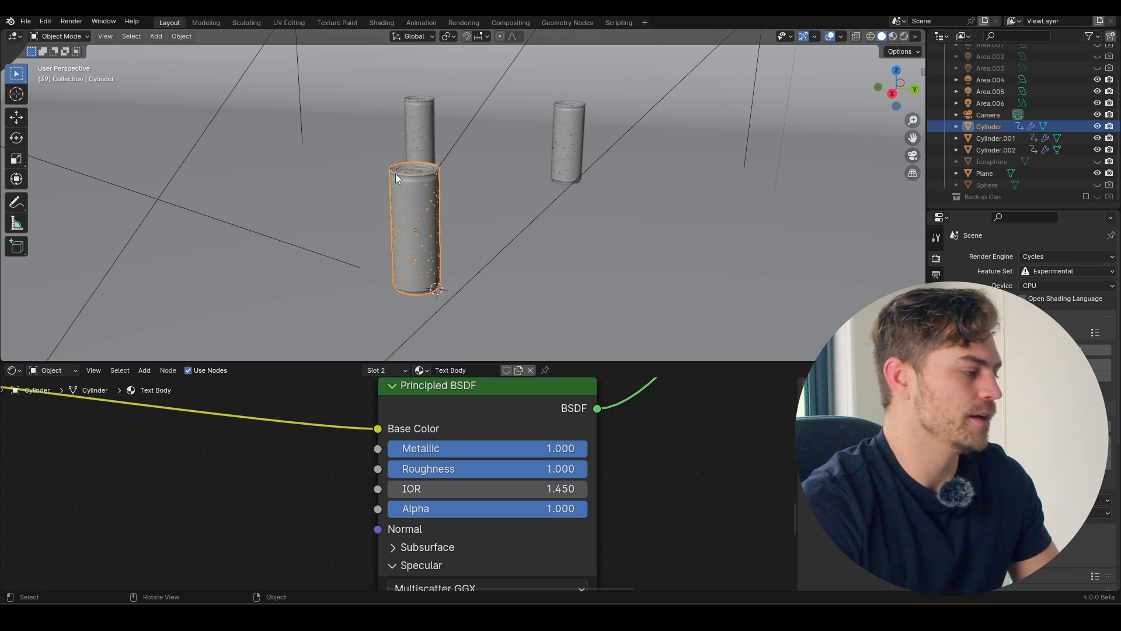
Switch the viewport to look through the camera at the can scene.
{"action": "key", "text": "KP_0"}
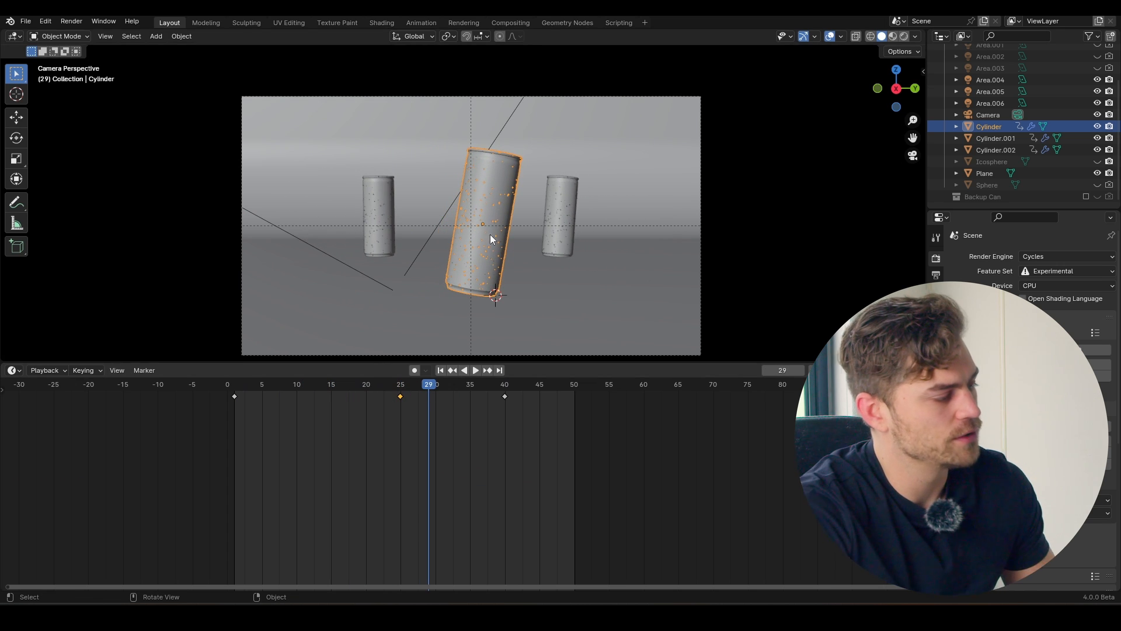
{"action": "mouse_move", "coordinate": [483, 200]}
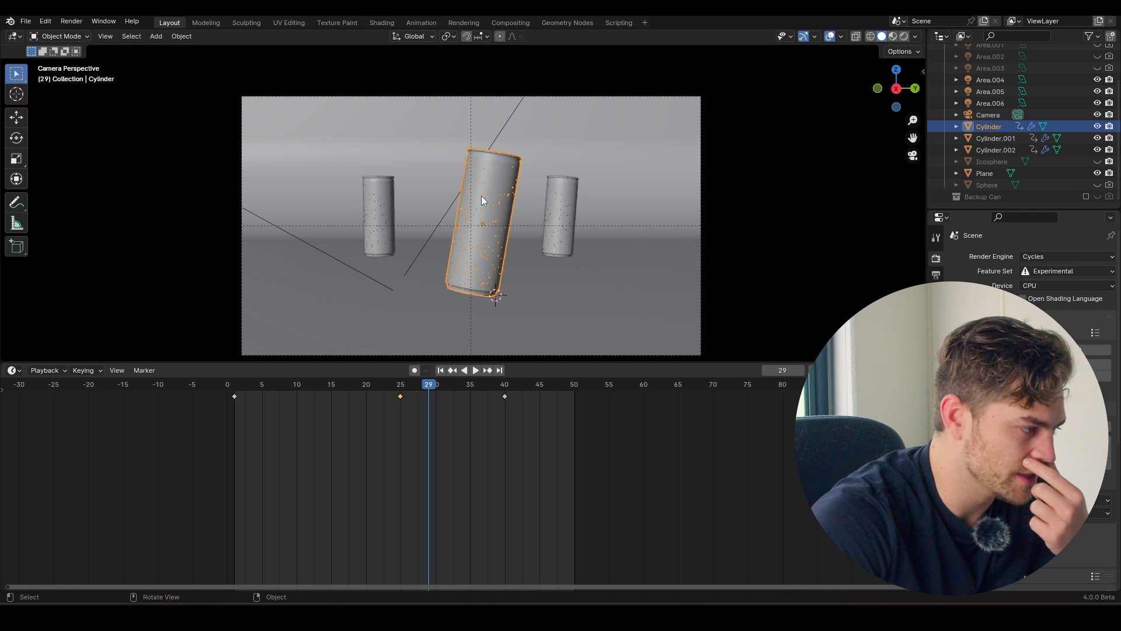
{"action": "mouse_move", "coordinate": [486, 202]}
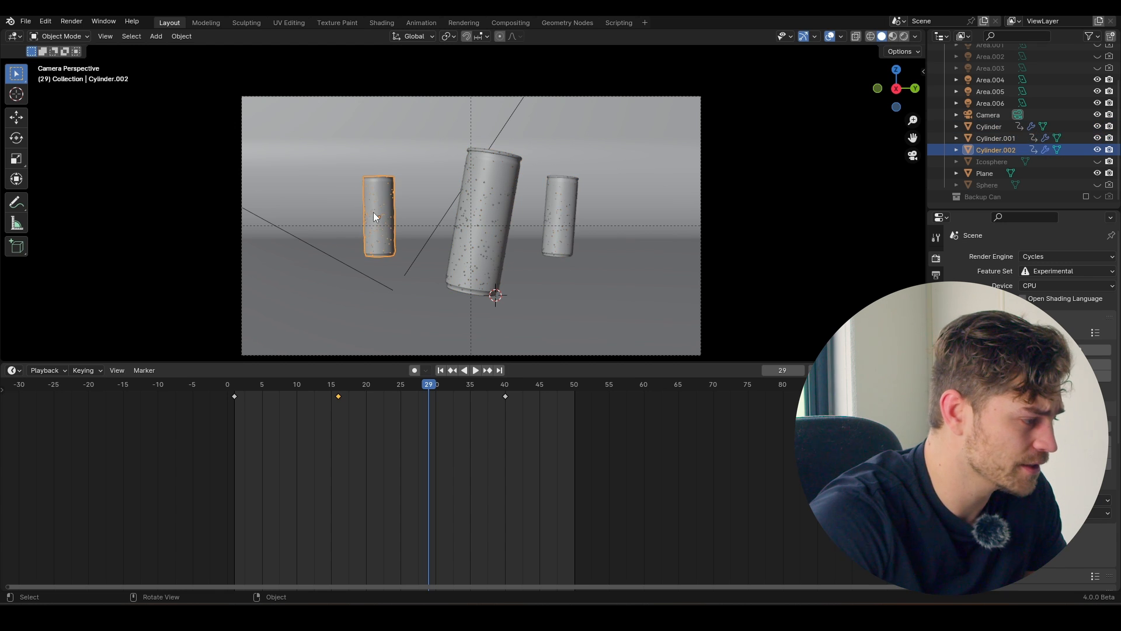
{"action": "mouse_move", "coordinate": [483, 196]}
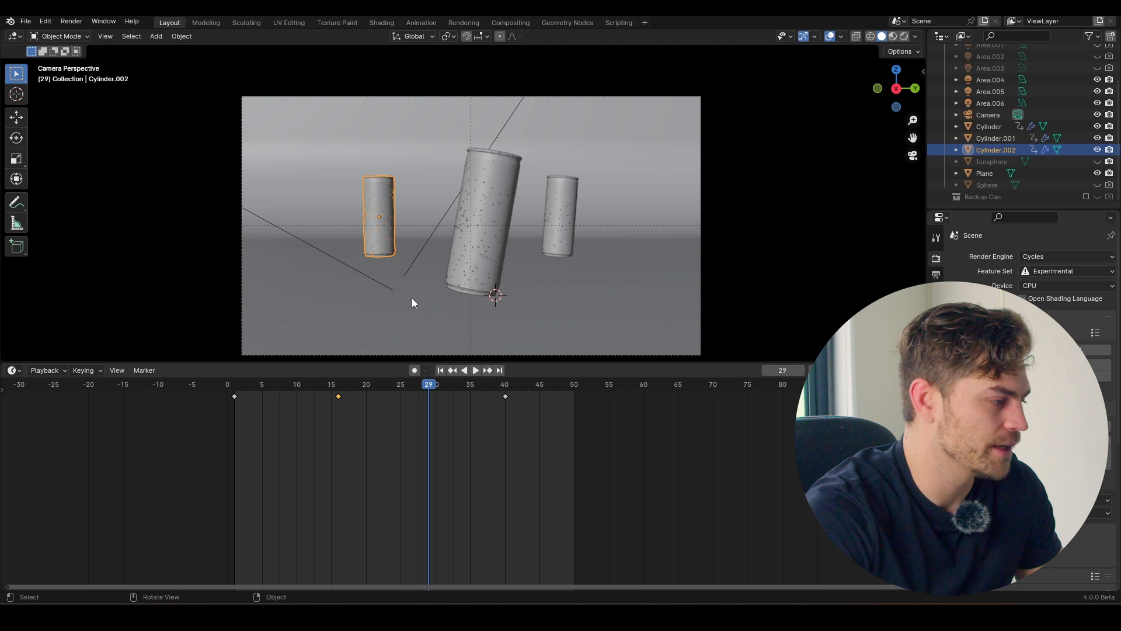
Save the project under the new slide-reveal file name via Save As.
{"action": "left_click", "coordinate": [24, 21]}
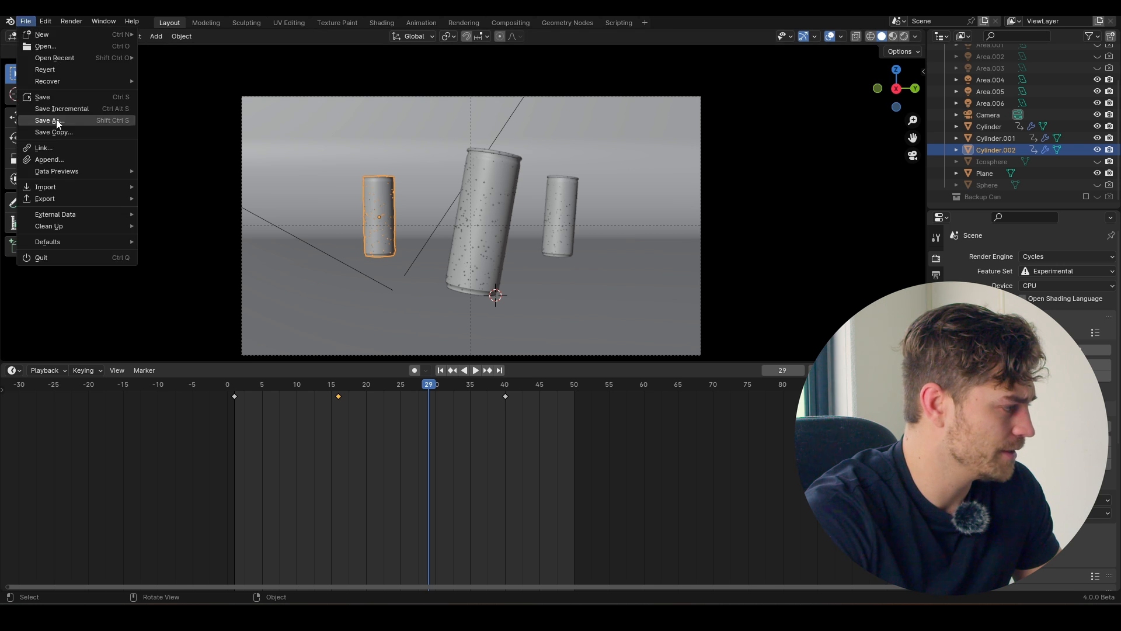
{"action": "left_click", "coordinate": [49, 121]}
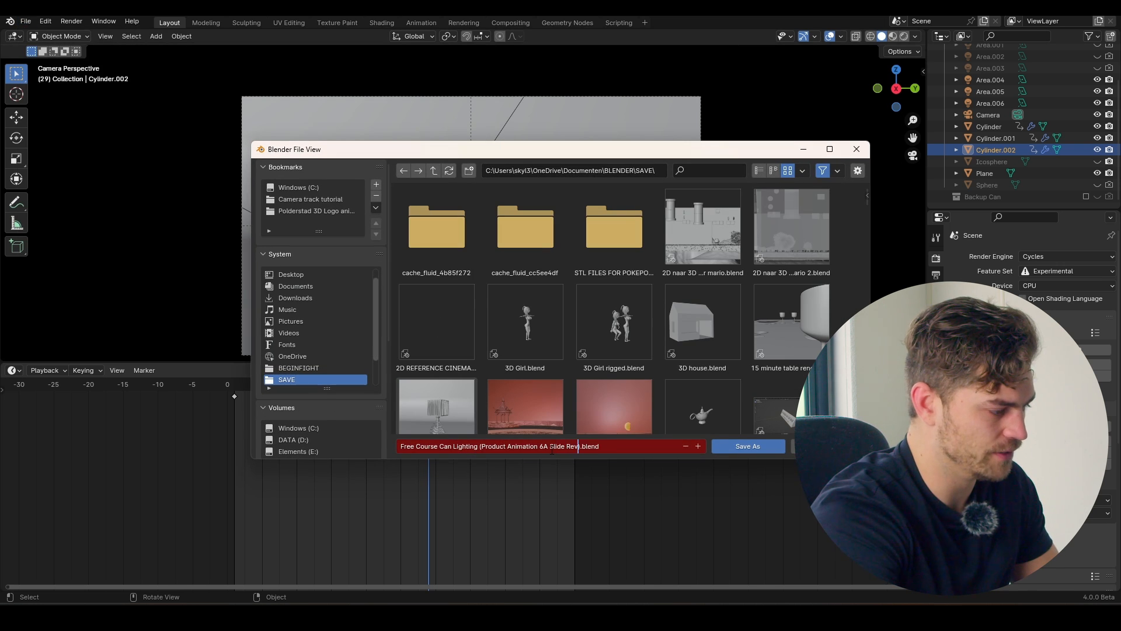
{"action": "left_click", "coordinate": [747, 445]}
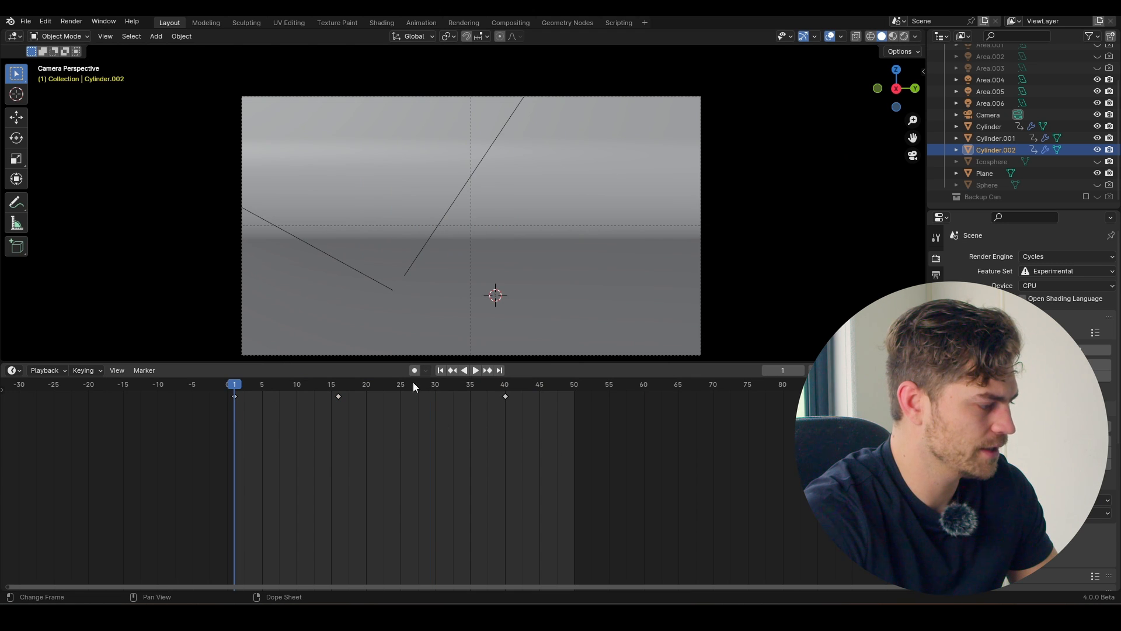
Play back the slide animation, stop it, and select the middle can.
{"action": "left_click", "coordinate": [475, 371]}
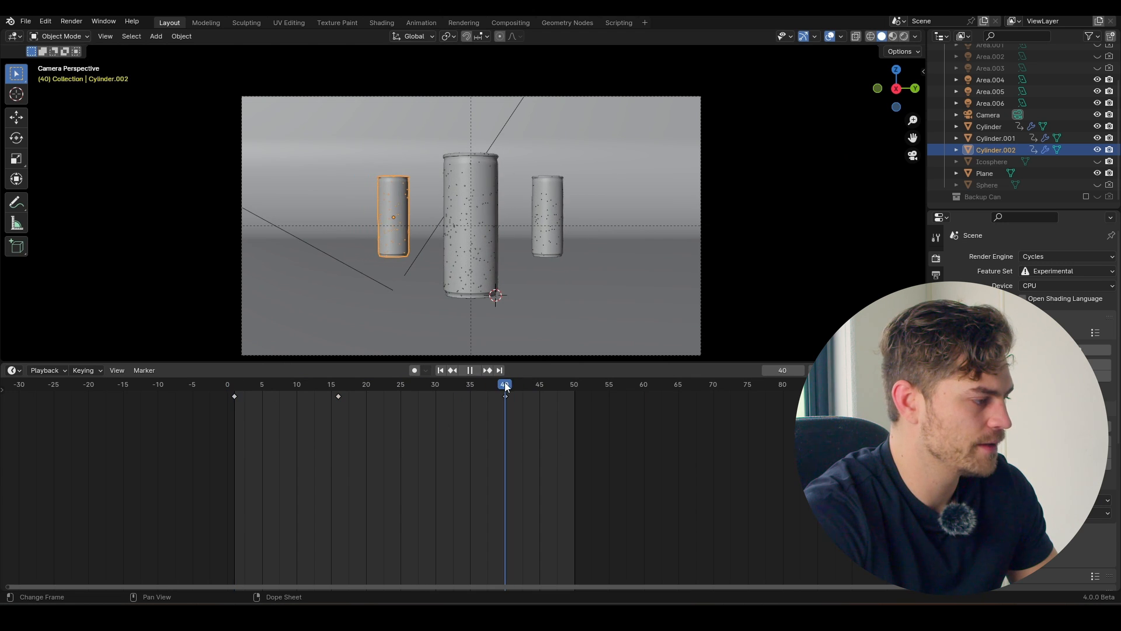
{"action": "left_click", "coordinate": [337, 384]}
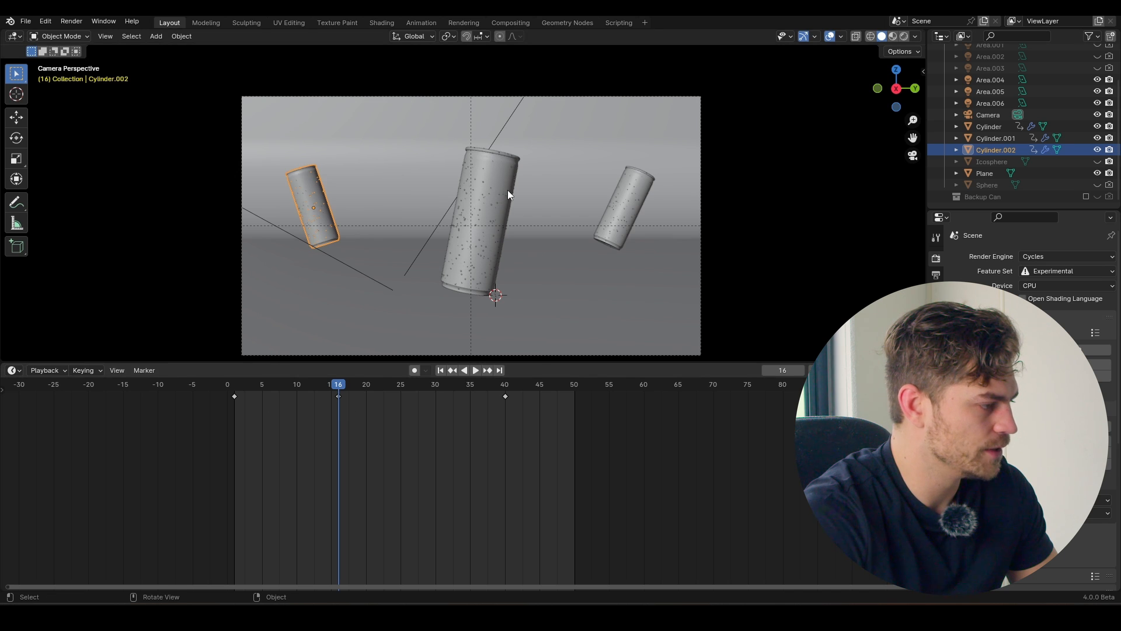
{"action": "left_click", "coordinate": [476, 370]}
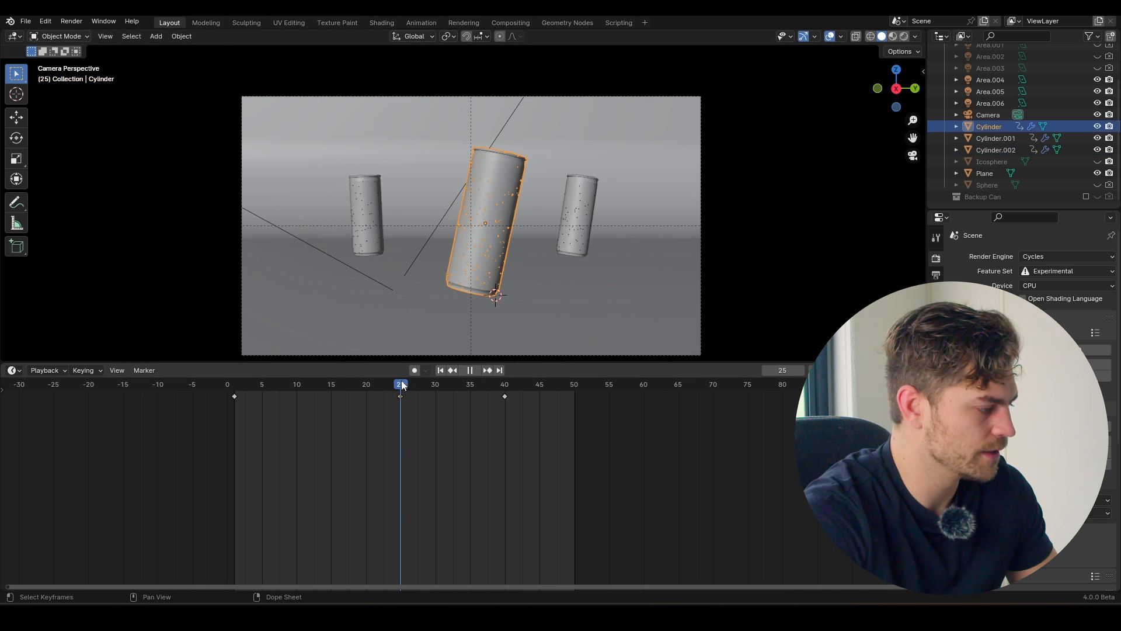
{"action": "left_click", "coordinate": [14, 370]}
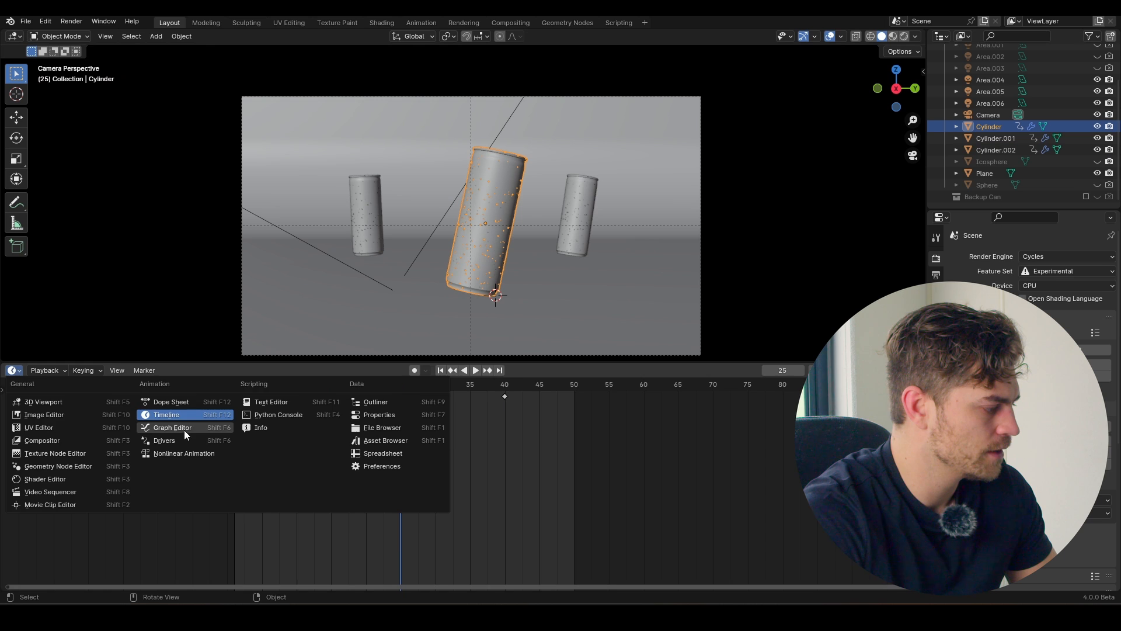
Show the middle can's curves in the Graph Editor and scrub the early slide frames.
{"action": "left_click", "coordinate": [171, 427]}
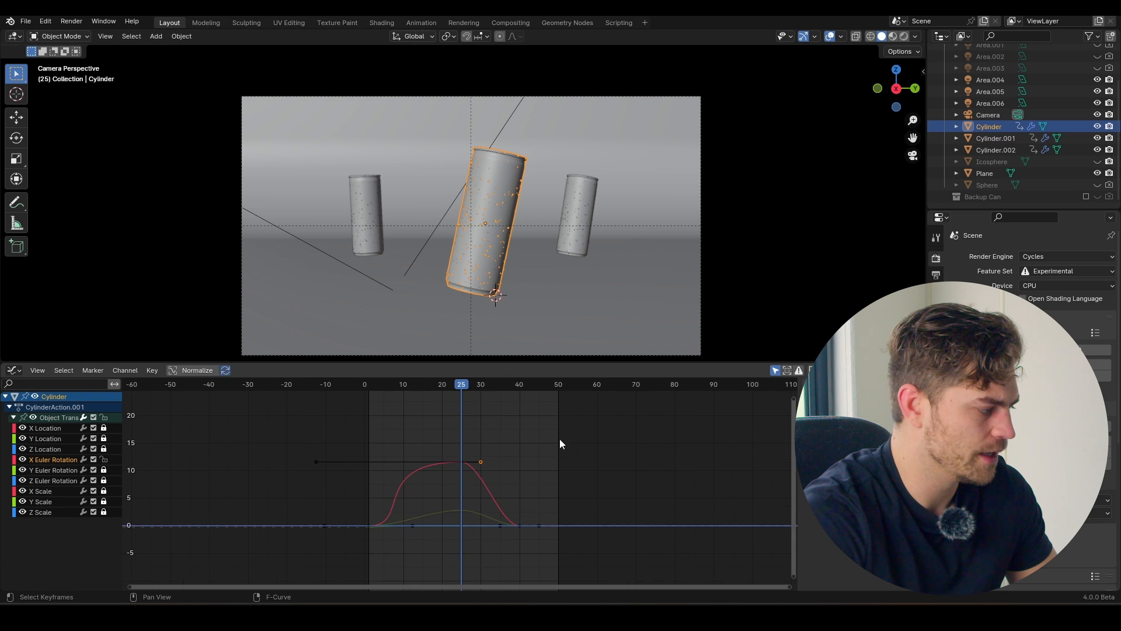
{"action": "key", "text": "g"}
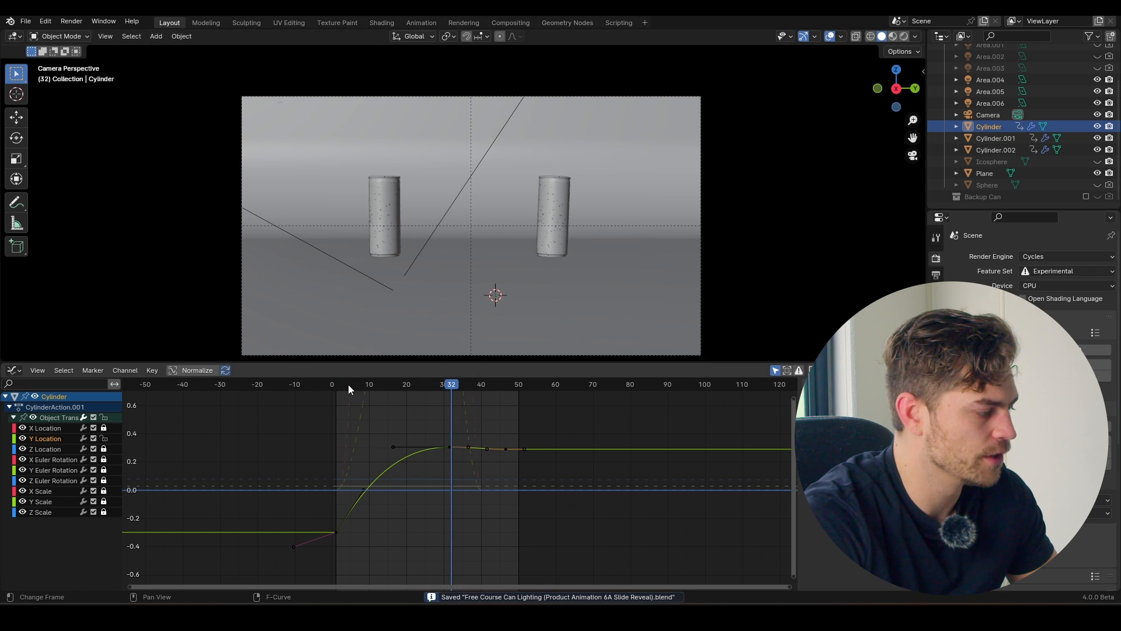
{"action": "left_click", "coordinate": [342, 384]}
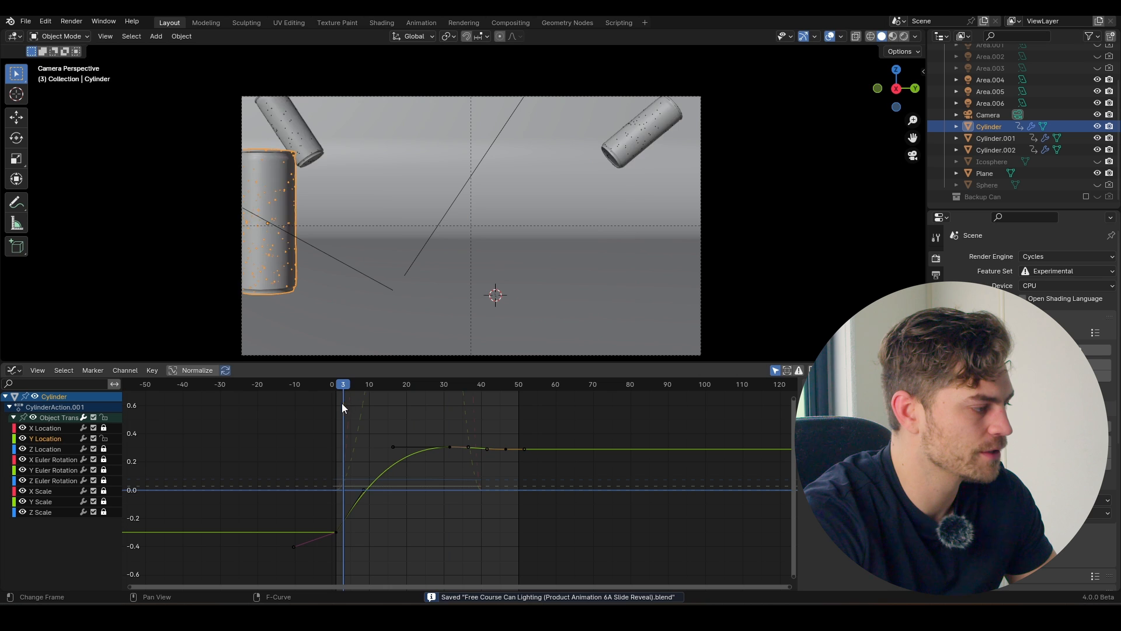
{"action": "left_click_drag", "start_coordinate": [342, 384], "coordinate": [398, 384]}
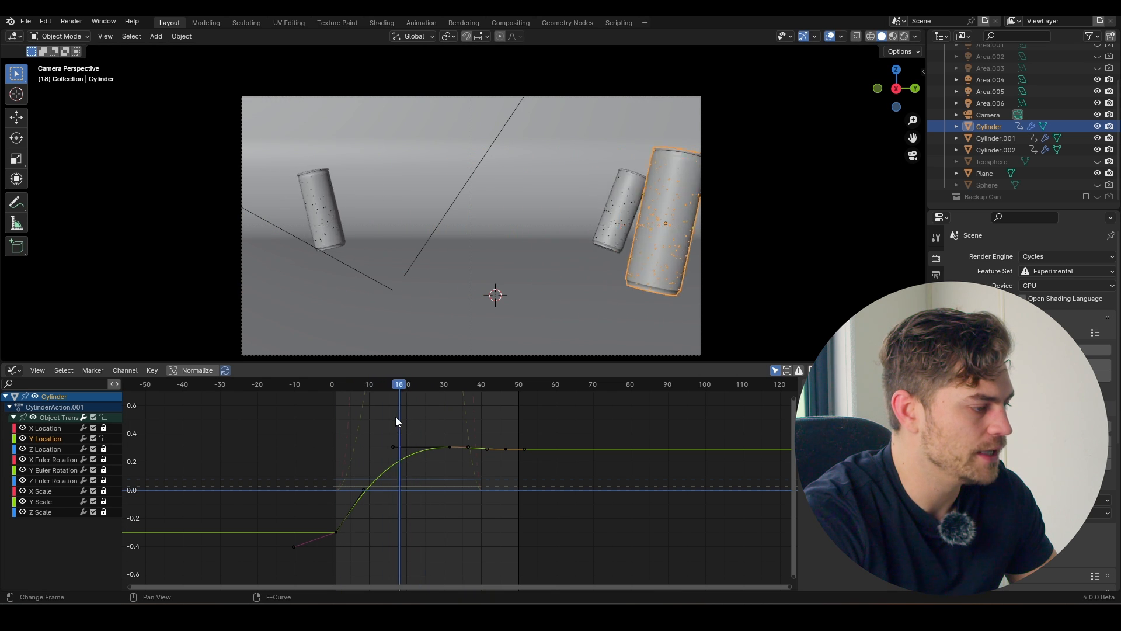
Reshape the location curve handles into an ease-out levelling near frame 30 and review it.
{"action": "left_click_drag", "start_coordinate": [398, 384], "coordinate": [416, 384]}
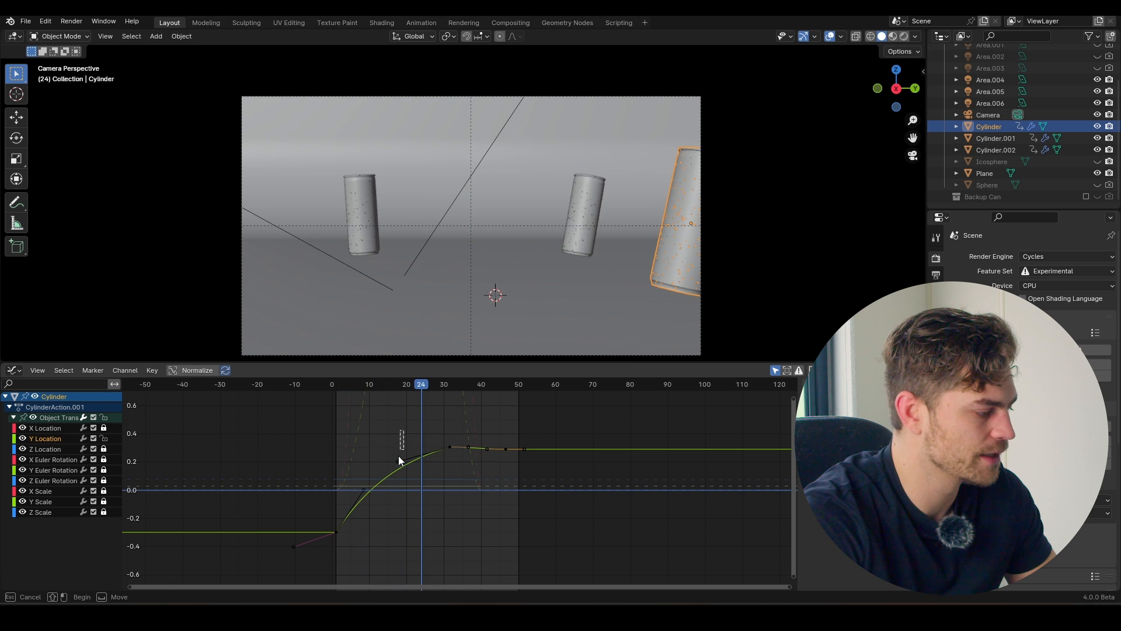
{"action": "left_click_drag", "start_coordinate": [422, 385], "coordinate": [343, 385]}
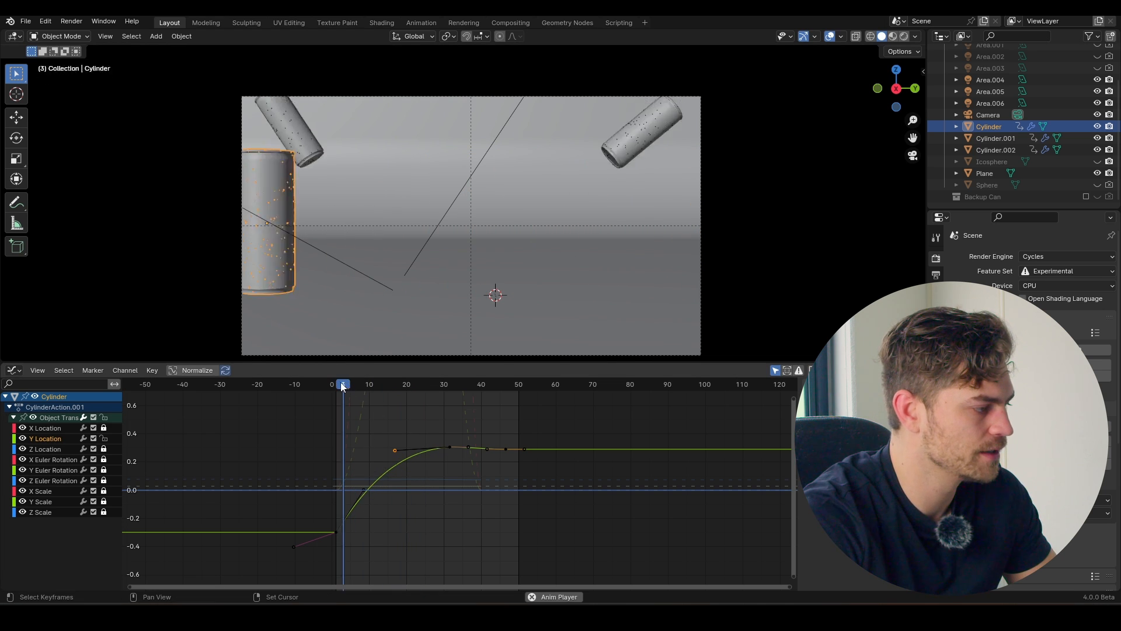
{"action": "left_click_drag", "start_coordinate": [342, 385], "coordinate": [470, 384]}
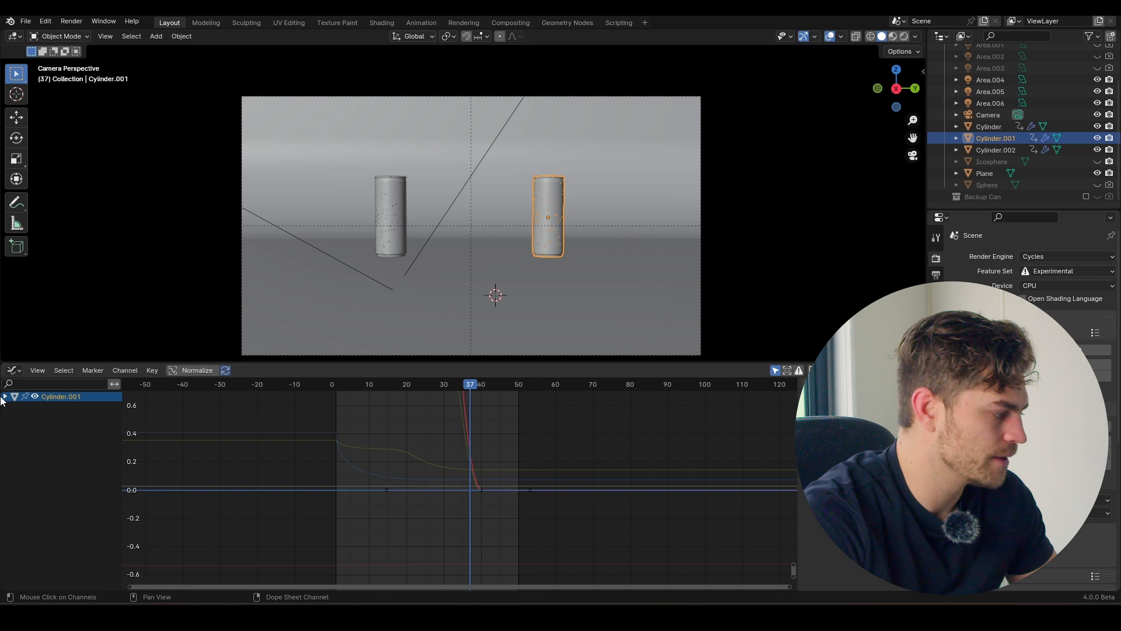
Select the right can's transform channels to clear the side cans' keyframes, then stop playback.
{"action": "left_click", "coordinate": [5, 396]}
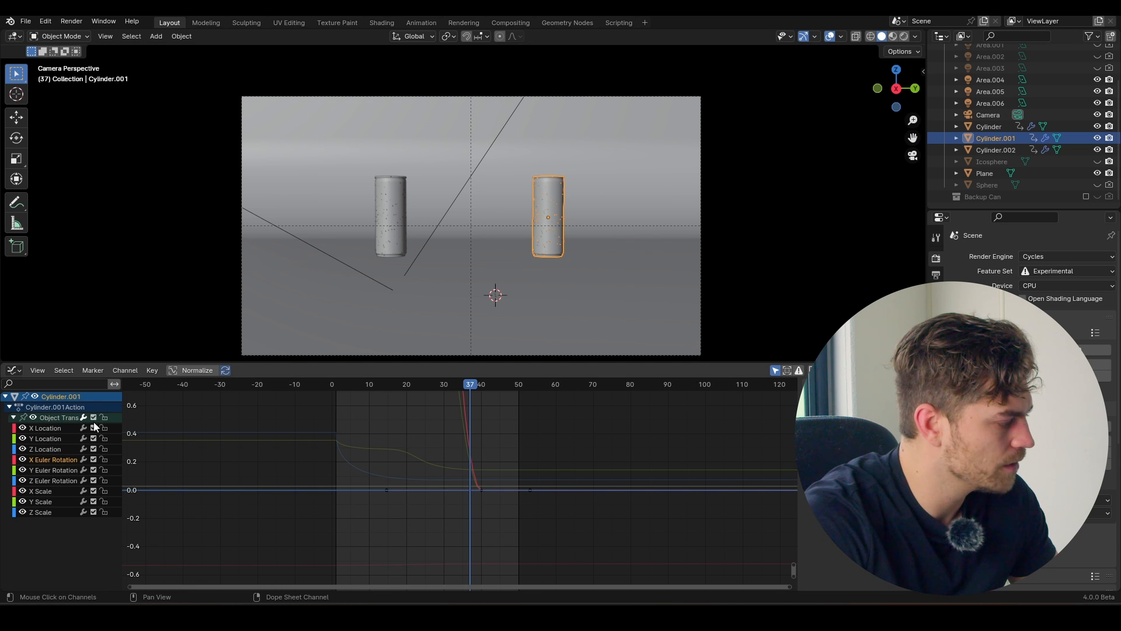
{"action": "left_click", "coordinate": [7, 396]}
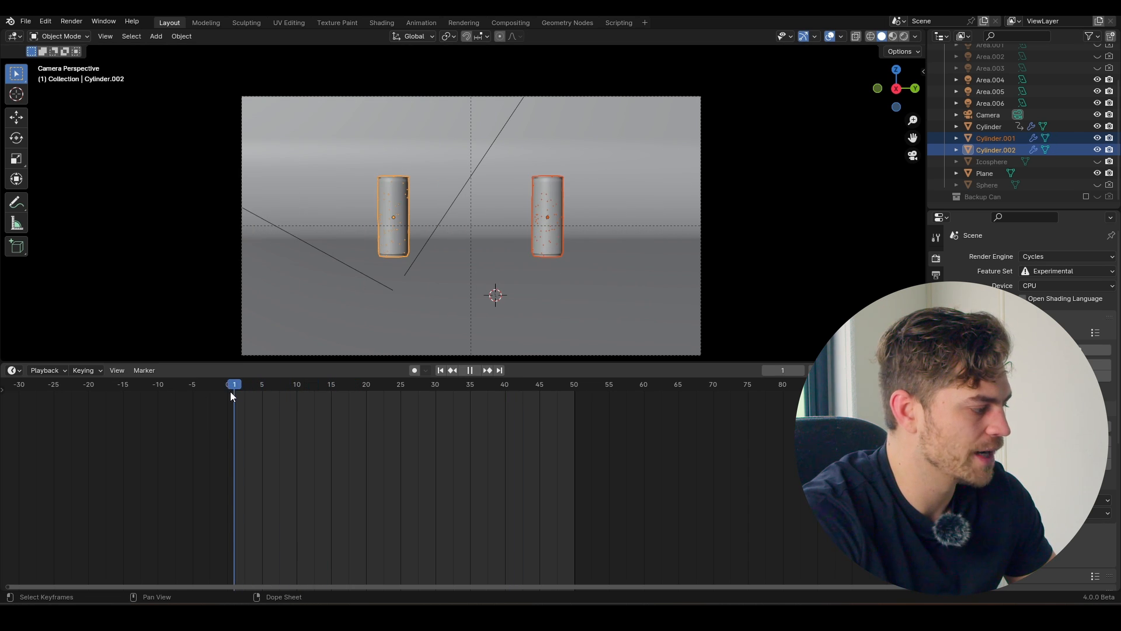
{"action": "left_click", "coordinate": [261, 384]}
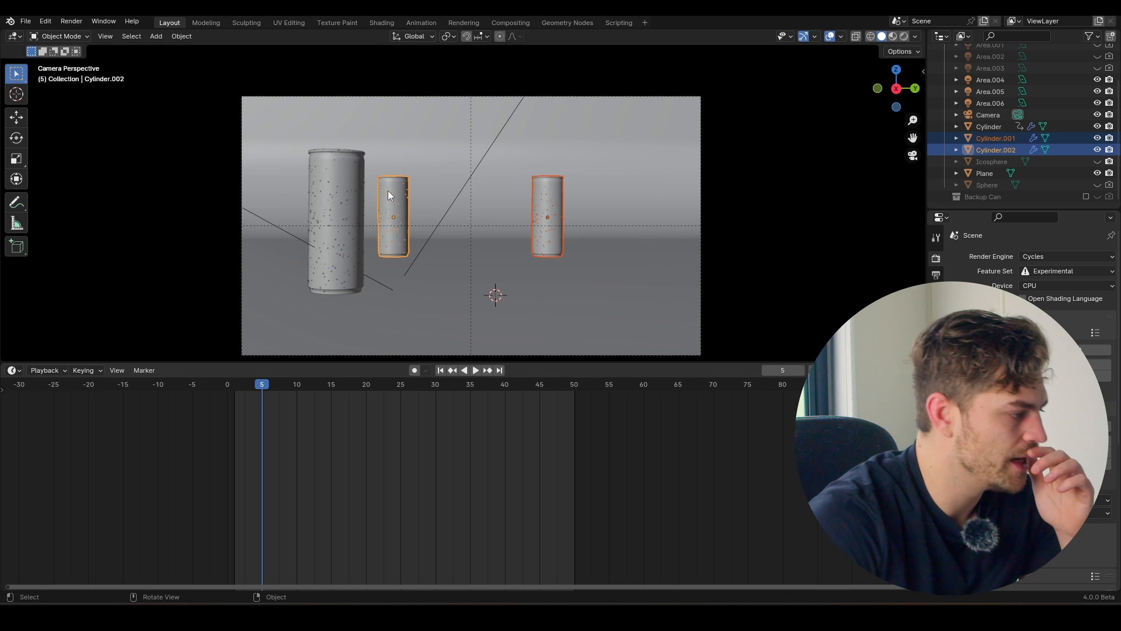
{"action": "mouse_move", "coordinate": [428, 159]}
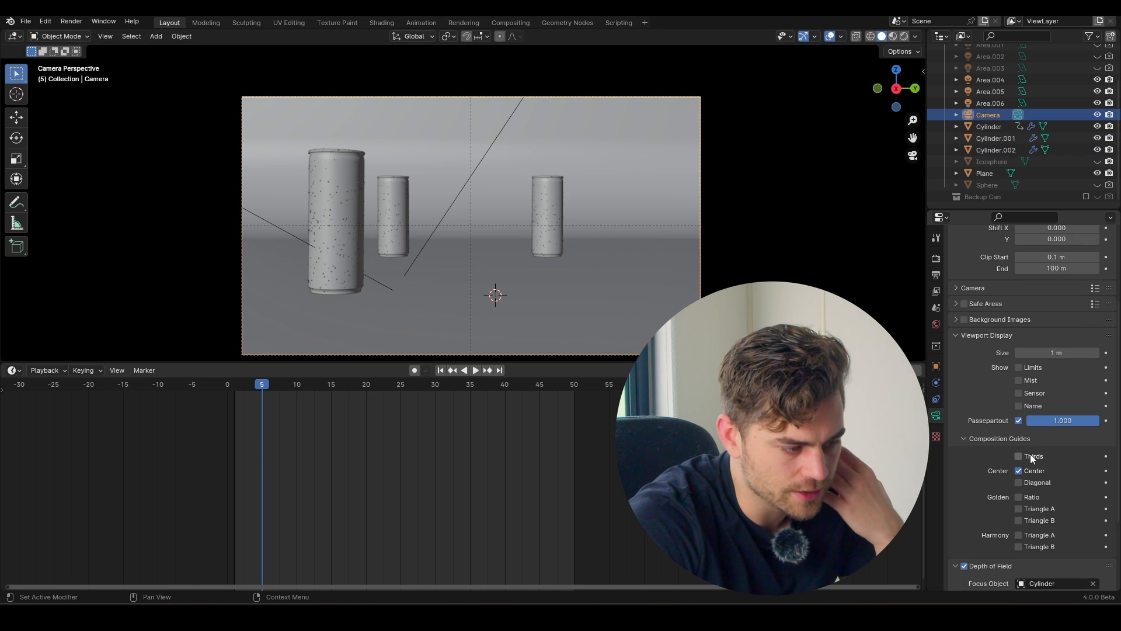
Enable the rule-of-thirds composition guide on the camera.
{"action": "left_click", "coordinate": [1019, 457]}
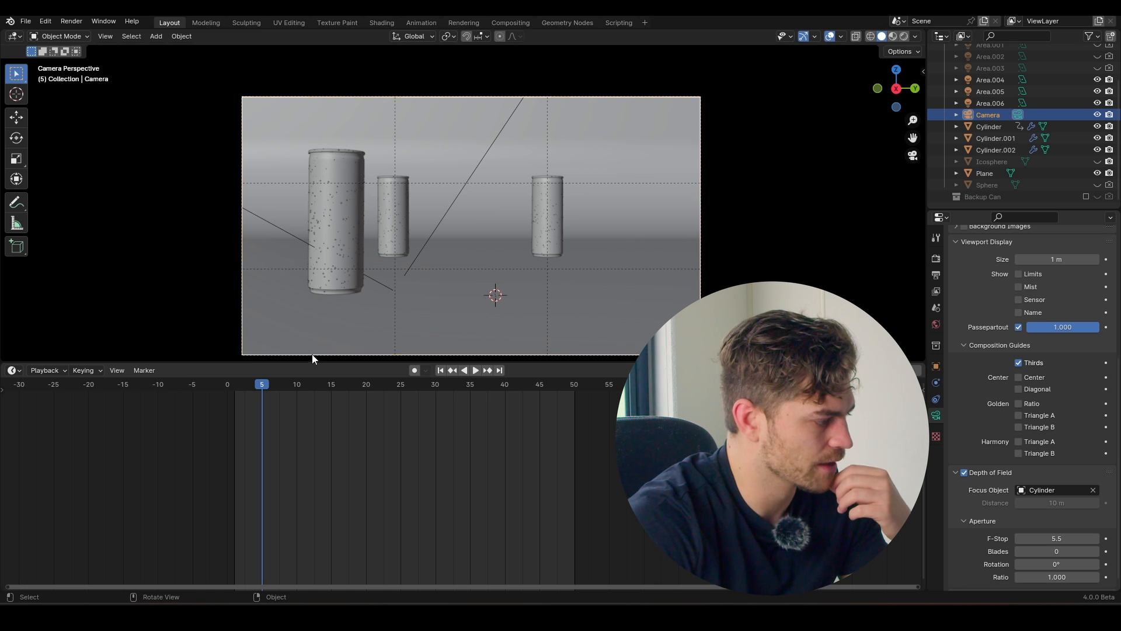
{"action": "mouse_move", "coordinate": [323, 301]}
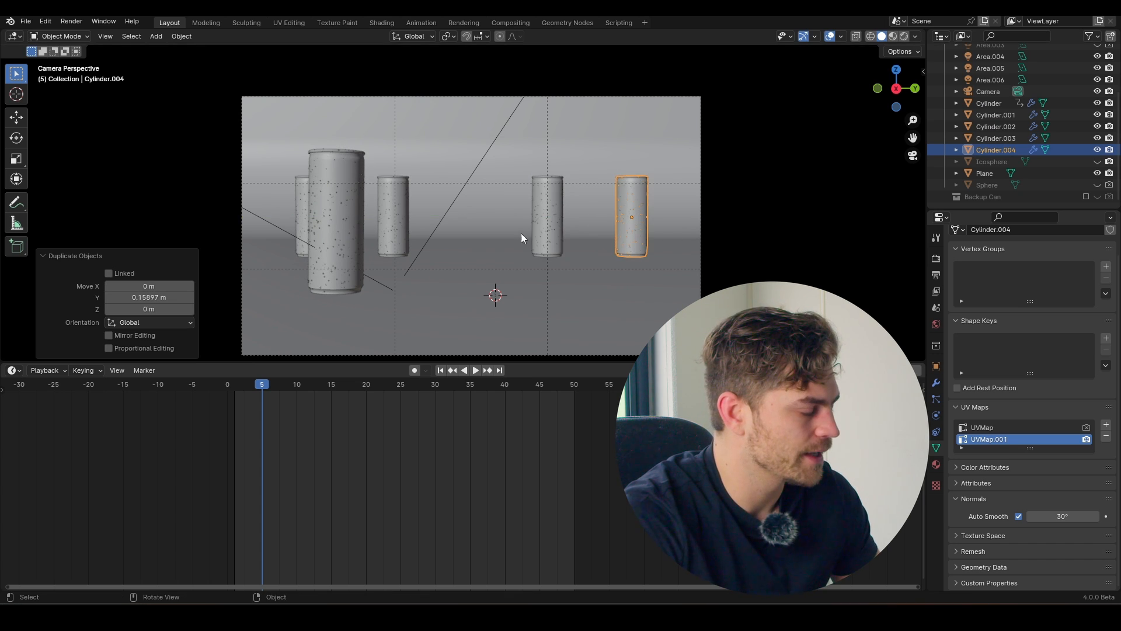
{"action": "mouse_move", "coordinate": [461, 208]}
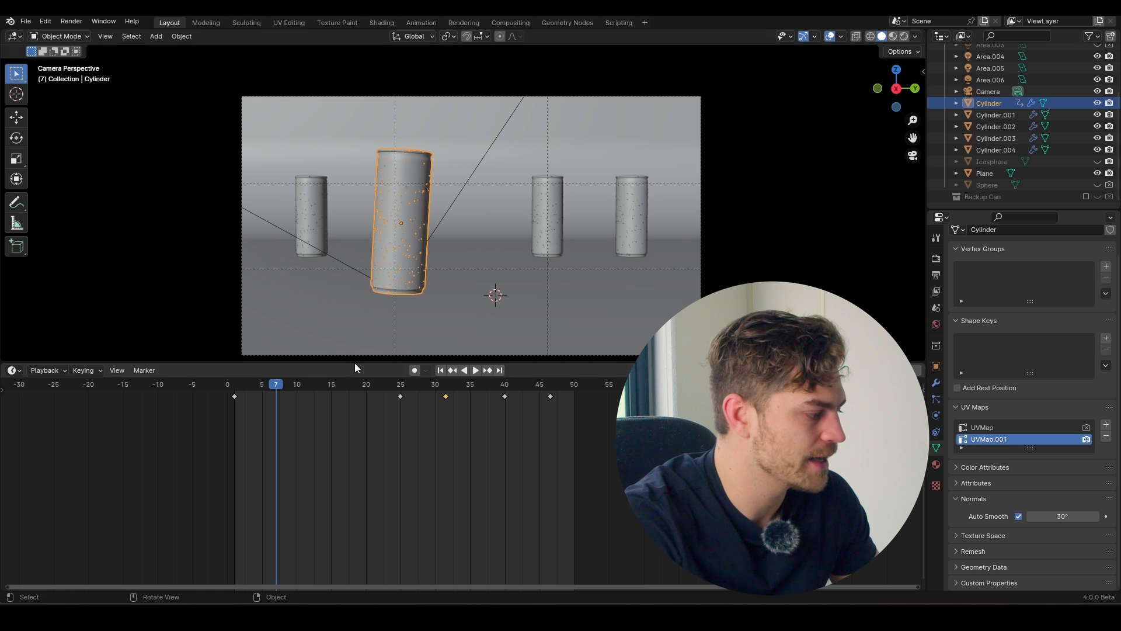
{"action": "left_click", "coordinate": [256, 384]}
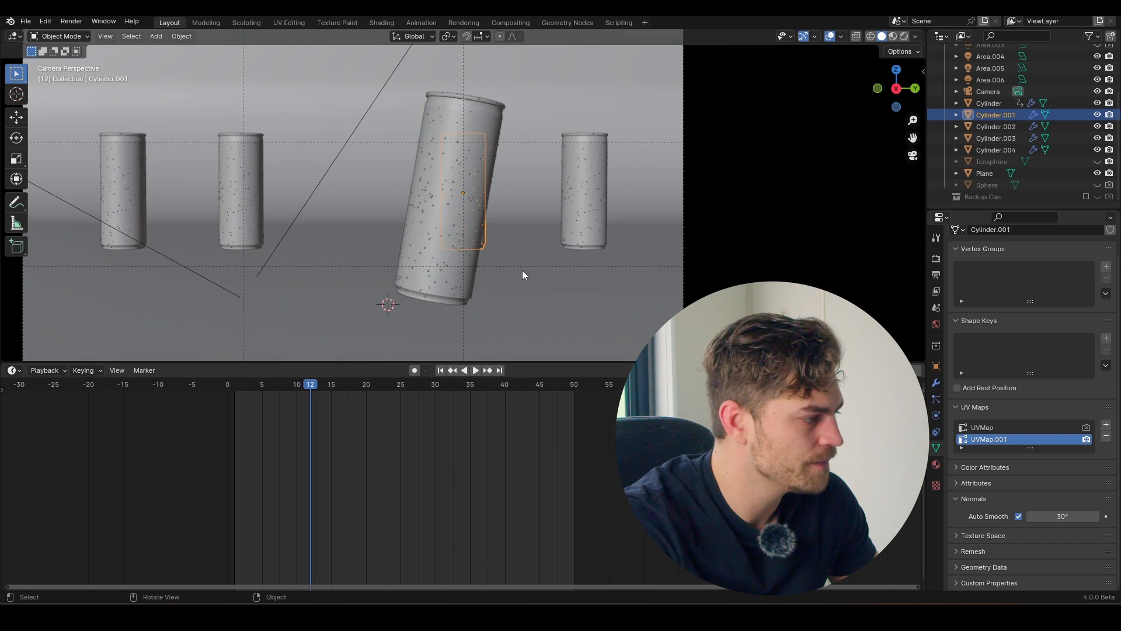
{"action": "key", "text": "g"}
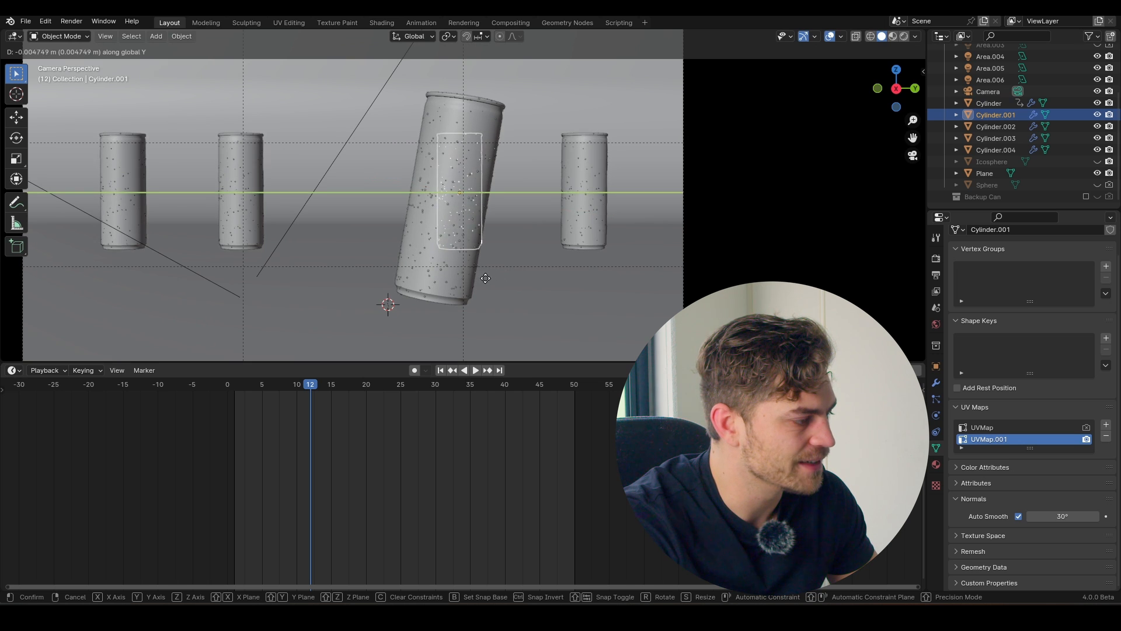
{"action": "left_click", "coordinate": [486, 278]}
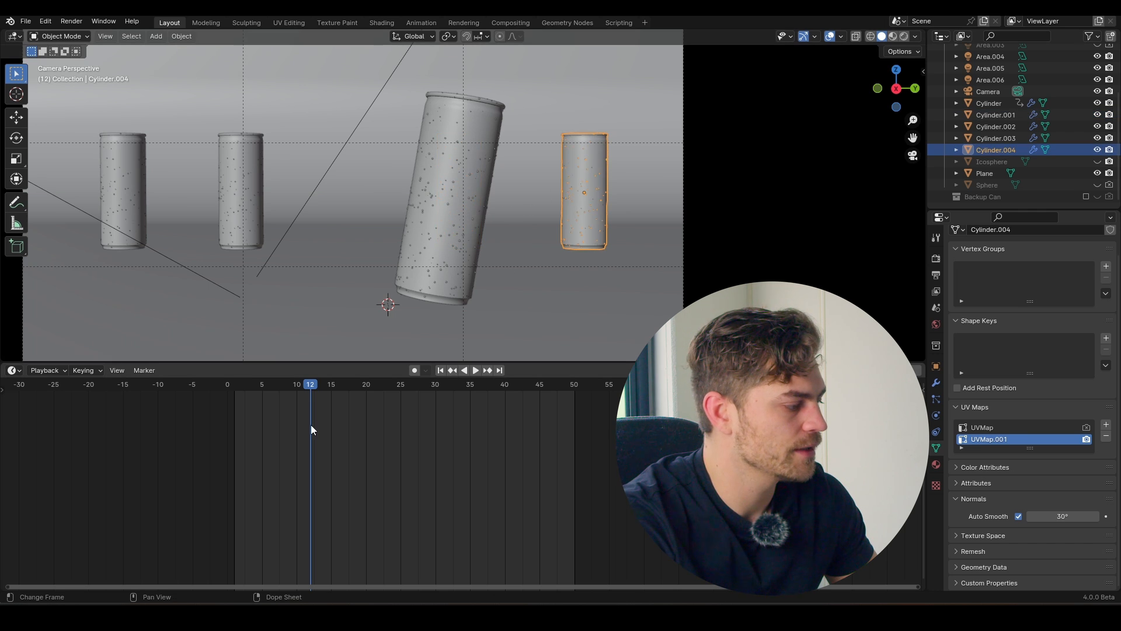
{"action": "left_click", "coordinate": [475, 370]}
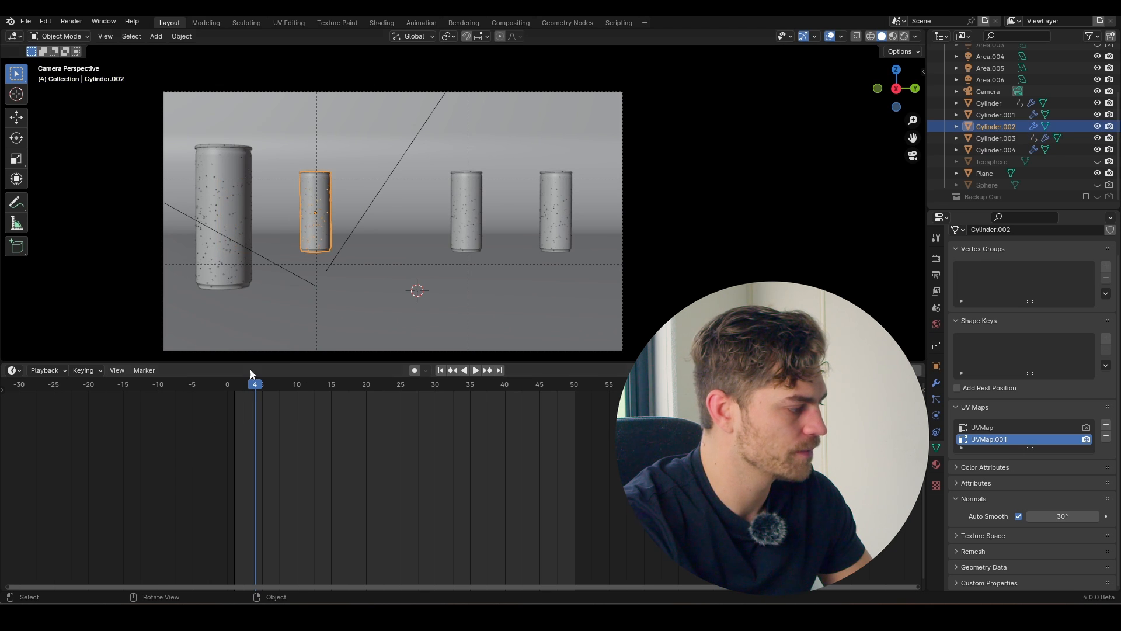
Insert Location, Rotation & Scale keyframes on the tilted can and the rightmost can at an early frame.
{"action": "left_click", "coordinate": [475, 371]}
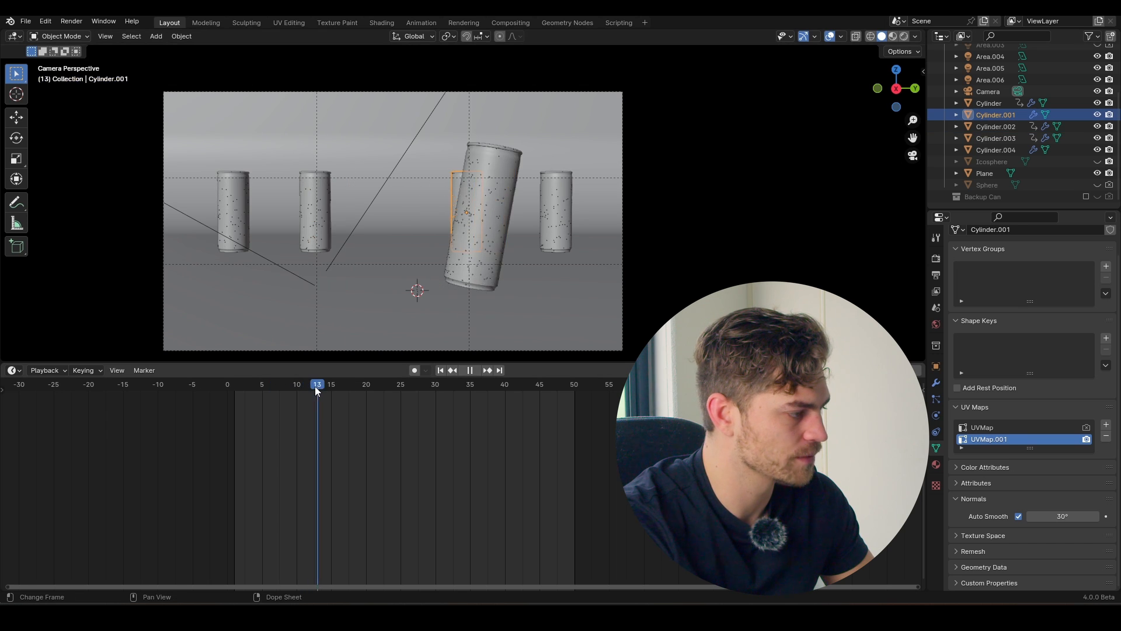
{"action": "key", "text": "i"}
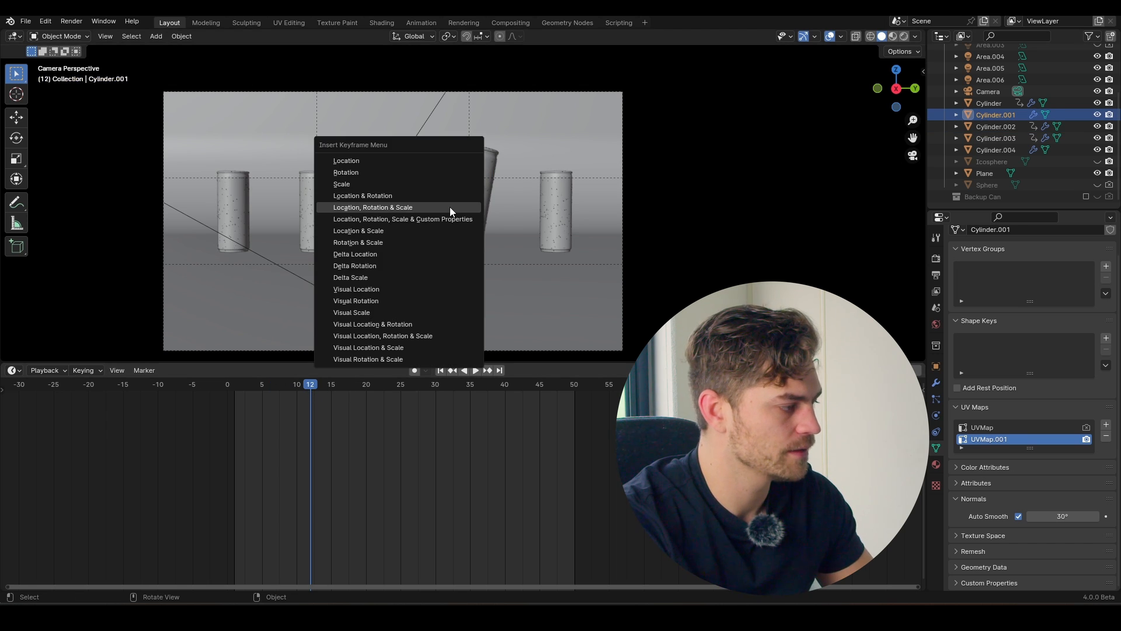
{"action": "left_click", "coordinate": [372, 206]}
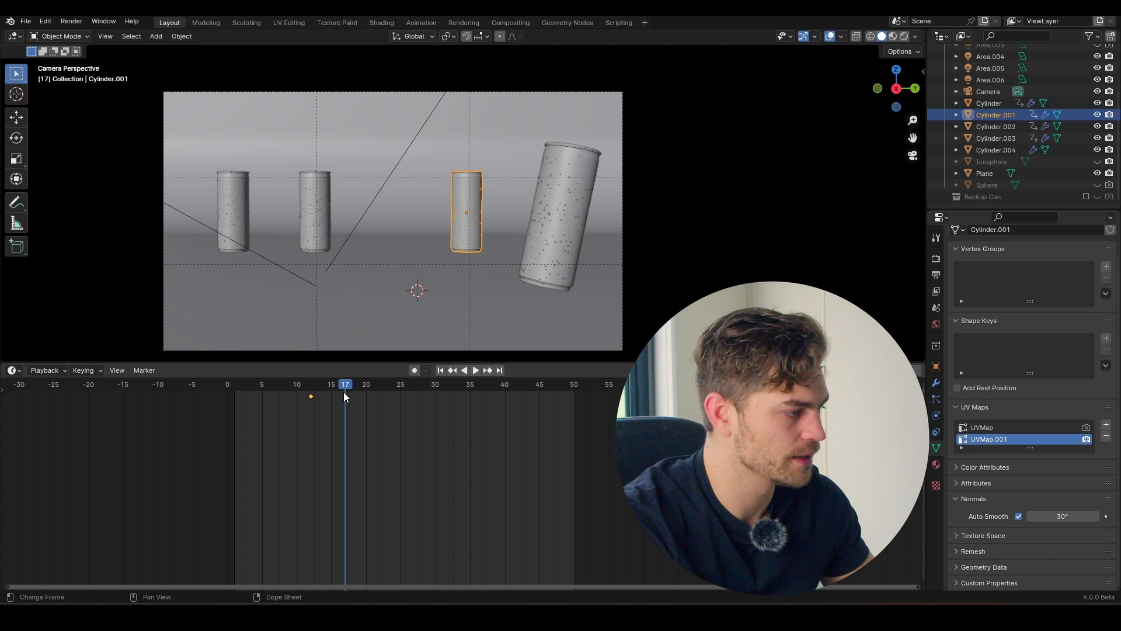
{"action": "key", "text": "i"}
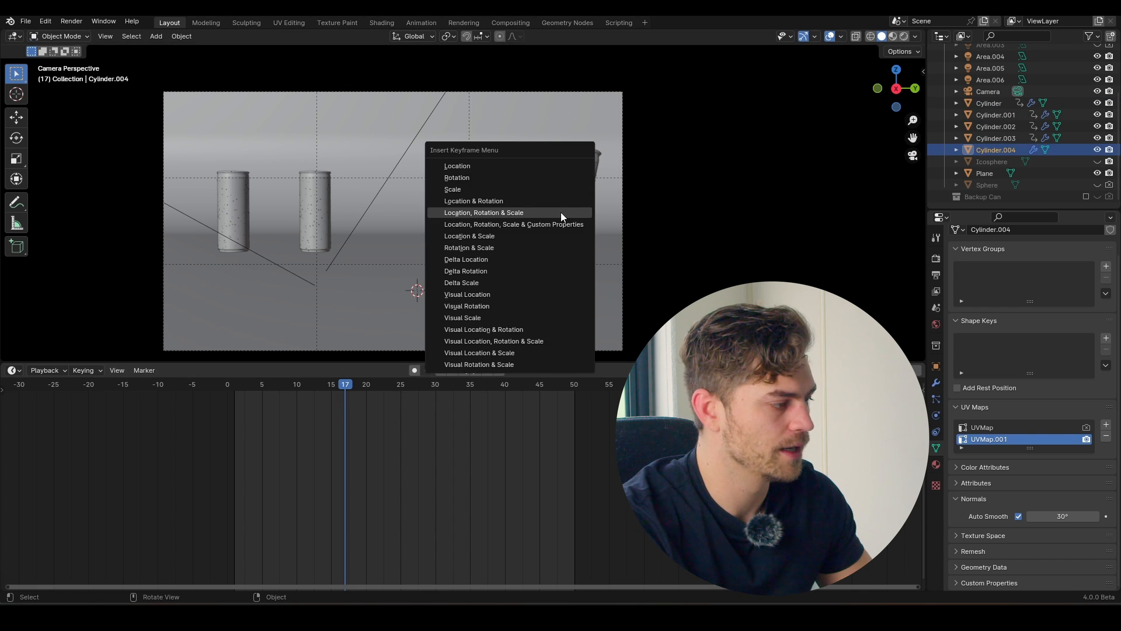
{"action": "left_click", "coordinate": [483, 213]}
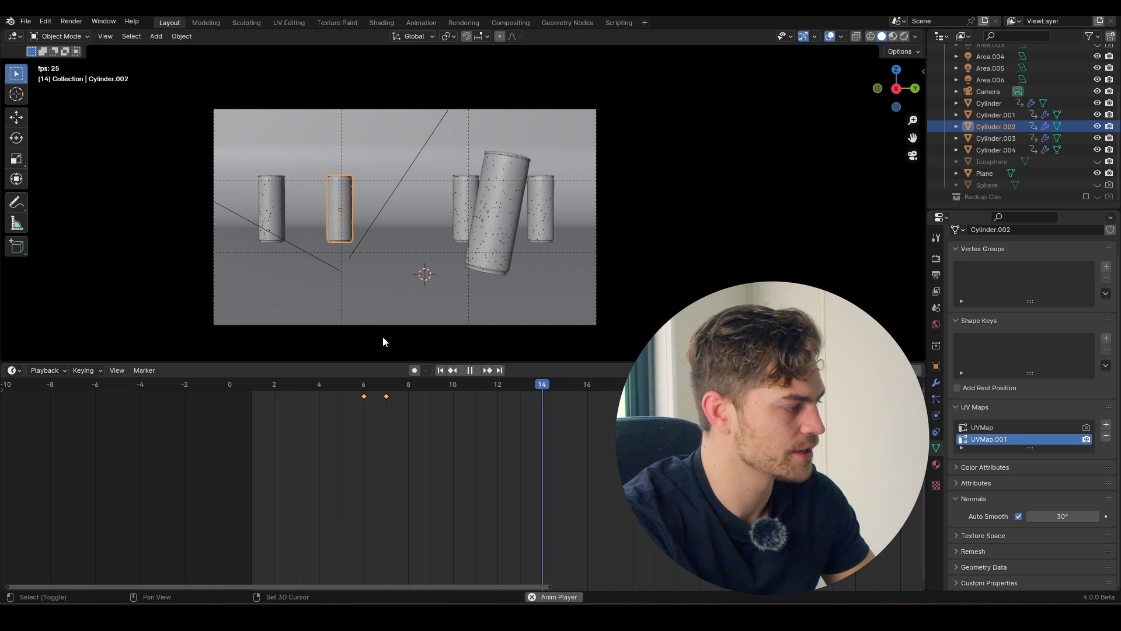
Shift the second and rightmost cans' keyframes to stagger their slide-in around frames 12 and 17.
{"action": "left_click", "coordinate": [475, 384]}
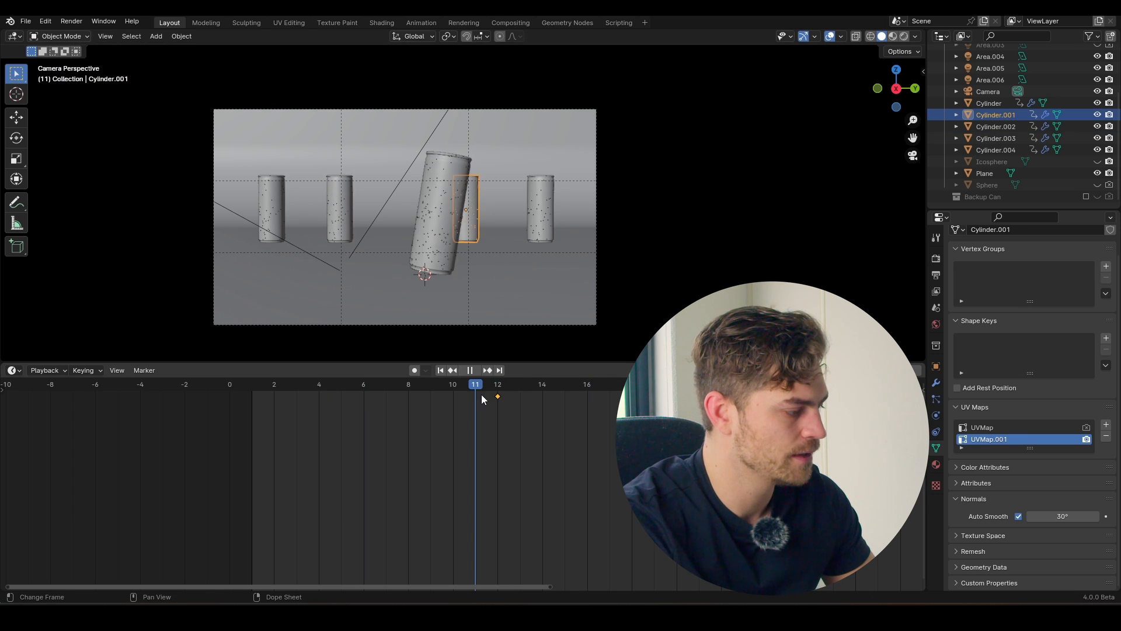
{"action": "key", "text": "g"}
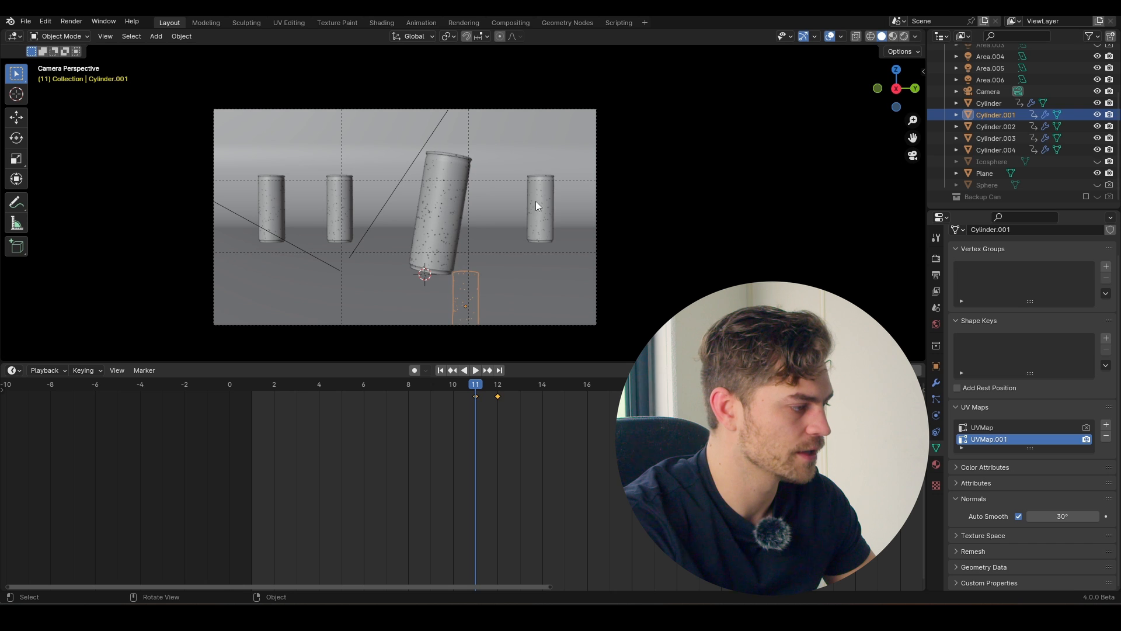
{"action": "left_click", "coordinate": [475, 370]}
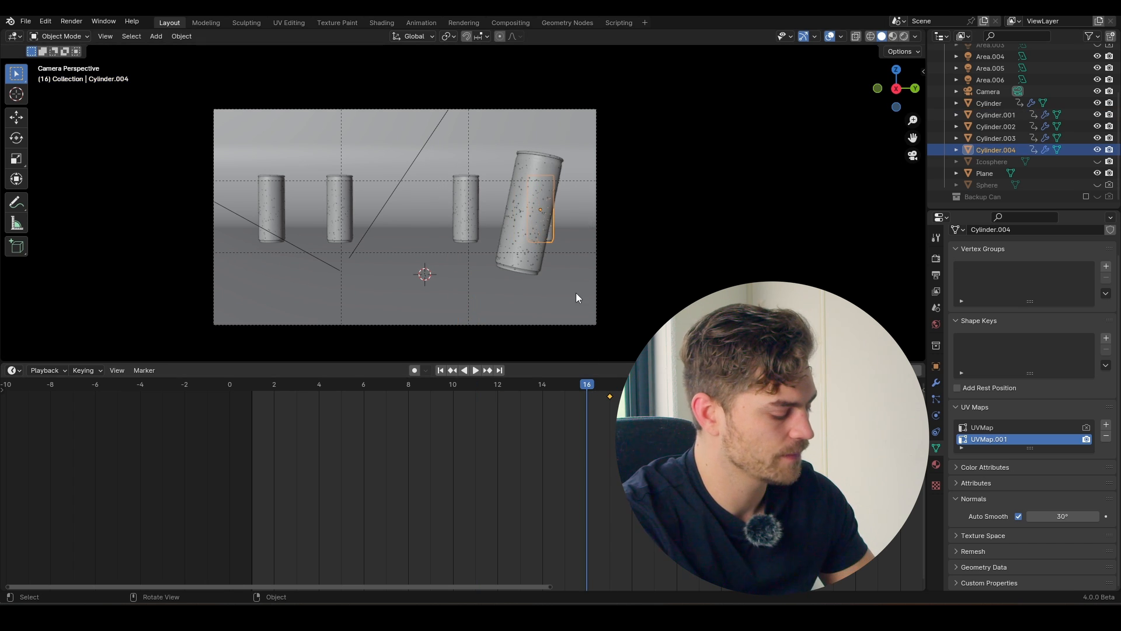
{"action": "left_click_drag", "start_coordinate": [540, 208], "coordinate": [540, 300]}
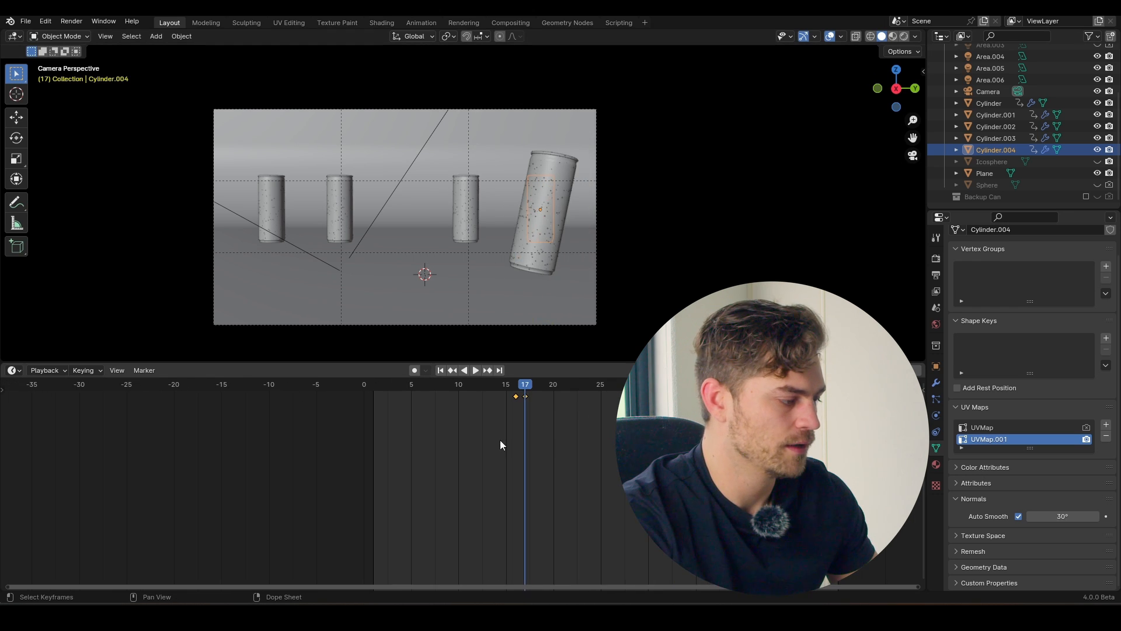
{"action": "left_click", "coordinate": [476, 370]}
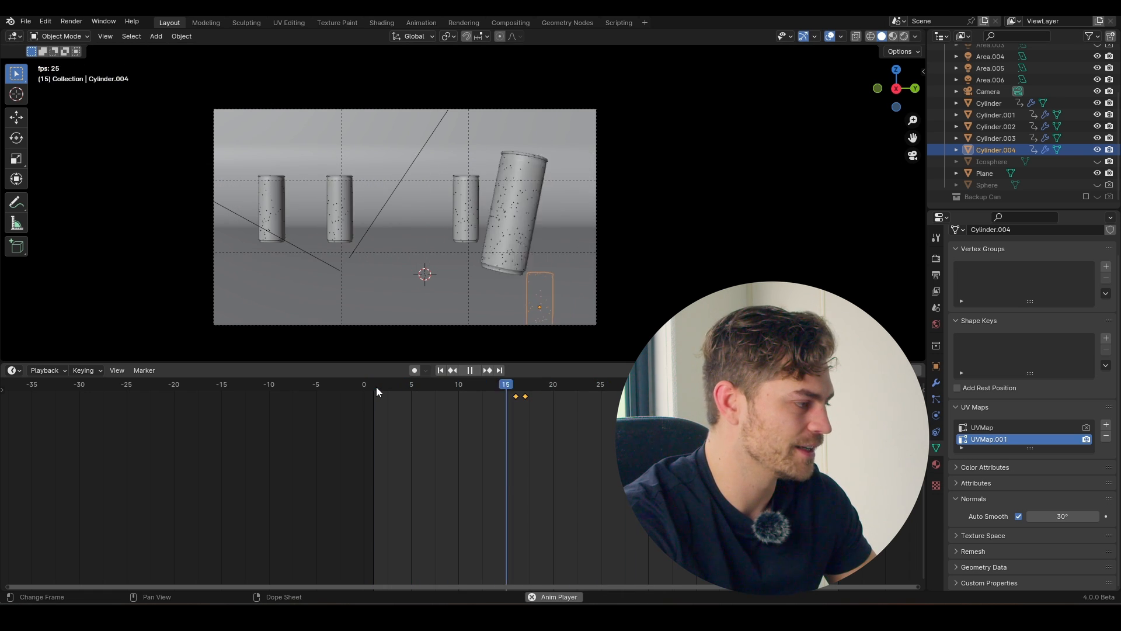
Scrub through the timeline from the start to frame 10 to review the staggered slide-in.
{"action": "left_click", "coordinate": [477, 385]}
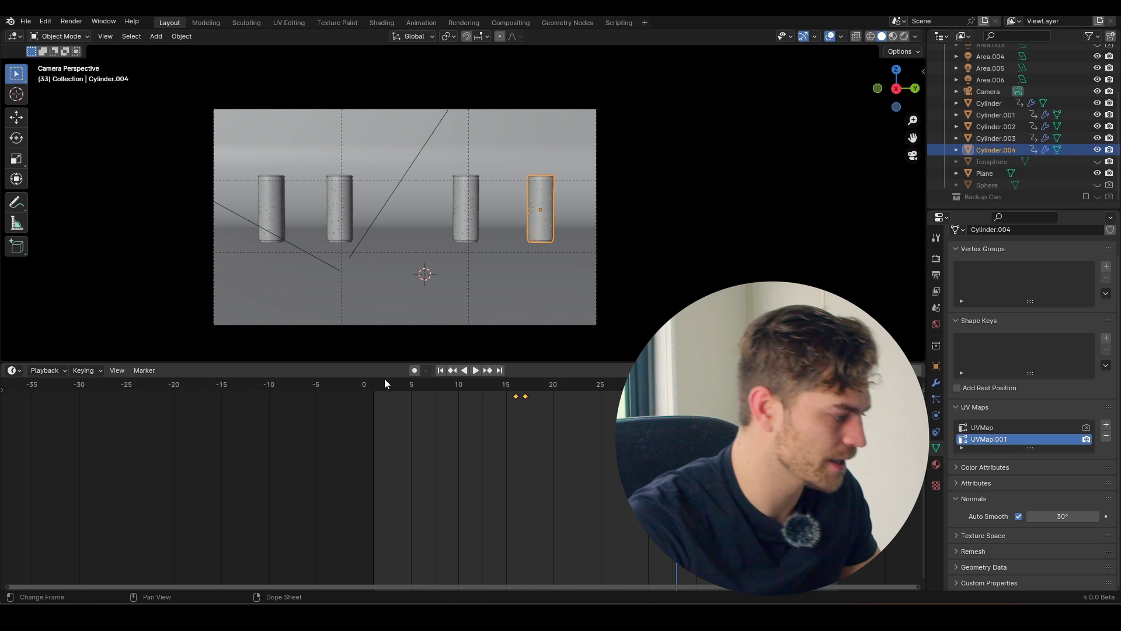
{"action": "left_click", "coordinate": [476, 370]}
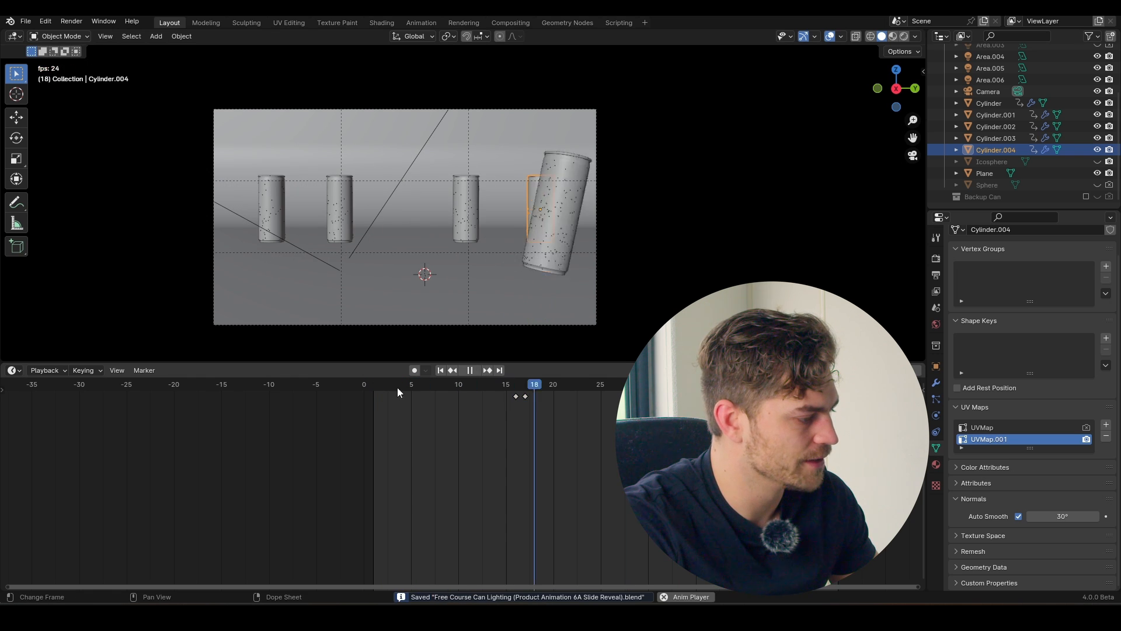
{"action": "left_click", "coordinate": [591, 384]}
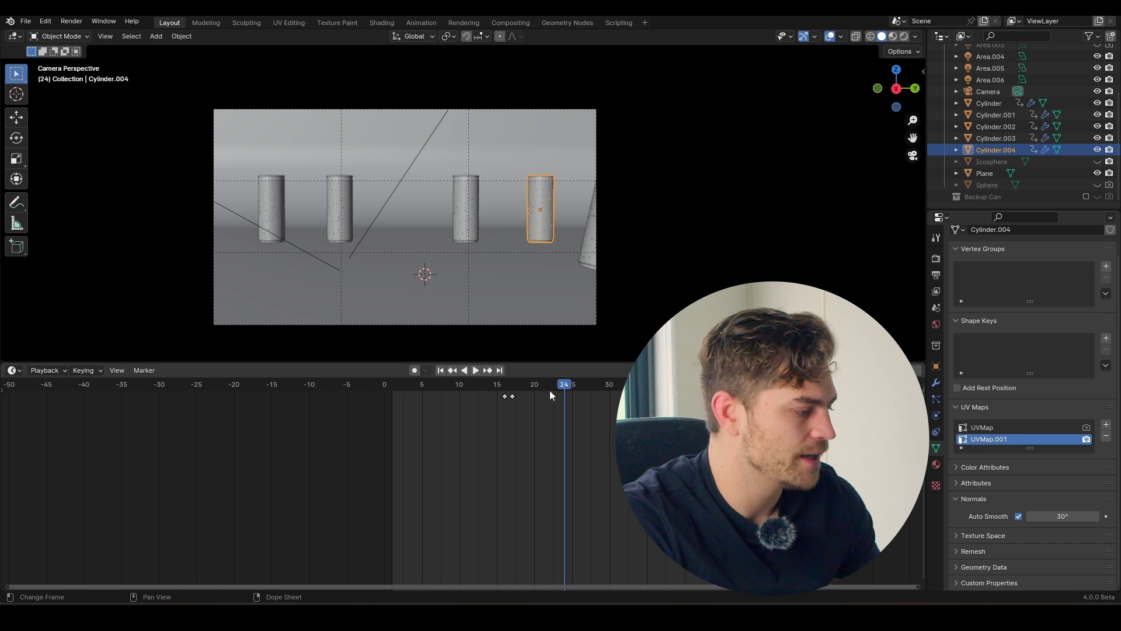
{"action": "left_click", "coordinate": [475, 370]}
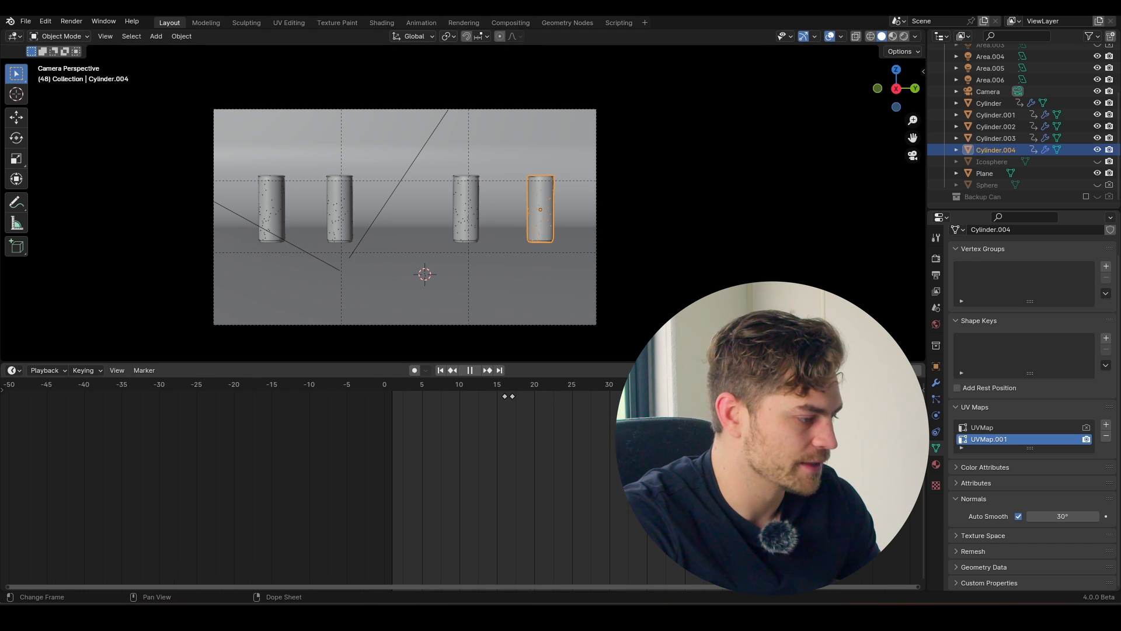
{"action": "left_click", "coordinate": [470, 371]}
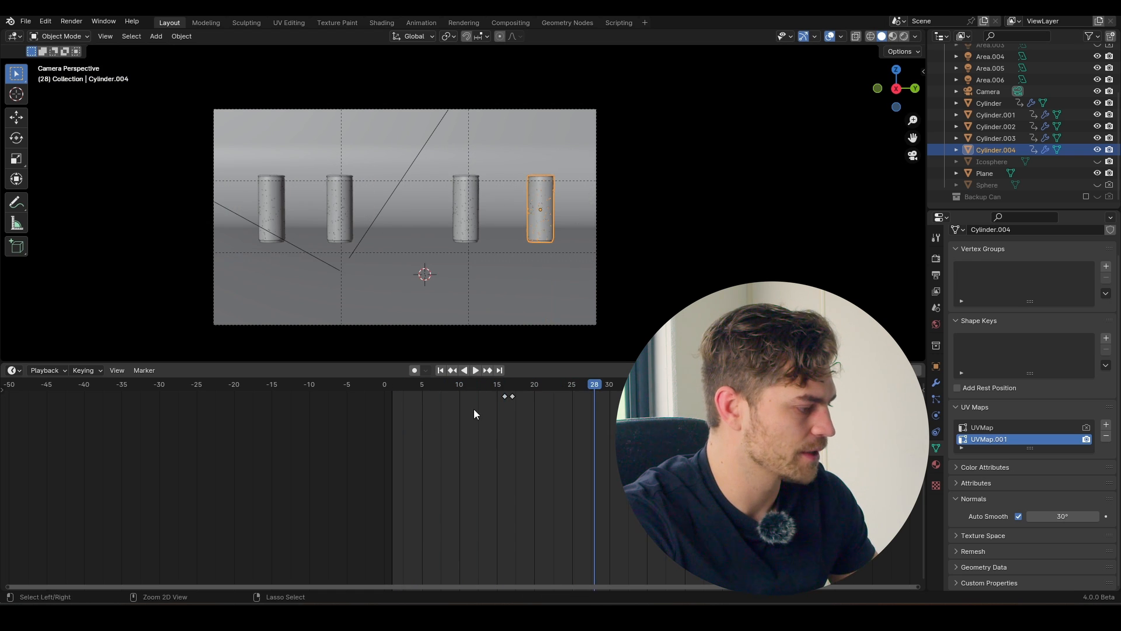
{"action": "left_click", "coordinate": [458, 384]}
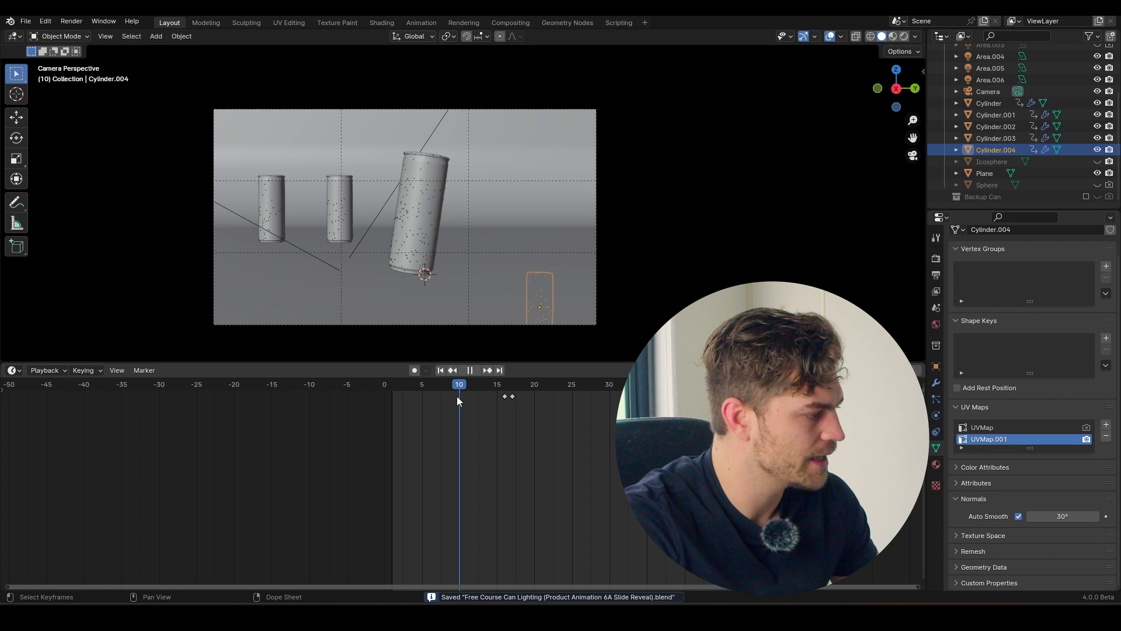
{"action": "left_click", "coordinate": [470, 371]}
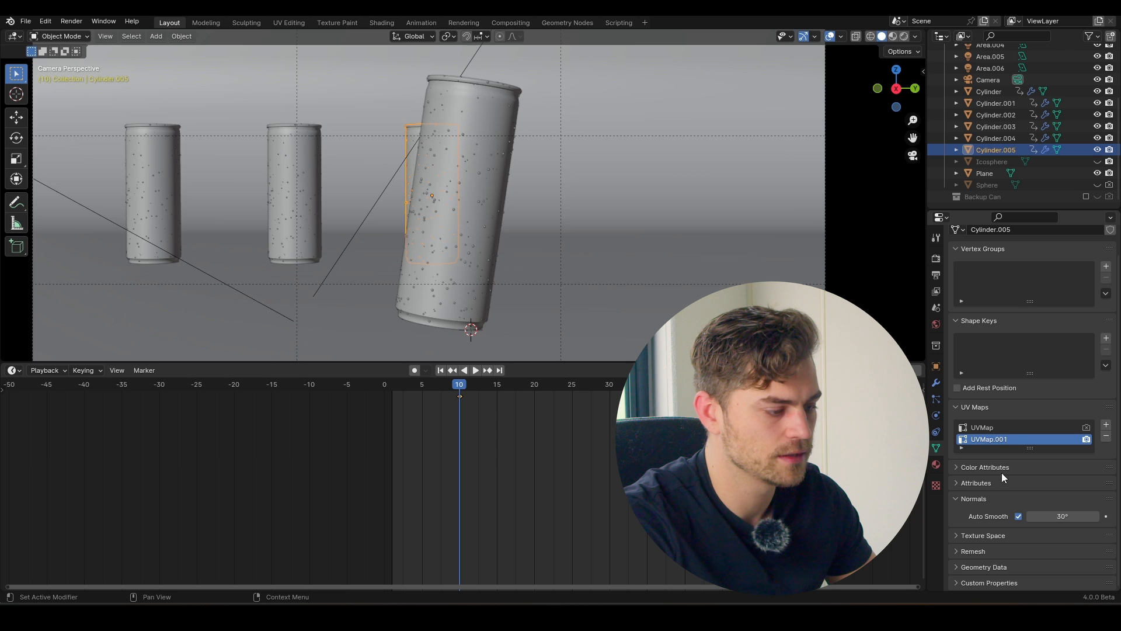
Check the camera's Depth of Field panel, then play back and move to frame 10 for Cylinder.005.
{"action": "left_click", "coordinate": [988, 79]}
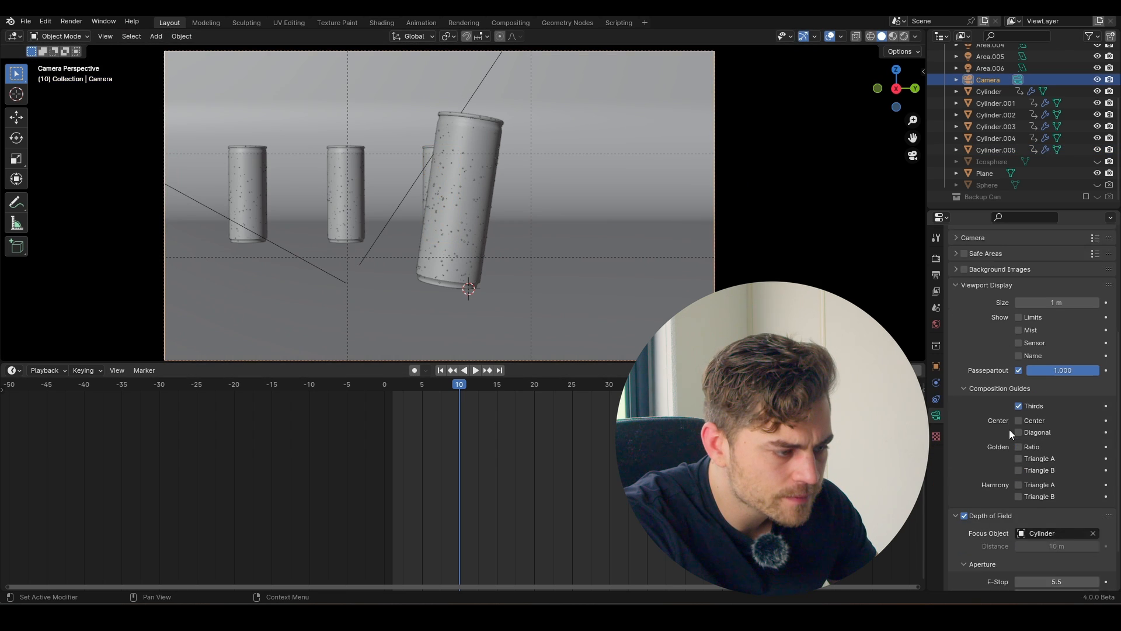
{"action": "left_click", "coordinate": [1019, 363]}
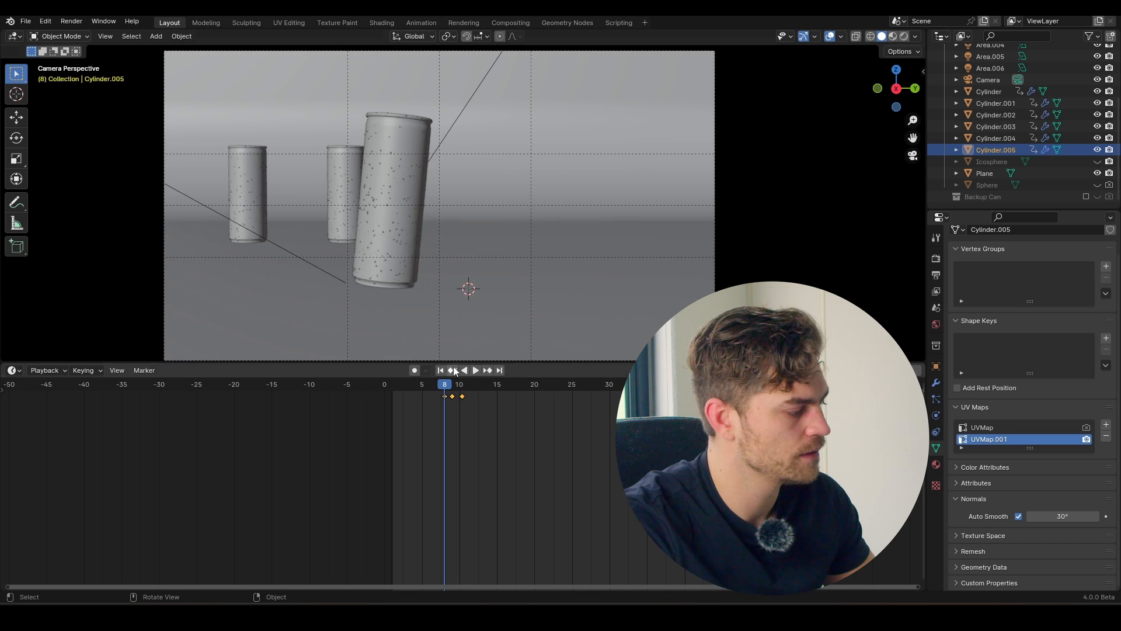
{"action": "left_click", "coordinate": [476, 370]}
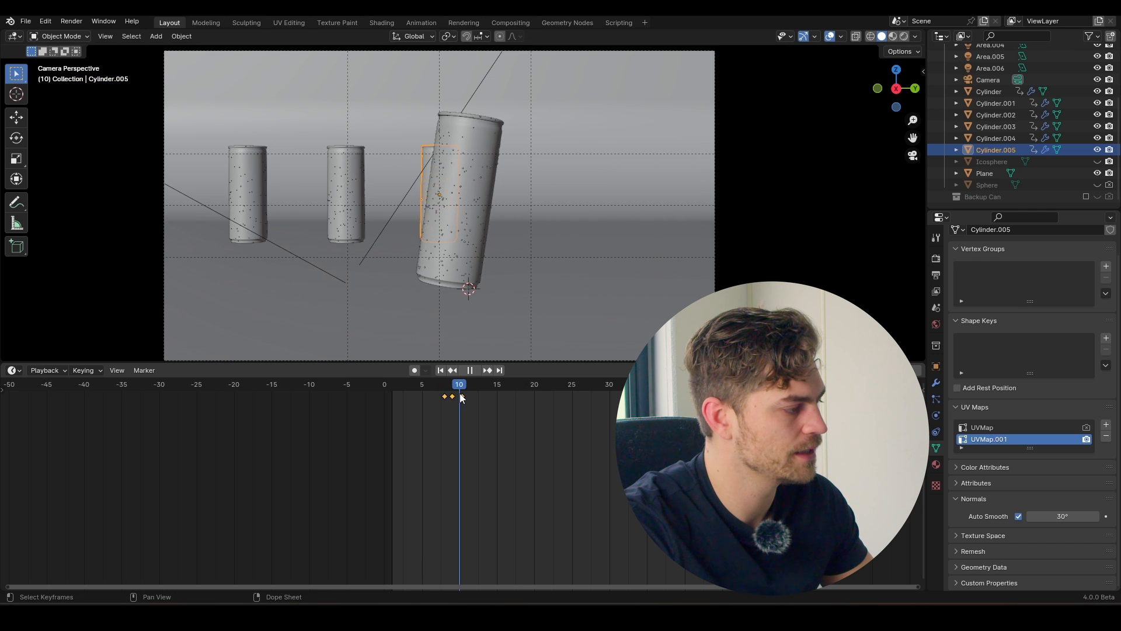
{"action": "left_click", "coordinate": [487, 370]}
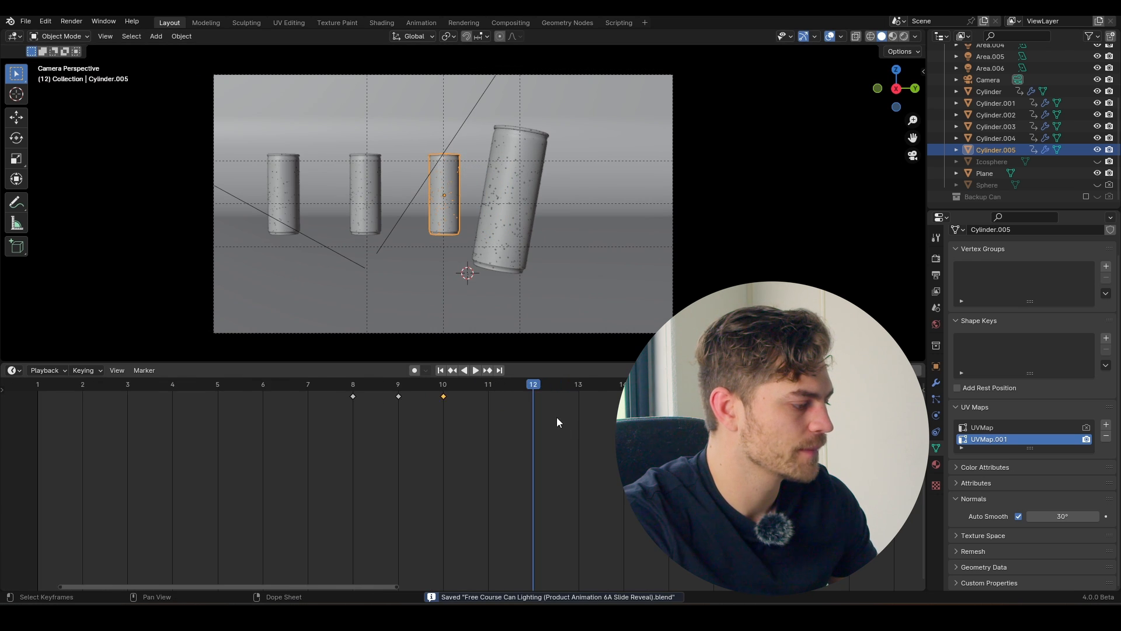
Zoom to the centre can's base, adjust its bottom loop in Edit Mode and return to Object Mode.
{"action": "left_click", "coordinate": [476, 370]}
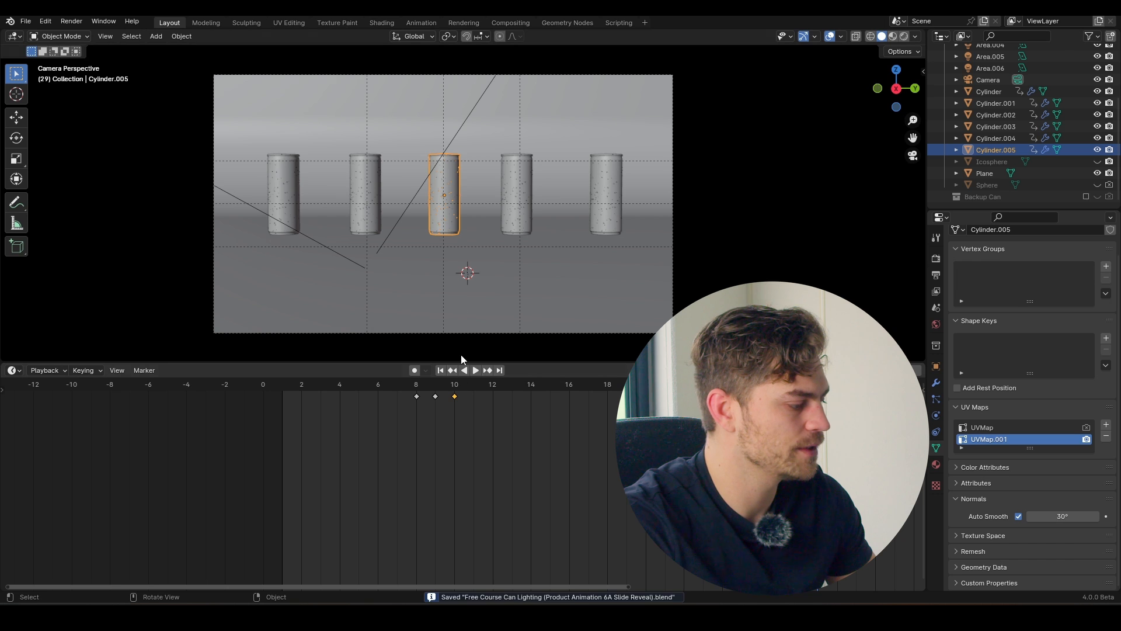
{"action": "left_click", "coordinate": [475, 371]}
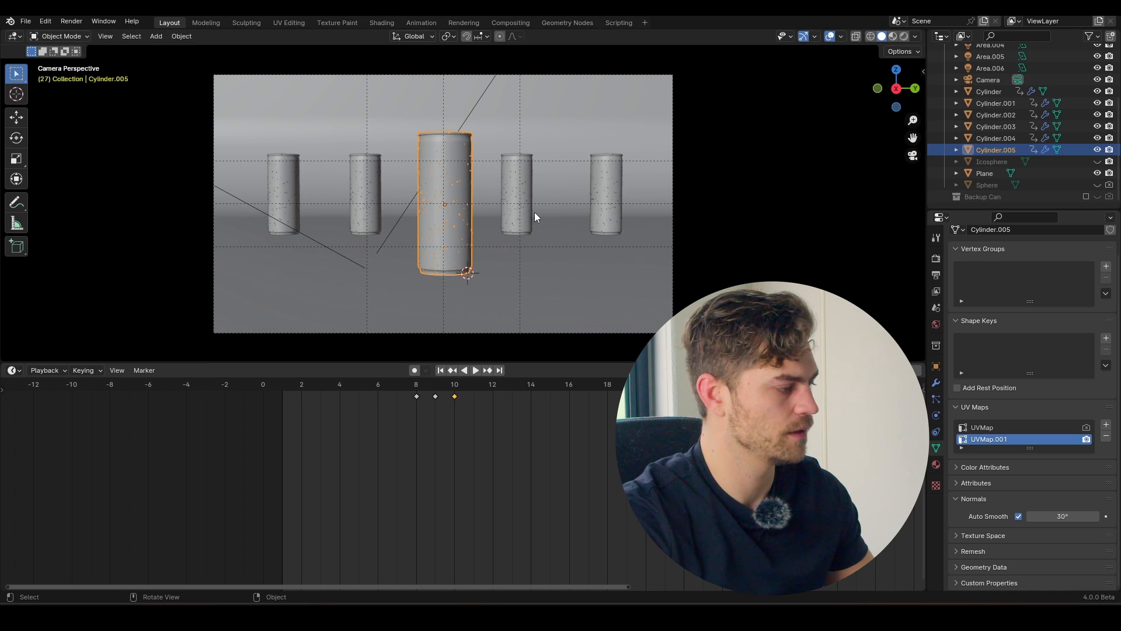
{"action": "left_click_drag", "start_coordinate": [441, 202], "coordinate": [599, 272]}
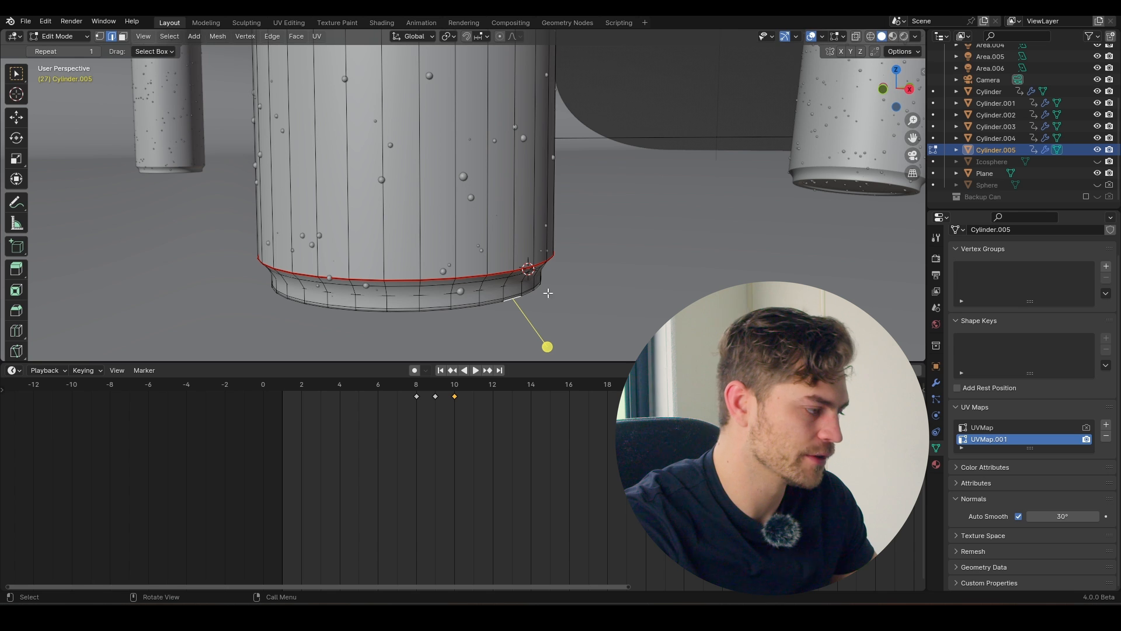
{"action": "key", "text": "shift+s"}
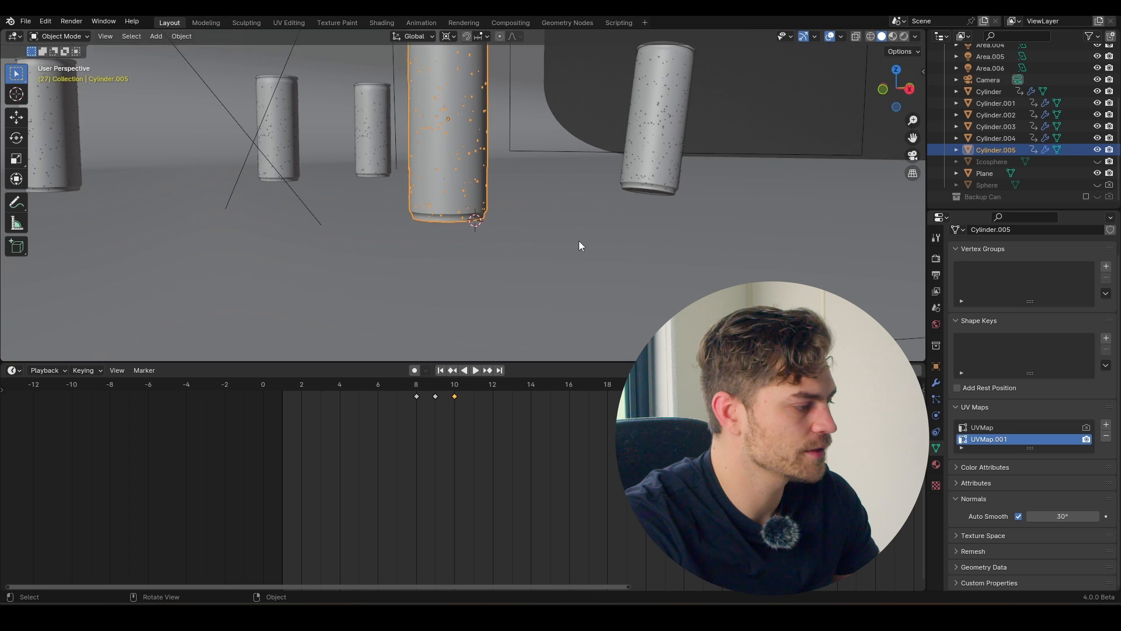
{"action": "key", "text": "r"}
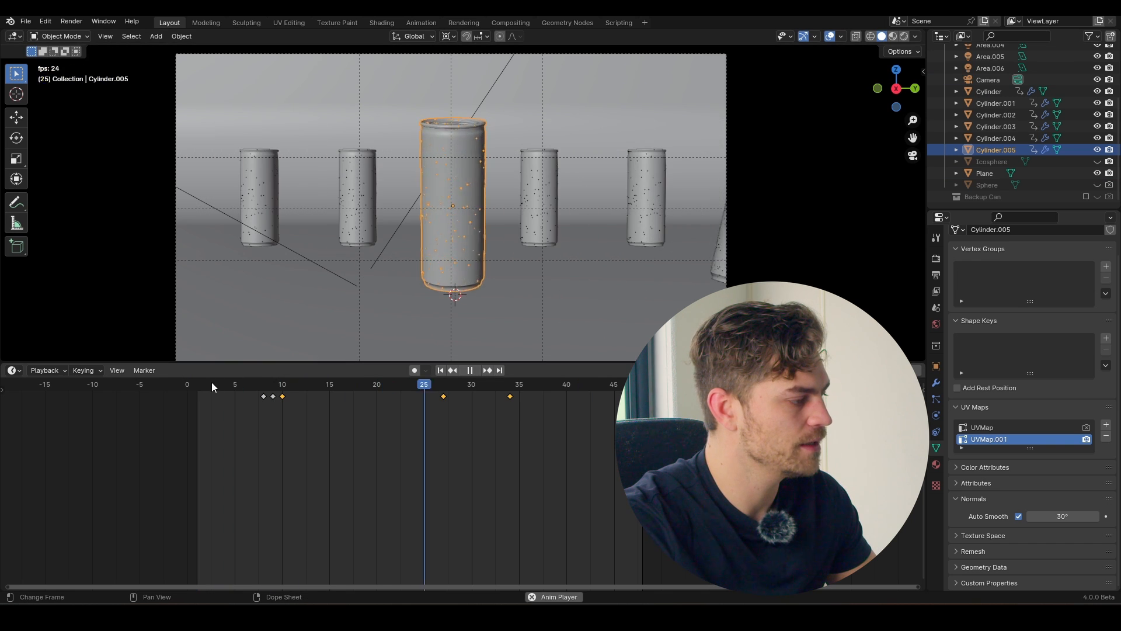
Play back the centre can's new keyframes near frames 27 and 34 and stop.
{"action": "left_click", "coordinate": [475, 370]}
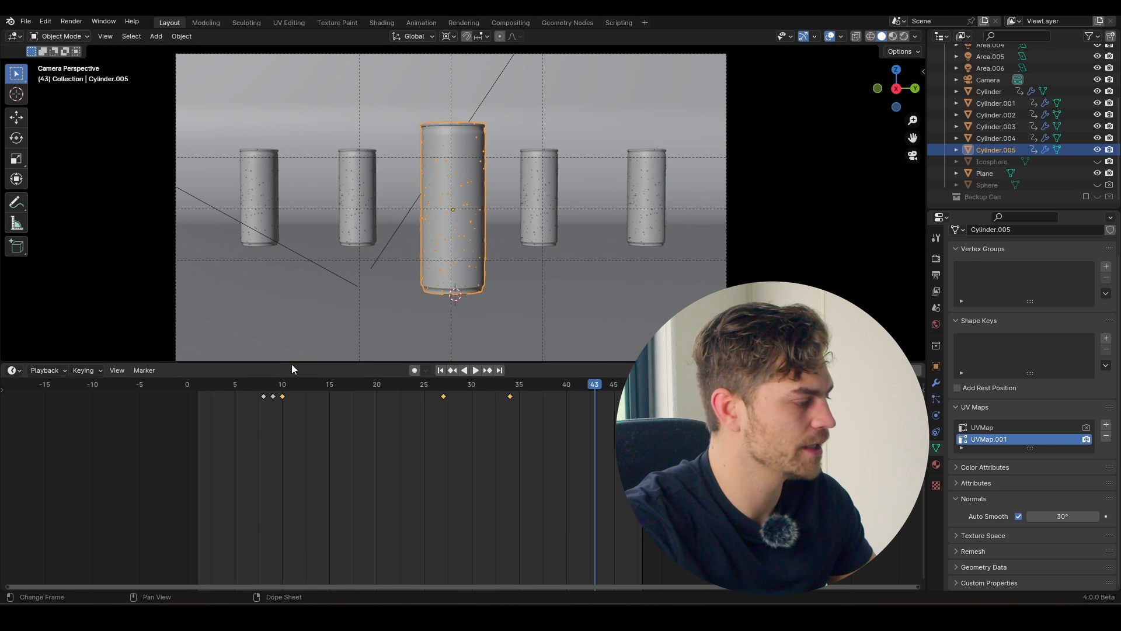
{"action": "left_click", "coordinate": [475, 370]}
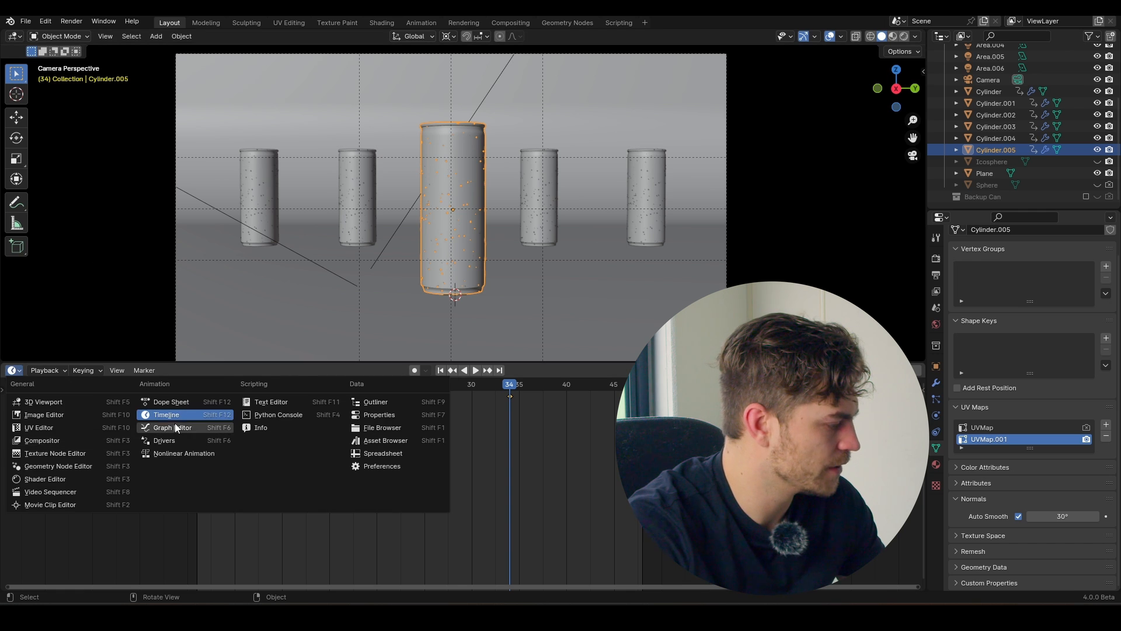
Adjust the X Location curve's keyframe interpolation in the Graph Editor and scrub to check the easing.
{"action": "left_click", "coordinate": [173, 427]}
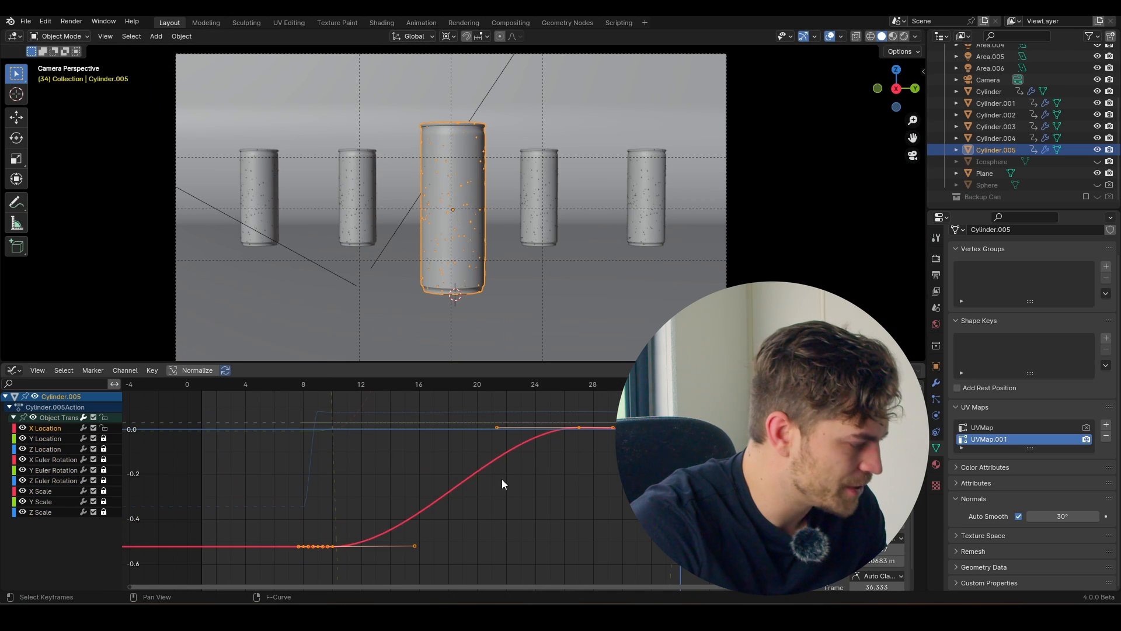
{"action": "right_click", "coordinate": [501, 482]}
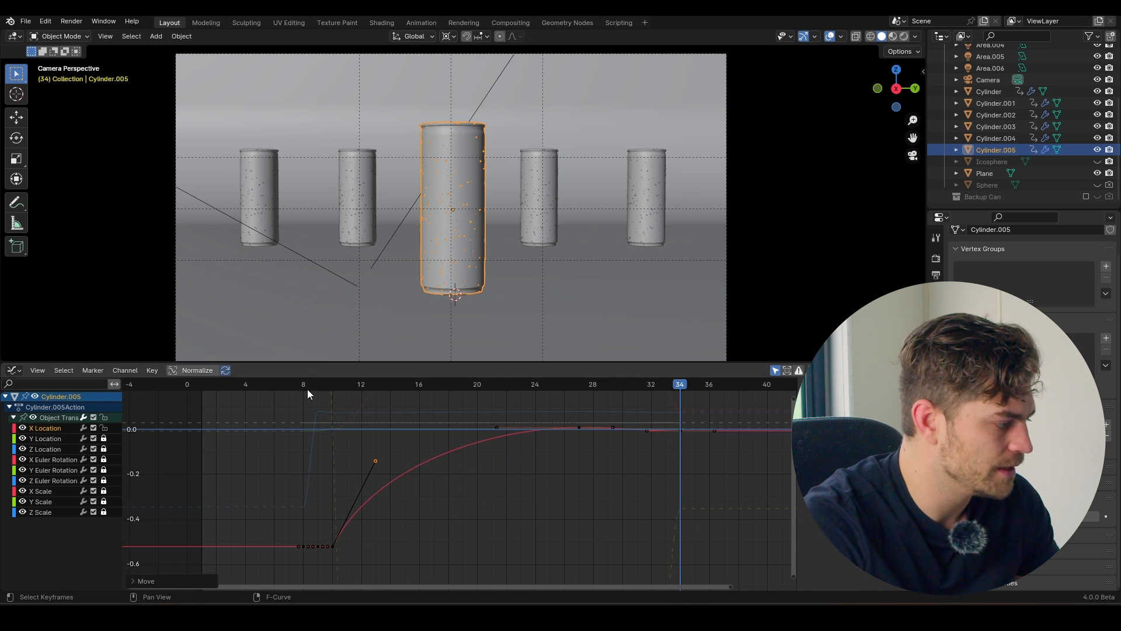
{"action": "mouse_move", "coordinate": [275, 388]}
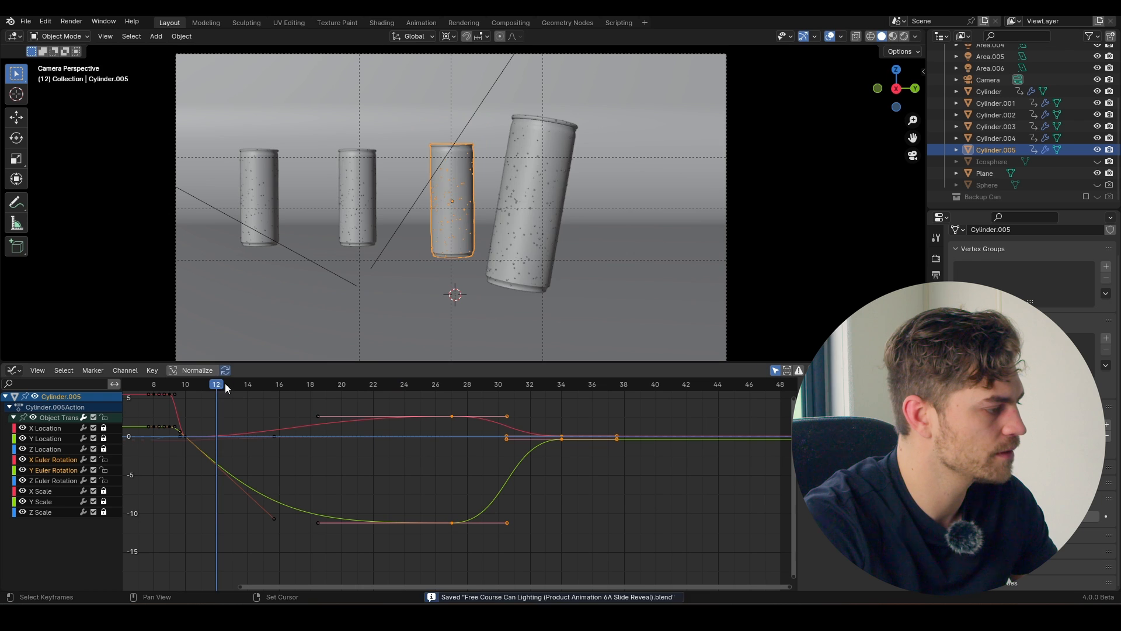
{"action": "left_click_drag", "start_coordinate": [216, 385], "coordinate": [685, 384]}
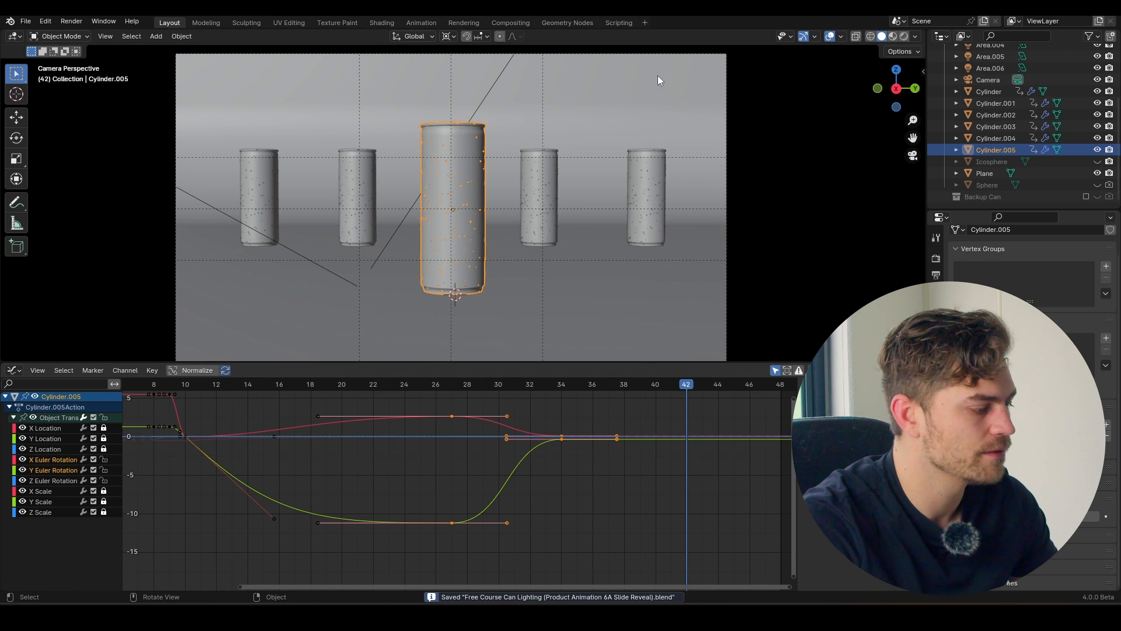
{"action": "left_click", "coordinate": [702, 384]}
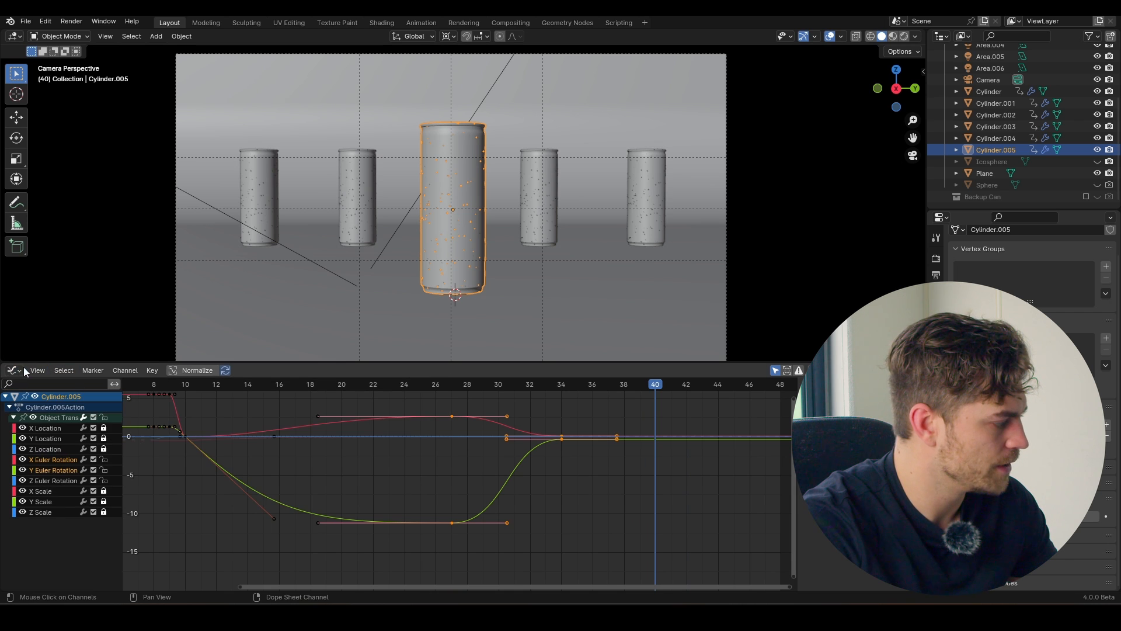
Switch the lower editor back to the animation timeline.
{"action": "left_click", "coordinate": [13, 370]}
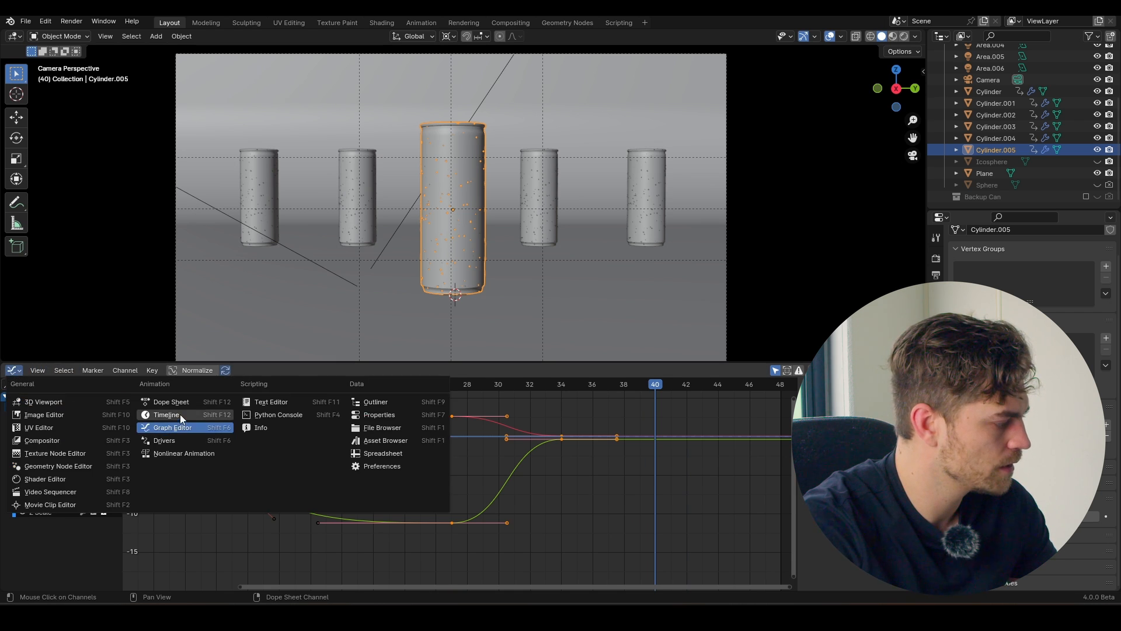
{"action": "left_click", "coordinate": [166, 414]}
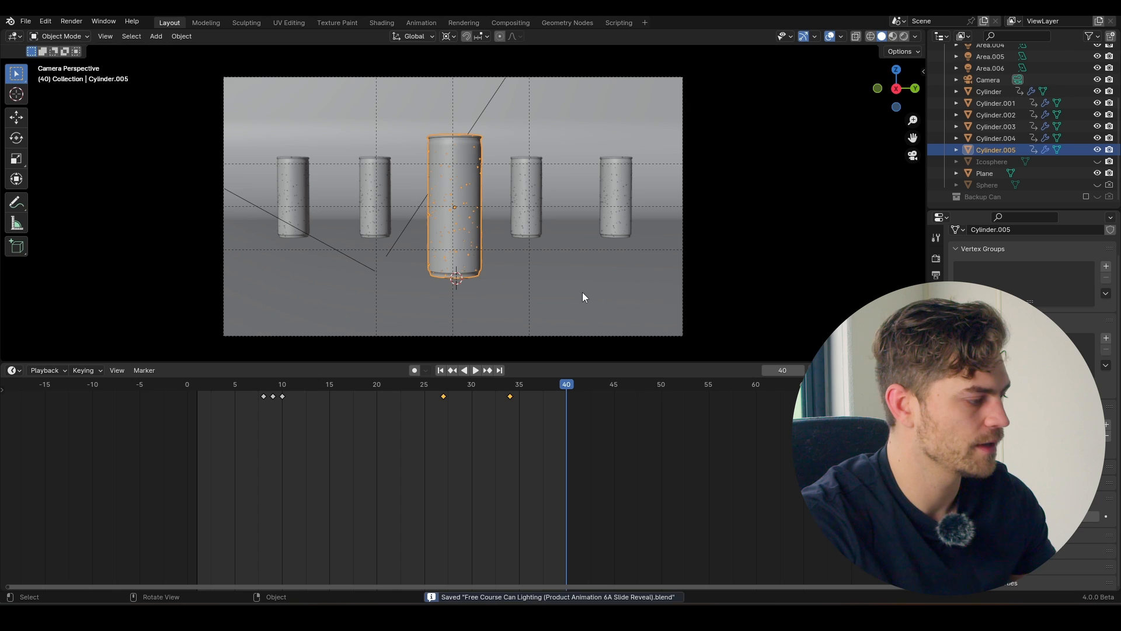
Preview the scene rendered and recolour the leftmost can's label via its Mix node swatch.
{"action": "left_click", "coordinate": [891, 36]}
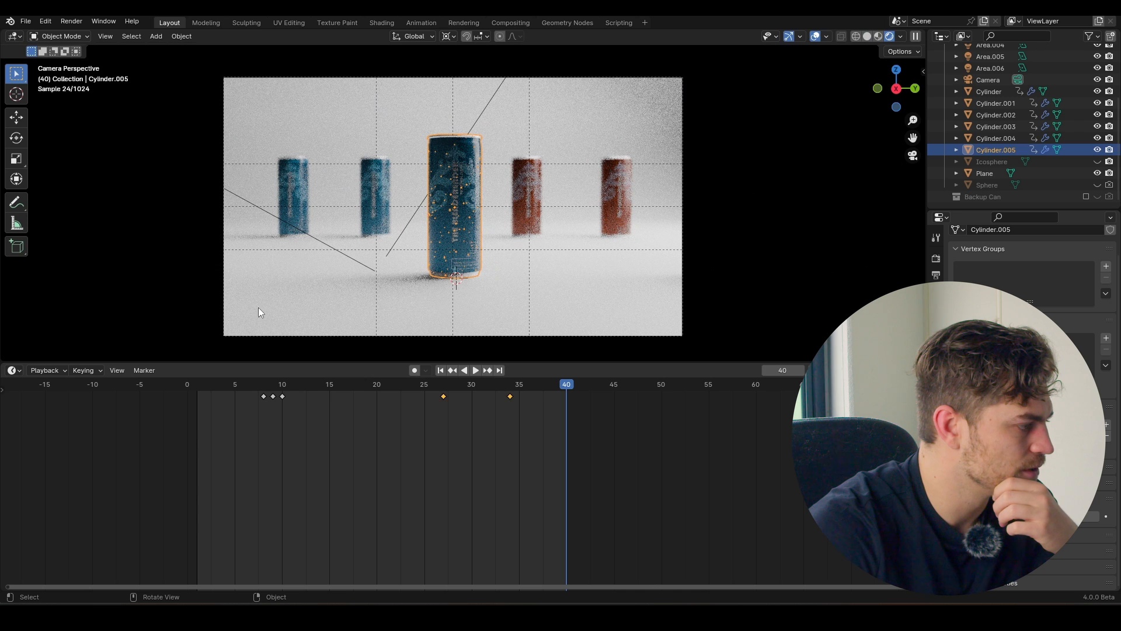
{"action": "left_click", "coordinate": [12, 370]}
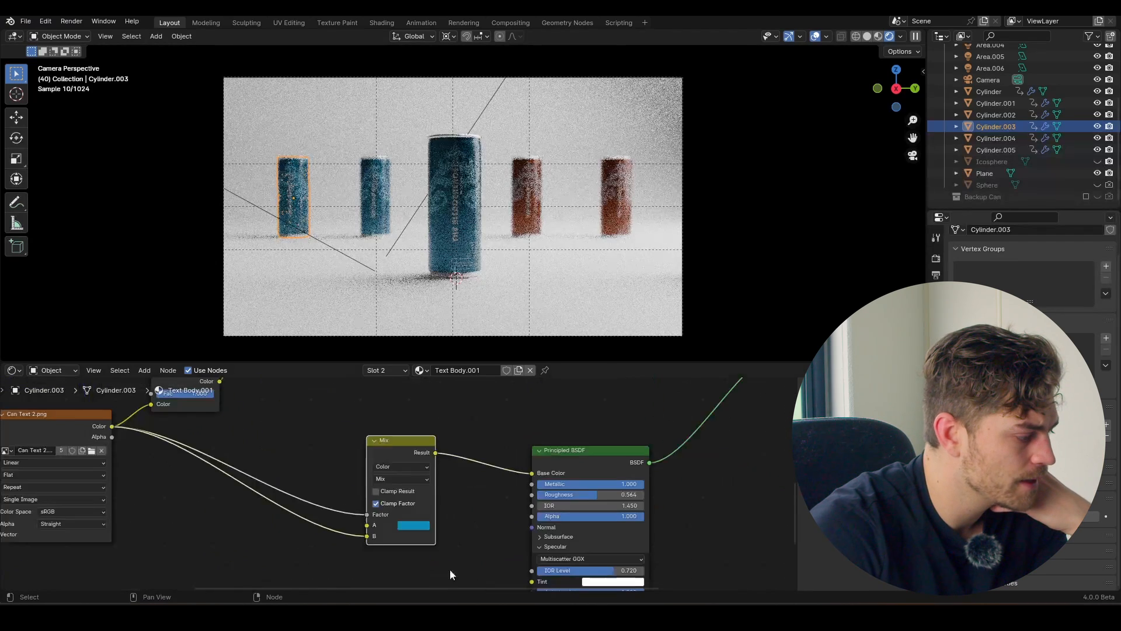
{"action": "left_click", "coordinate": [411, 526]}
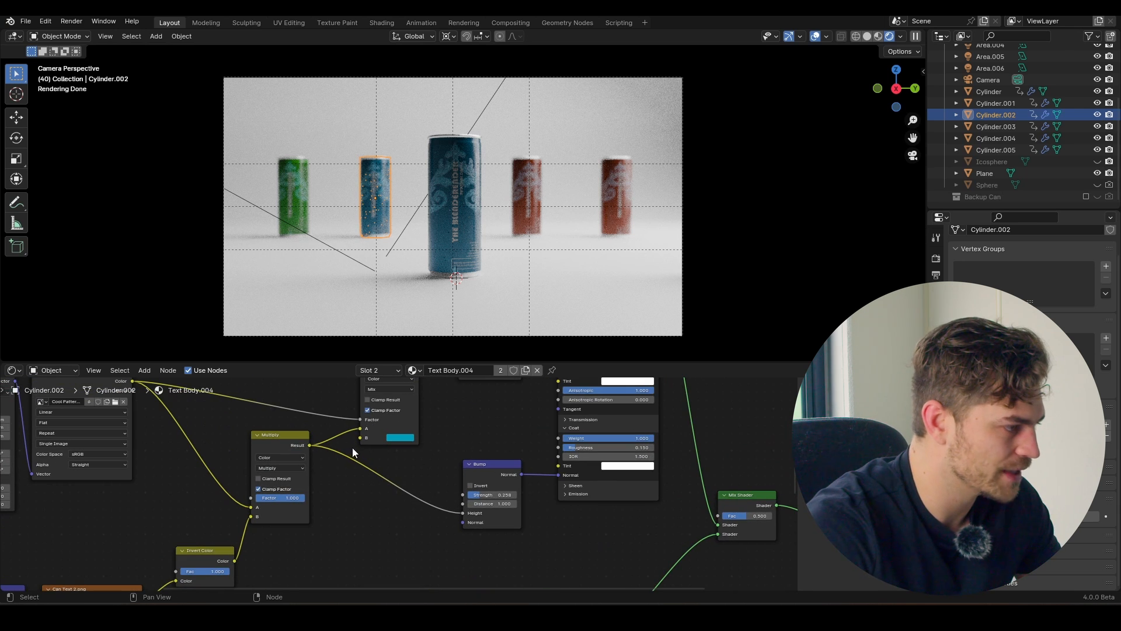
{"action": "mouse_move", "coordinate": [418, 394]}
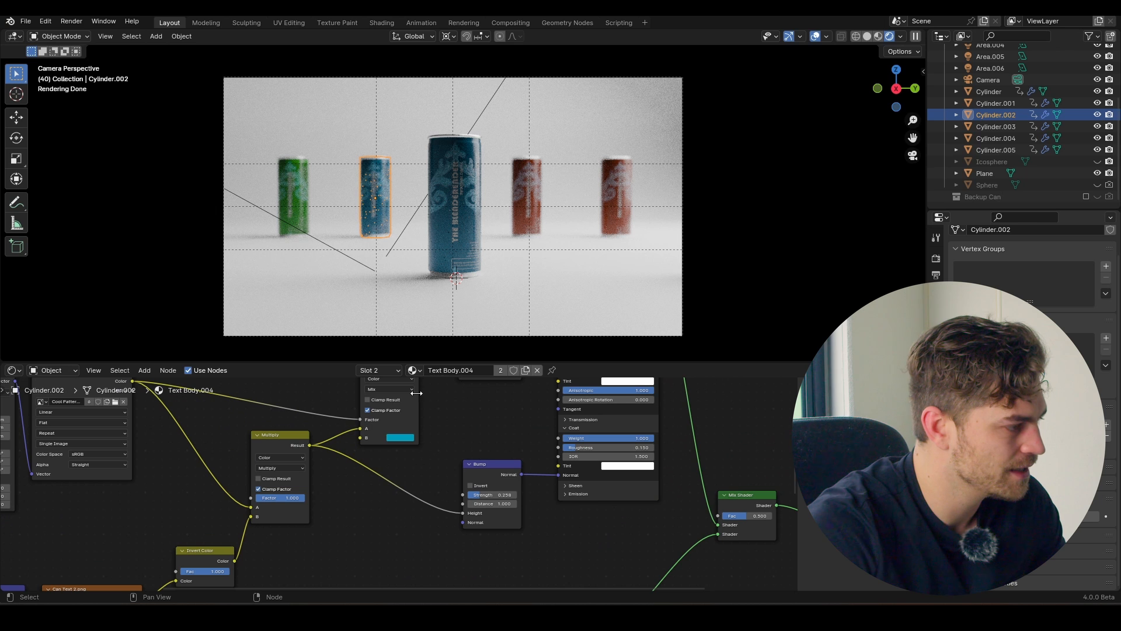
Recolour the centre can's label purple from the colour wheel.
{"action": "left_click", "coordinate": [995, 149]}
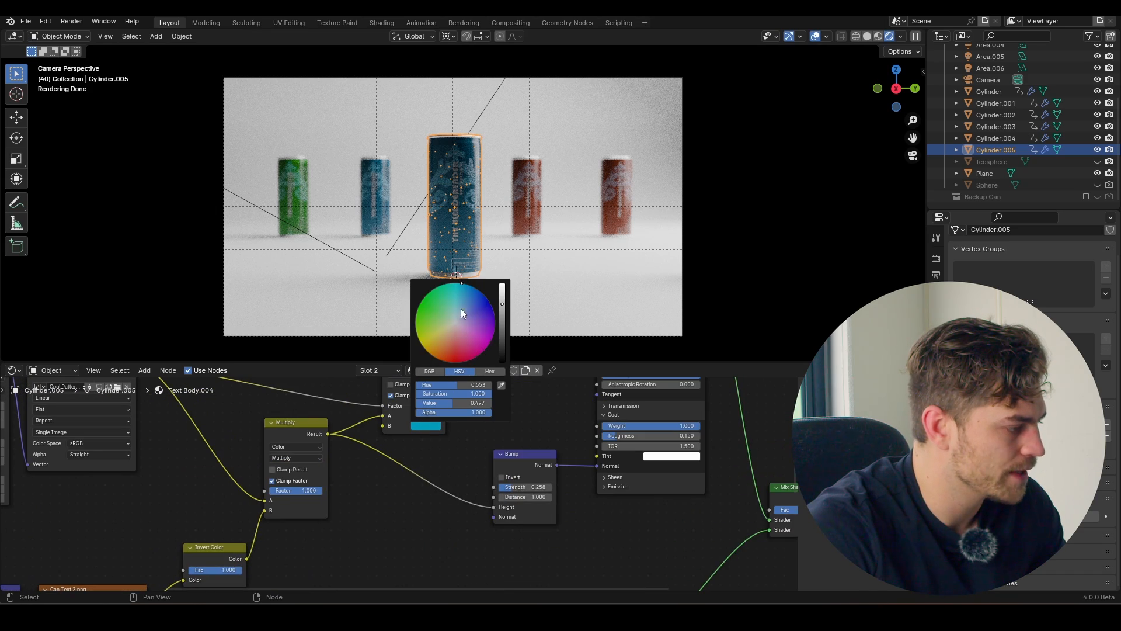
{"action": "left_click", "coordinate": [453, 323]}
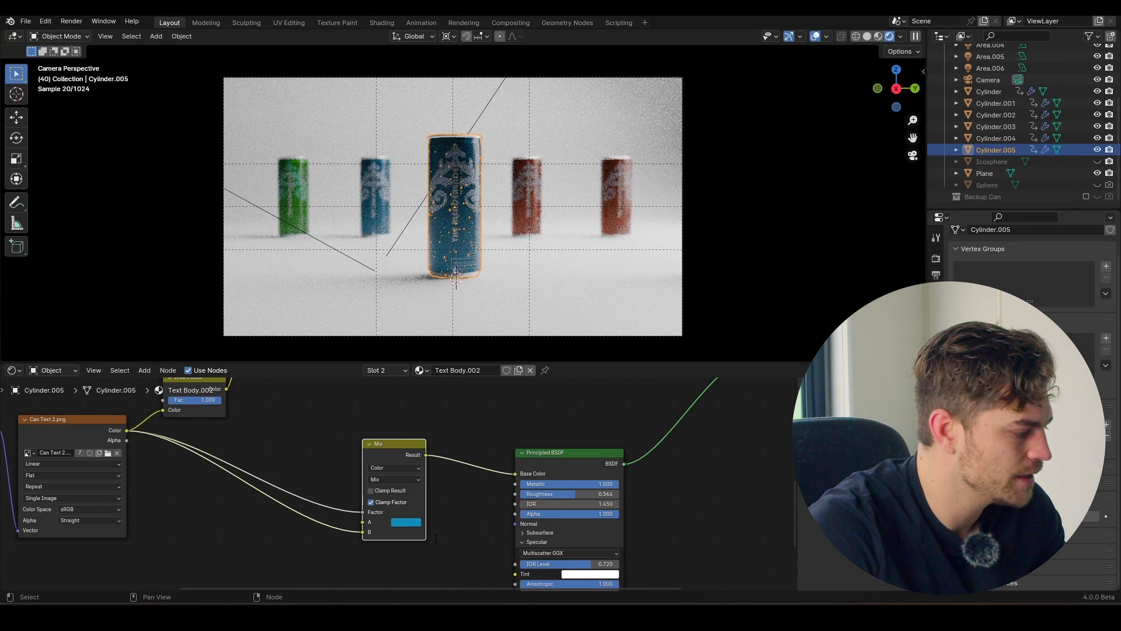
{"action": "left_click", "coordinate": [404, 522]}
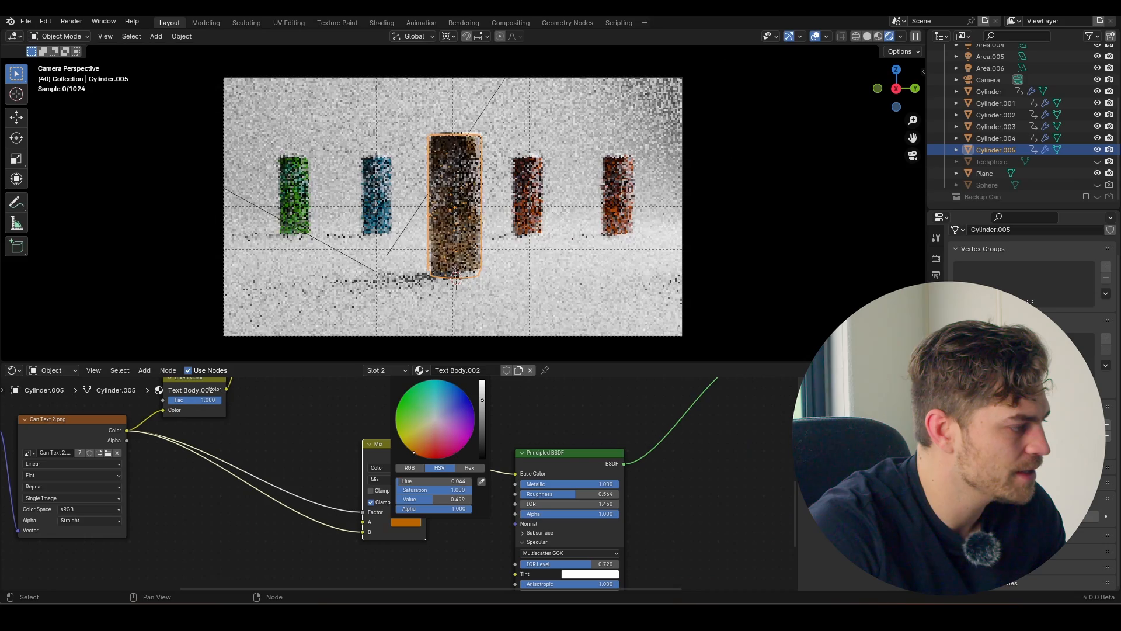
{"action": "left_click", "coordinate": [455, 455]}
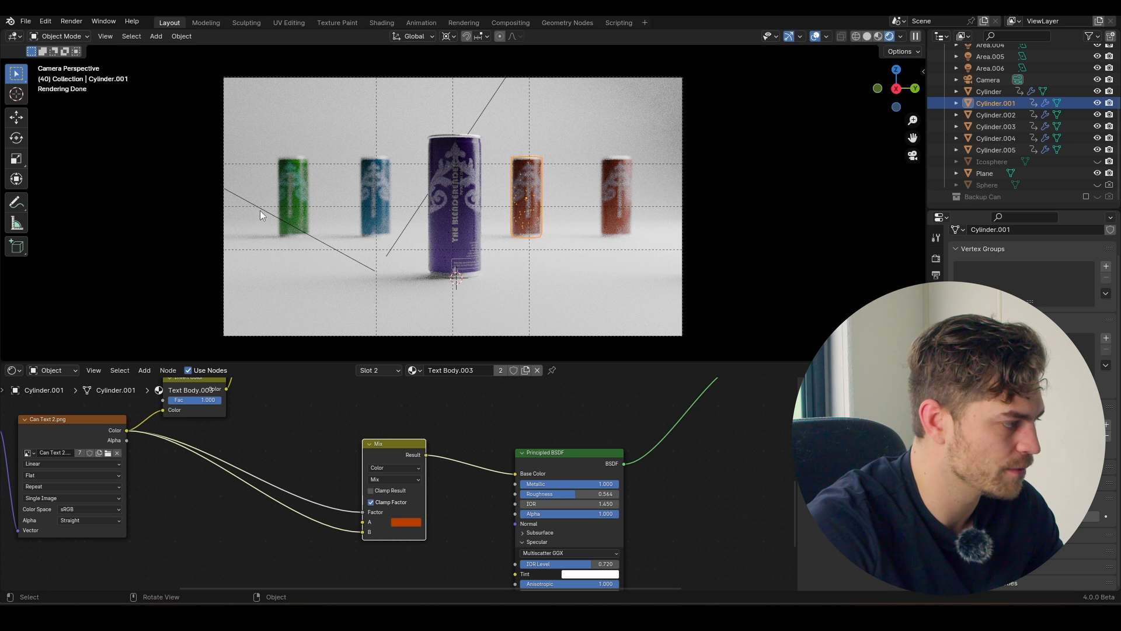
Recolour the rightmost can's label, trying pink and red hues and settling on gold.
{"action": "left_click", "coordinate": [995, 138]}
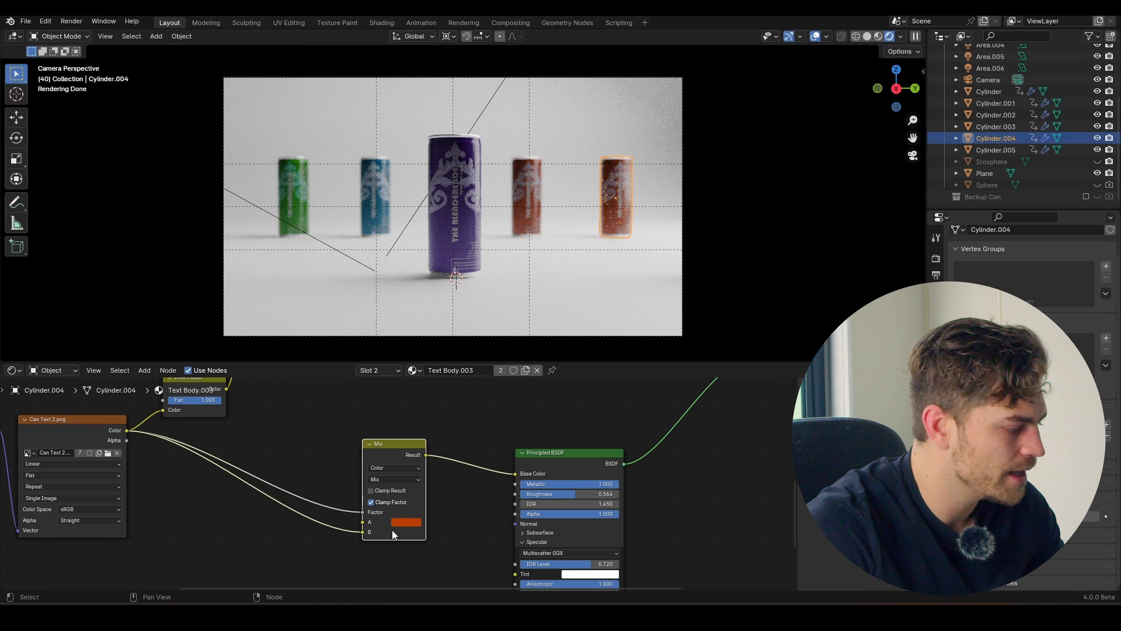
{"action": "left_click", "coordinate": [406, 522]}
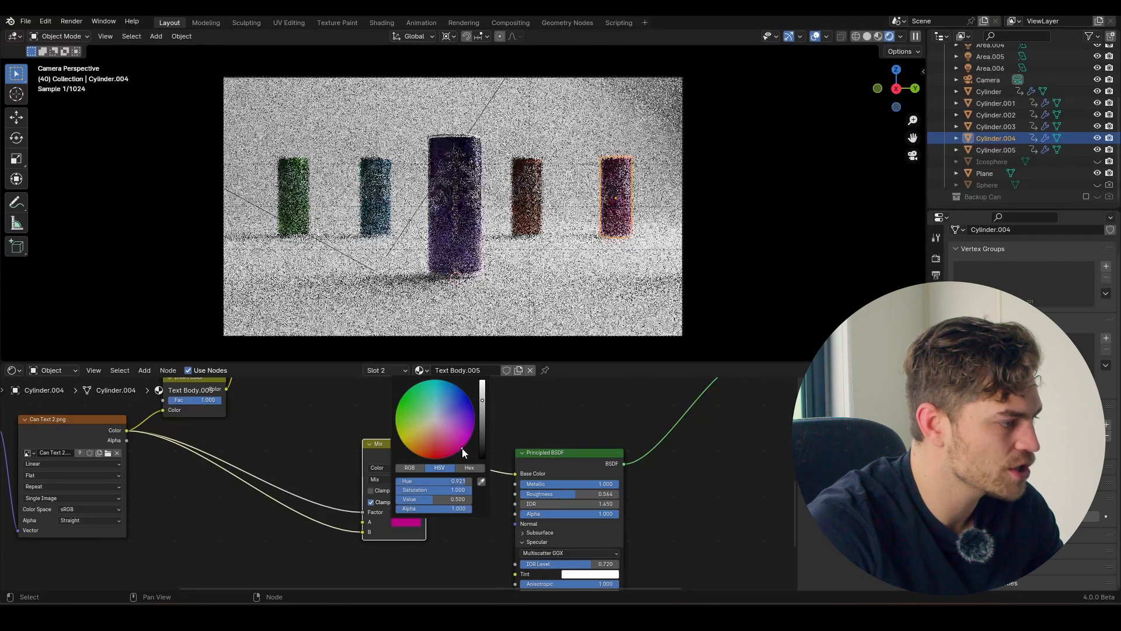
{"action": "left_click", "coordinate": [386, 533]}
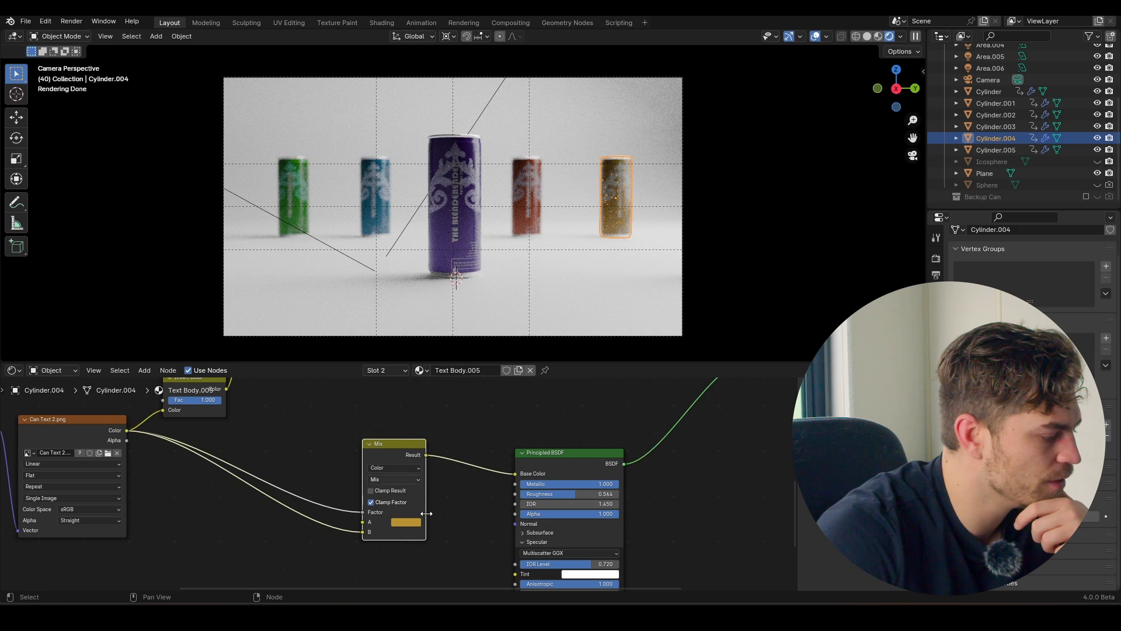
{"action": "left_click", "coordinate": [405, 524]}
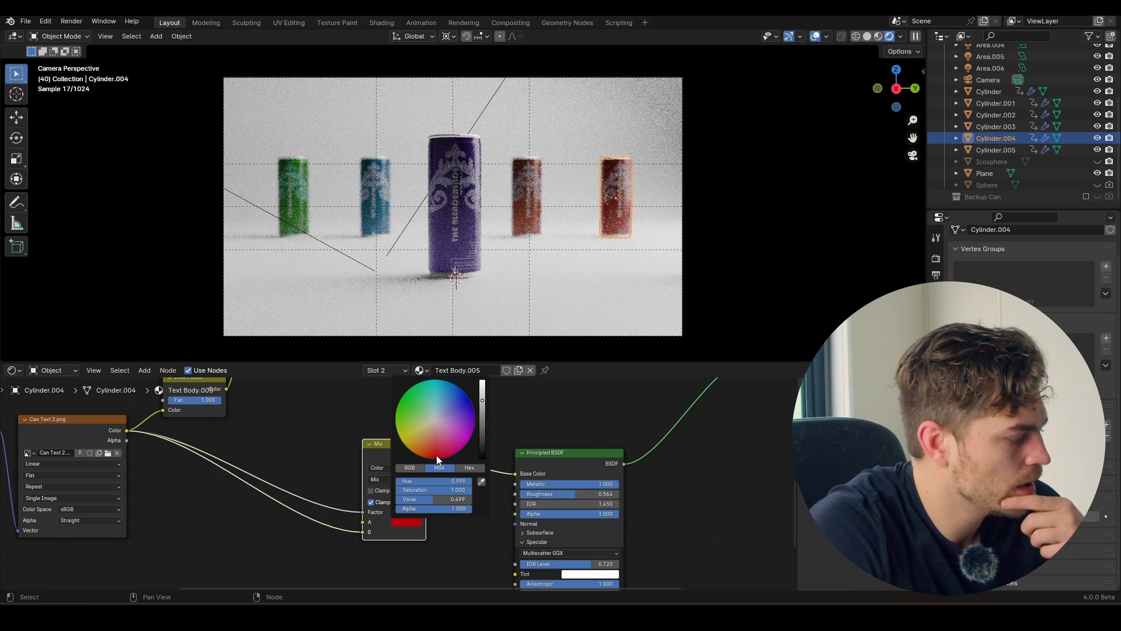
{"action": "left_click", "coordinate": [435, 411]}
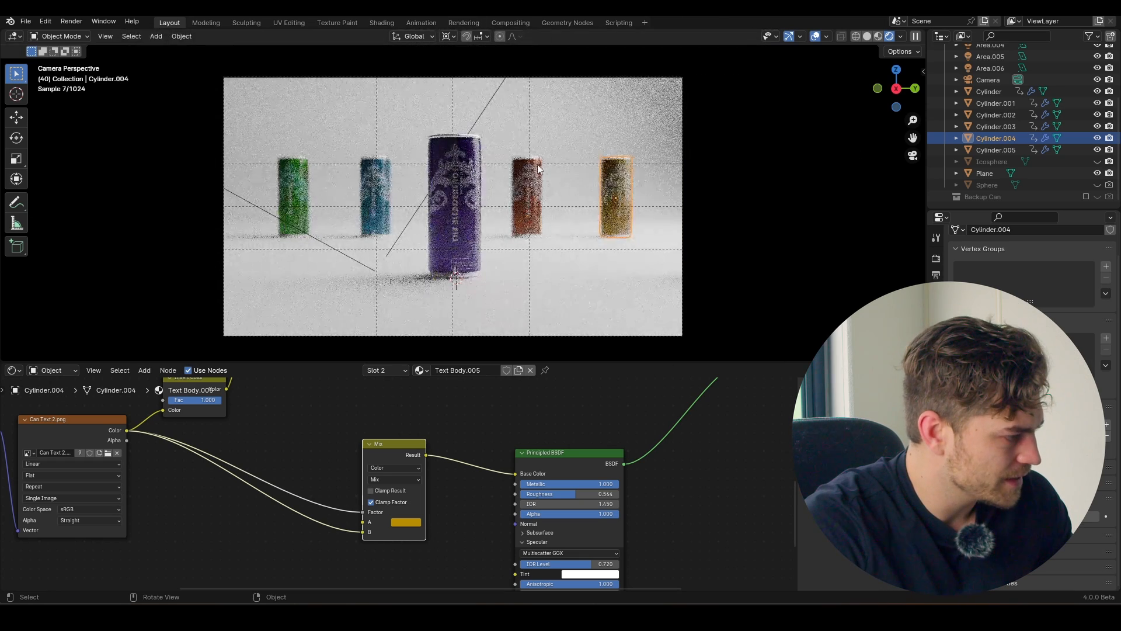
Restore the timeline and select the camera to enable depth of field focused on Cylinder at F-stop 9.
{"action": "left_click", "coordinate": [13, 370]}
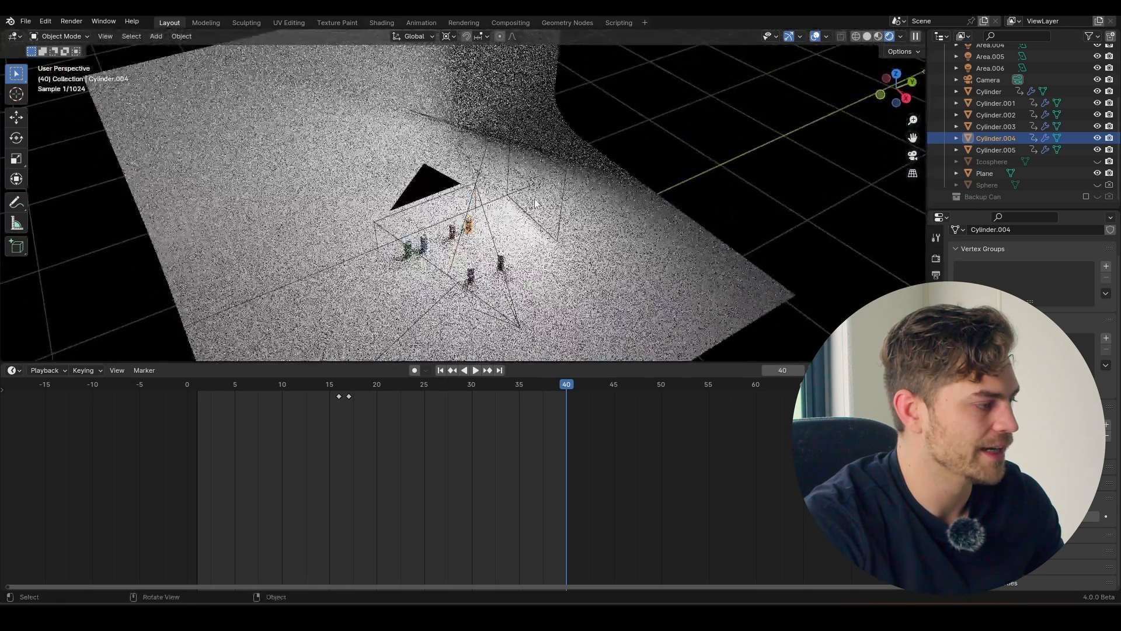
{"action": "left_click", "coordinate": [990, 56]}
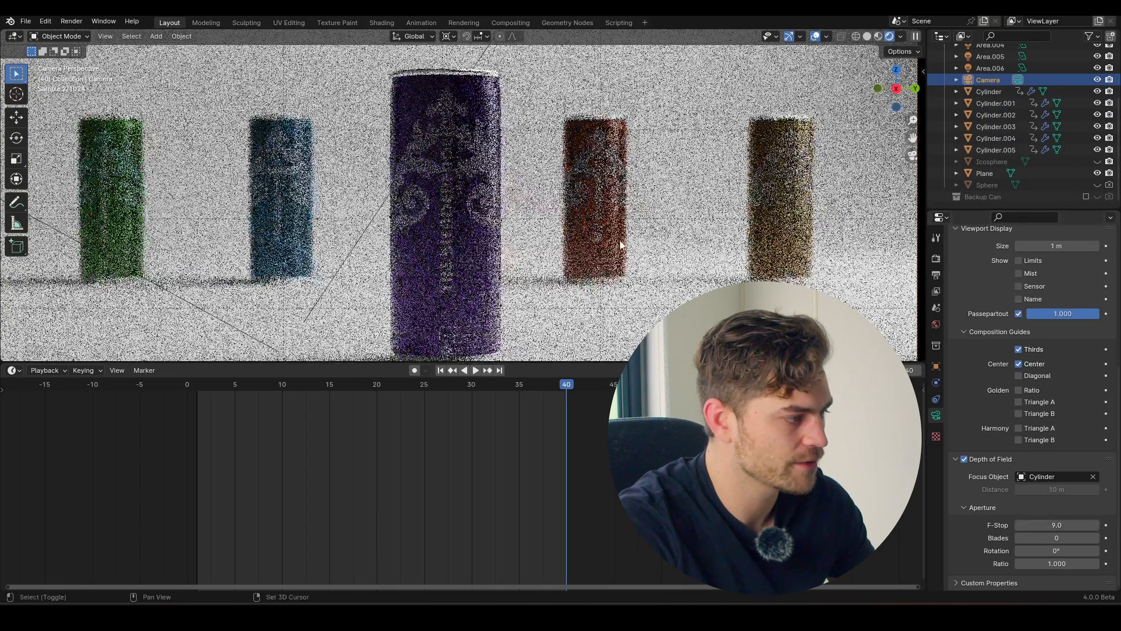
Set the camera F-stop to about 13.1 and eyedrop the purple centre can, Cylinder.005, as focus object.
{"action": "left_click_drag", "start_coordinate": [1038, 525], "coordinate": [1087, 524]}
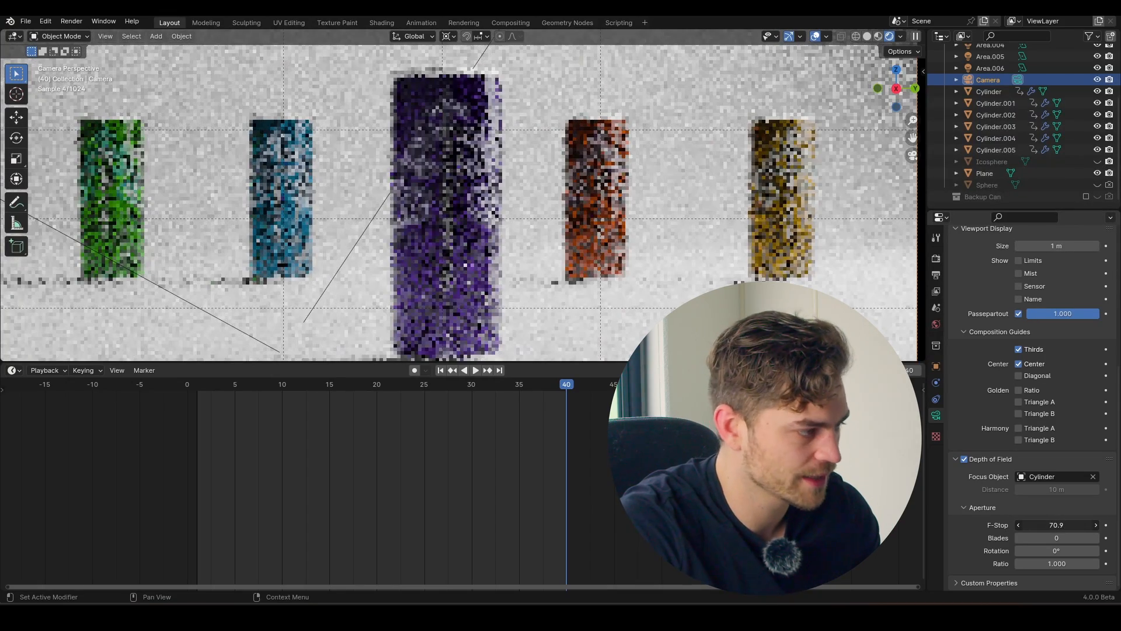
{"action": "left_click_drag", "start_coordinate": [1088, 525], "coordinate": [1030, 525]}
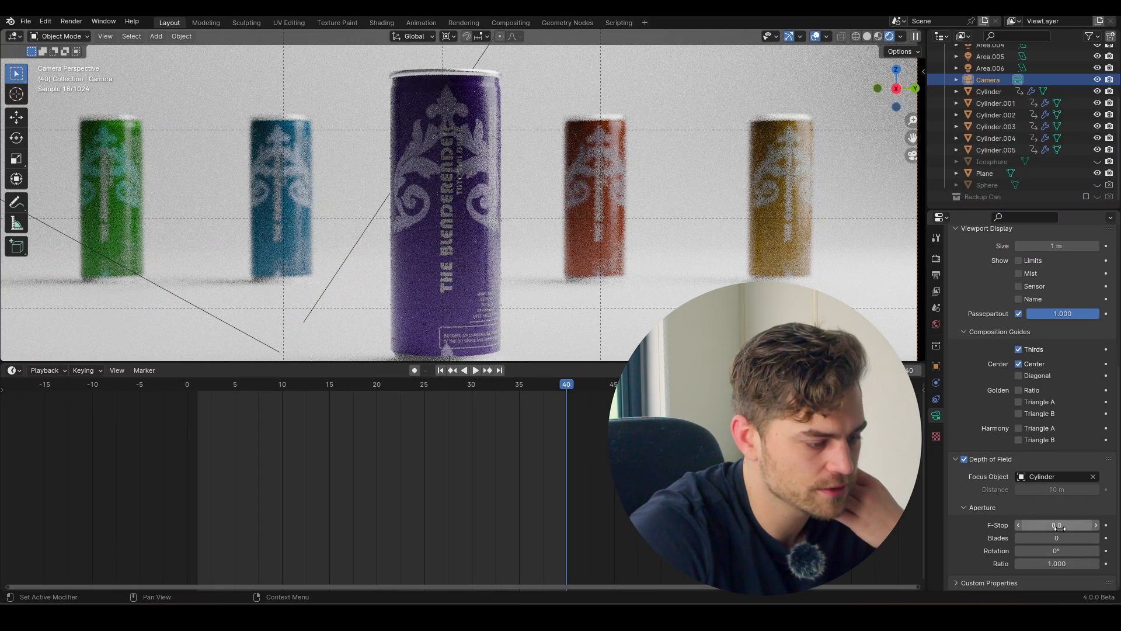
{"action": "left_click_drag", "start_coordinate": [1057, 525], "coordinate": [1079, 524]}
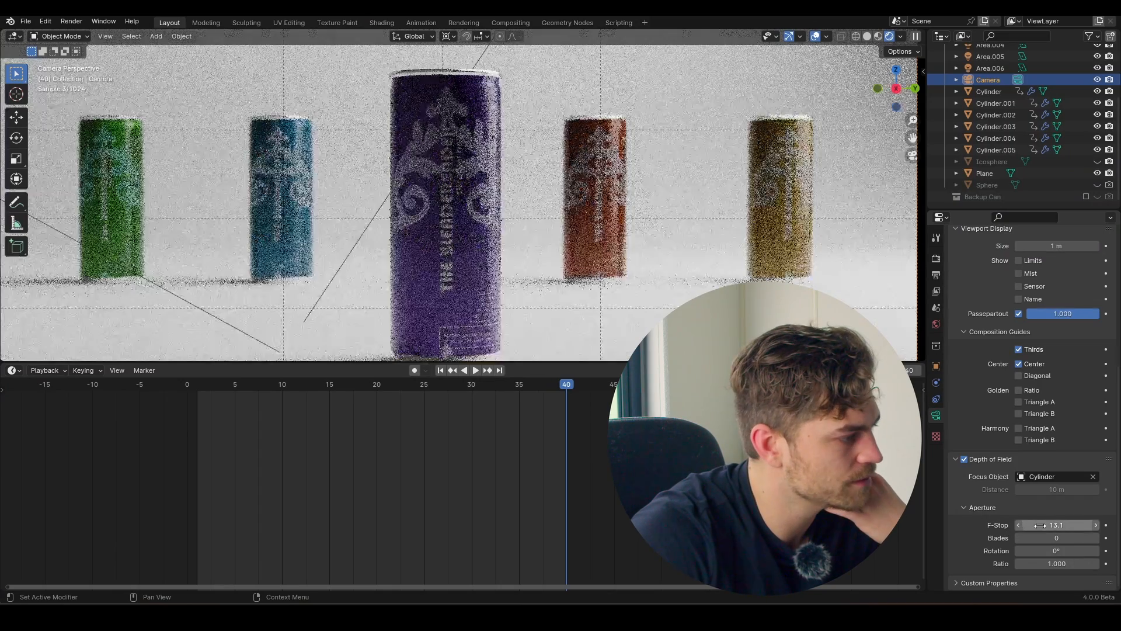
{"action": "left_click", "coordinate": [1093, 477]}
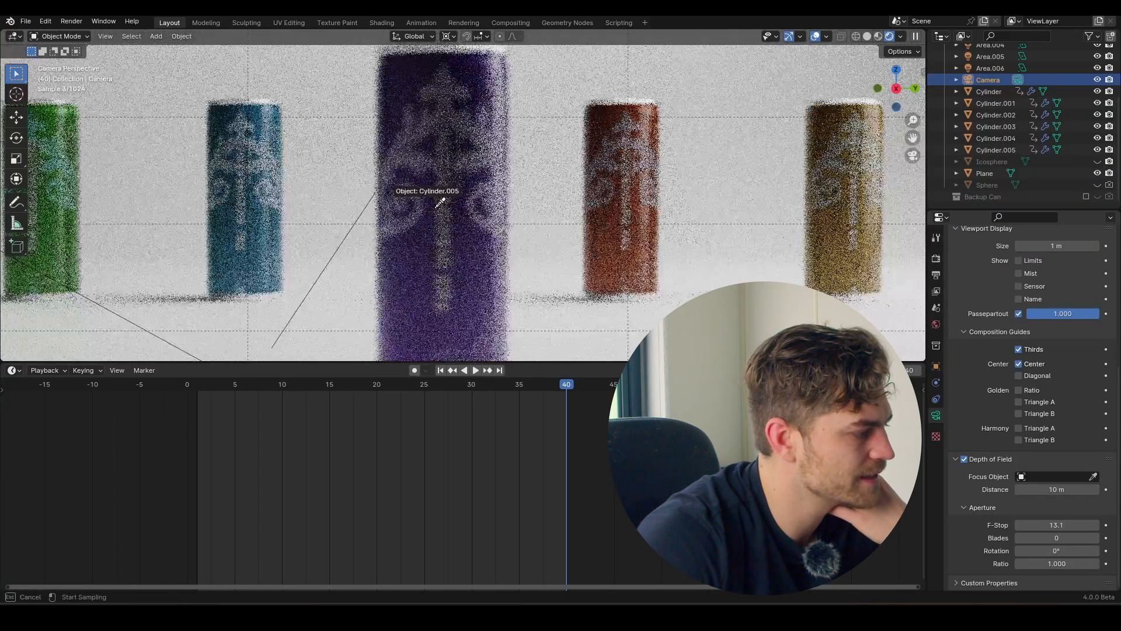
{"action": "left_click", "coordinate": [442, 200]}
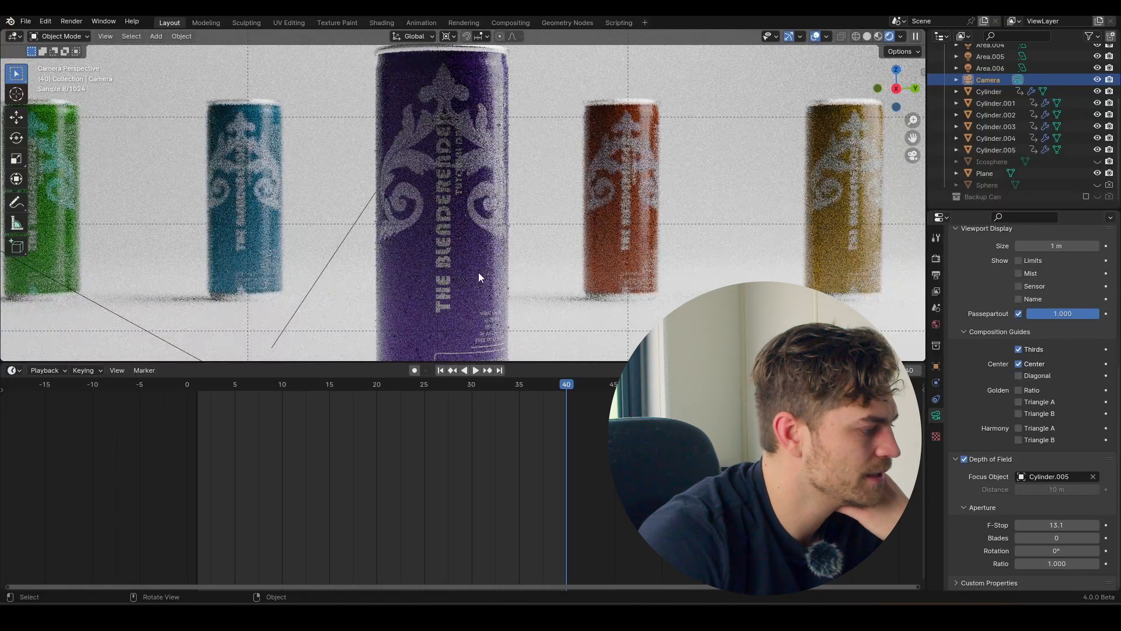
{"action": "left_click", "coordinate": [12, 370]}
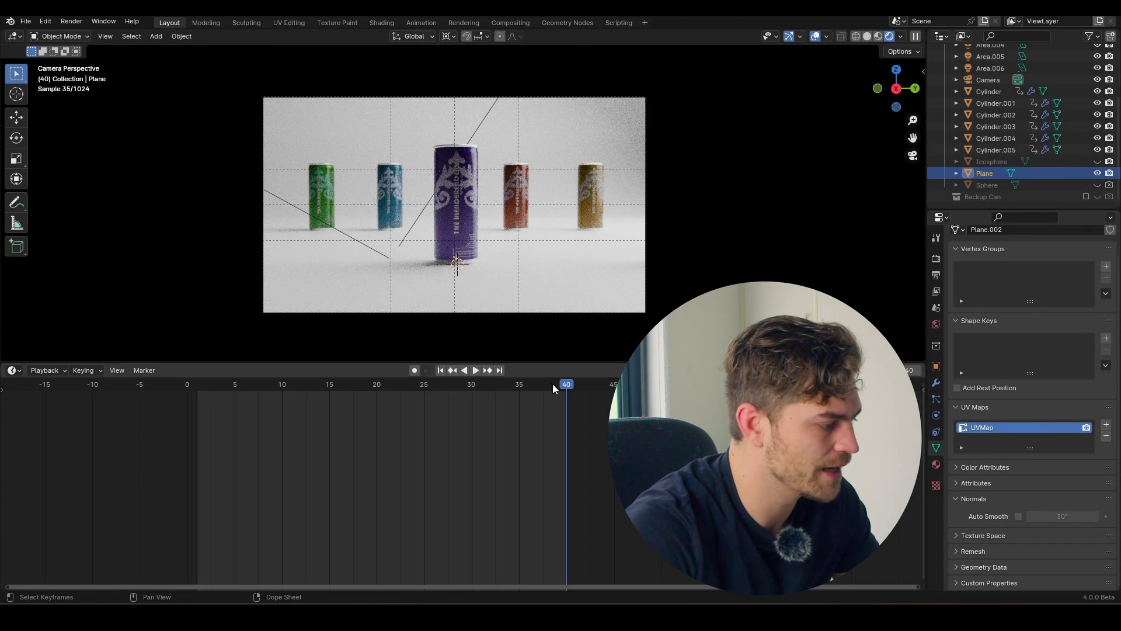
Save the project and play the slide-reveal animation in the timeline.
{"action": "left_click", "coordinate": [475, 370]}
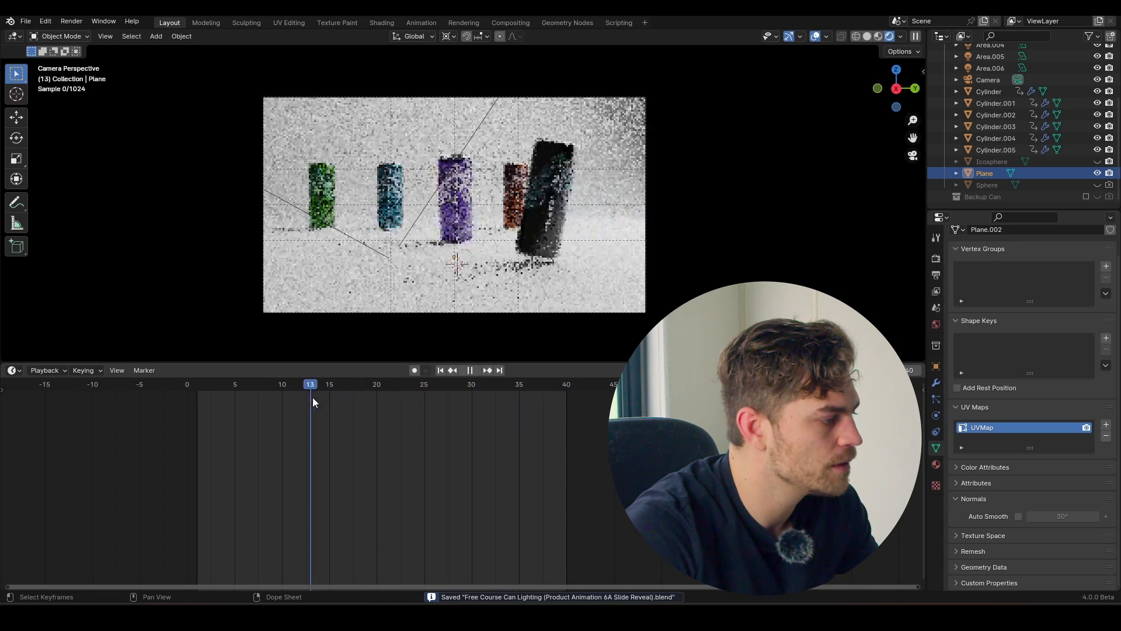
{"action": "left_click", "coordinate": [206, 384]}
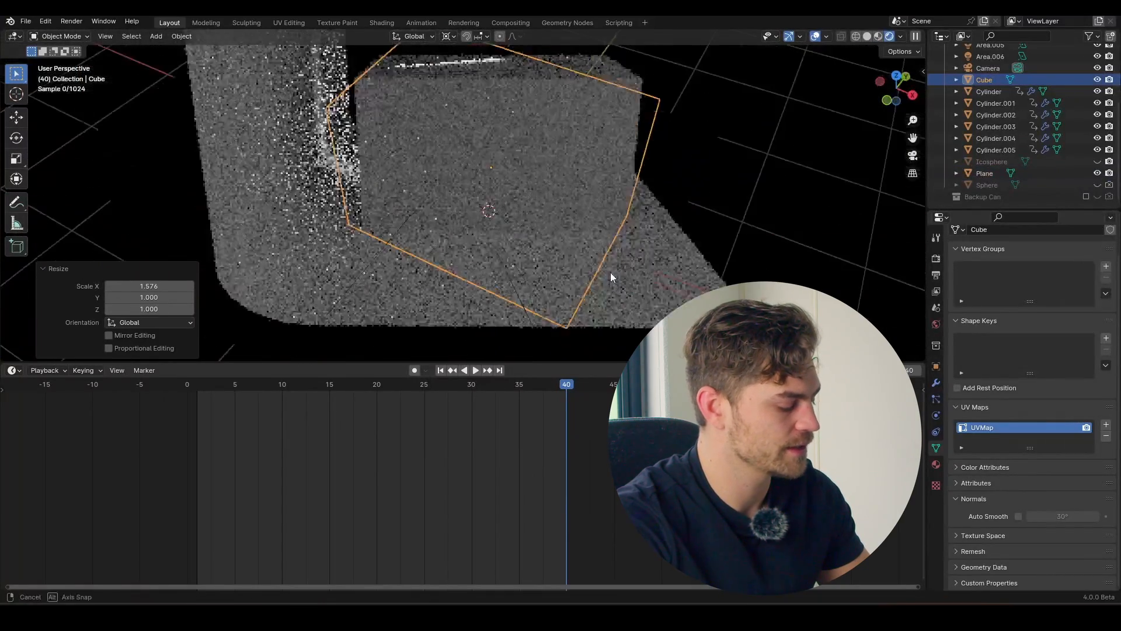
Stretch the cube along Z into a large box and show its material in the Shader Editor.
{"action": "key", "text": "z"}
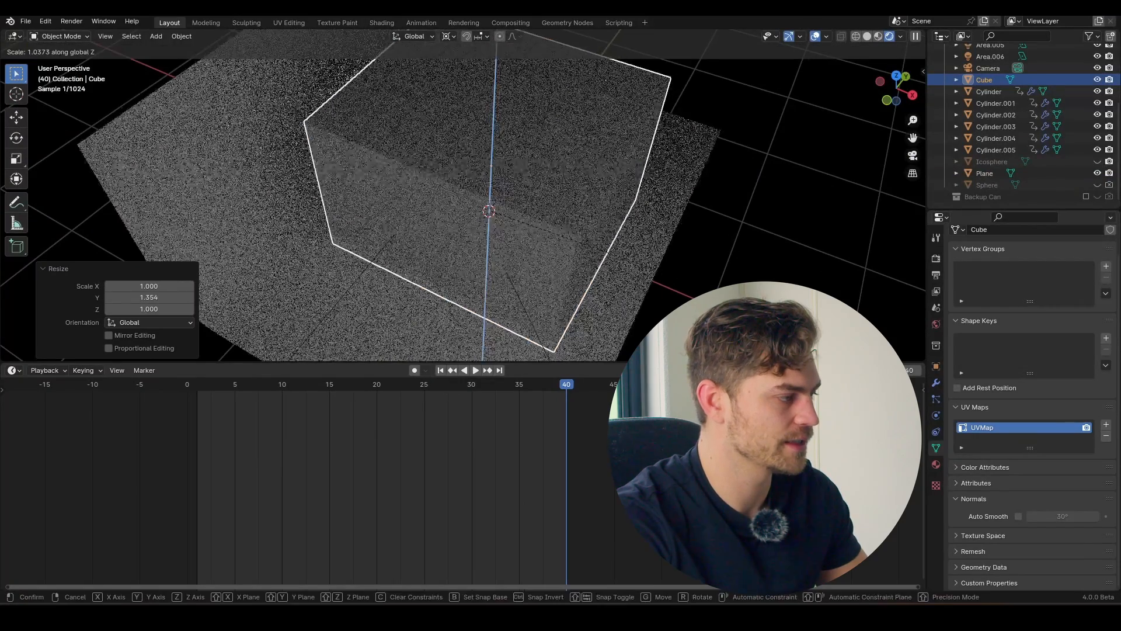
{"action": "left_click", "coordinate": [11, 370]}
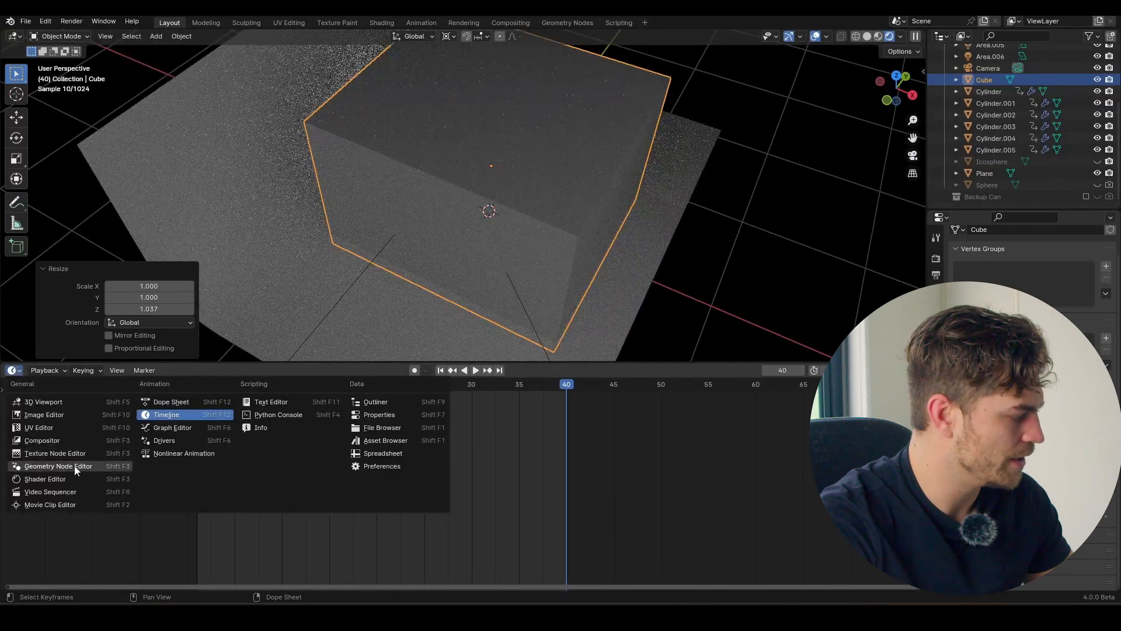
{"action": "left_click", "coordinate": [46, 479]}
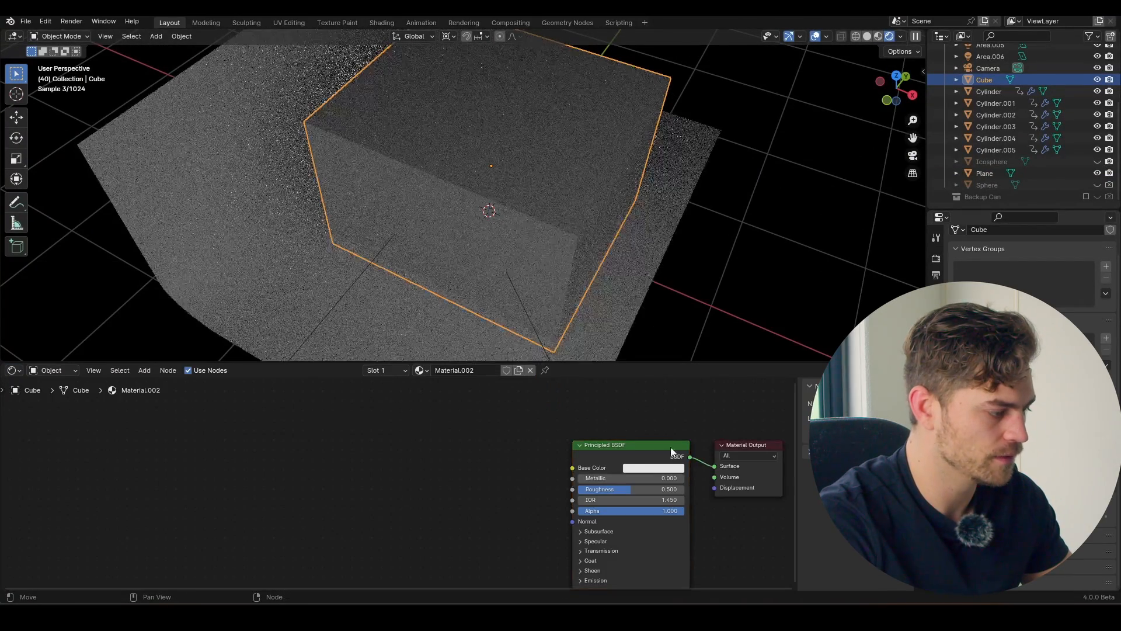
Add a Principled Volume shader and connect it to the cube's material output.
{"action": "left_click", "coordinate": [487, 451]}
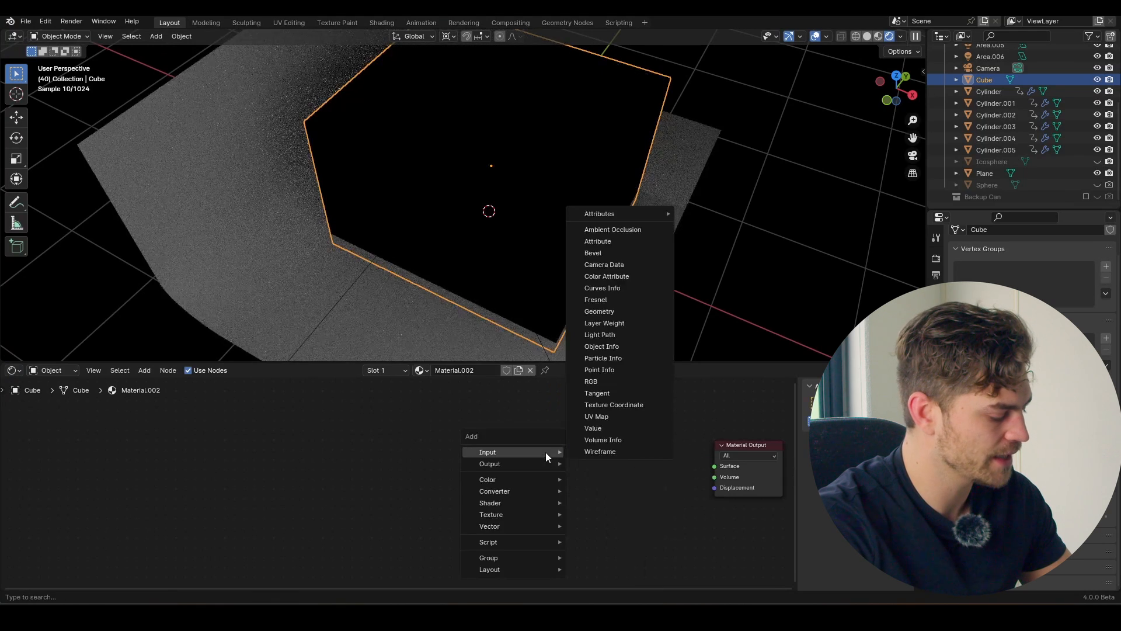
{"action": "type", "text": "prin"}
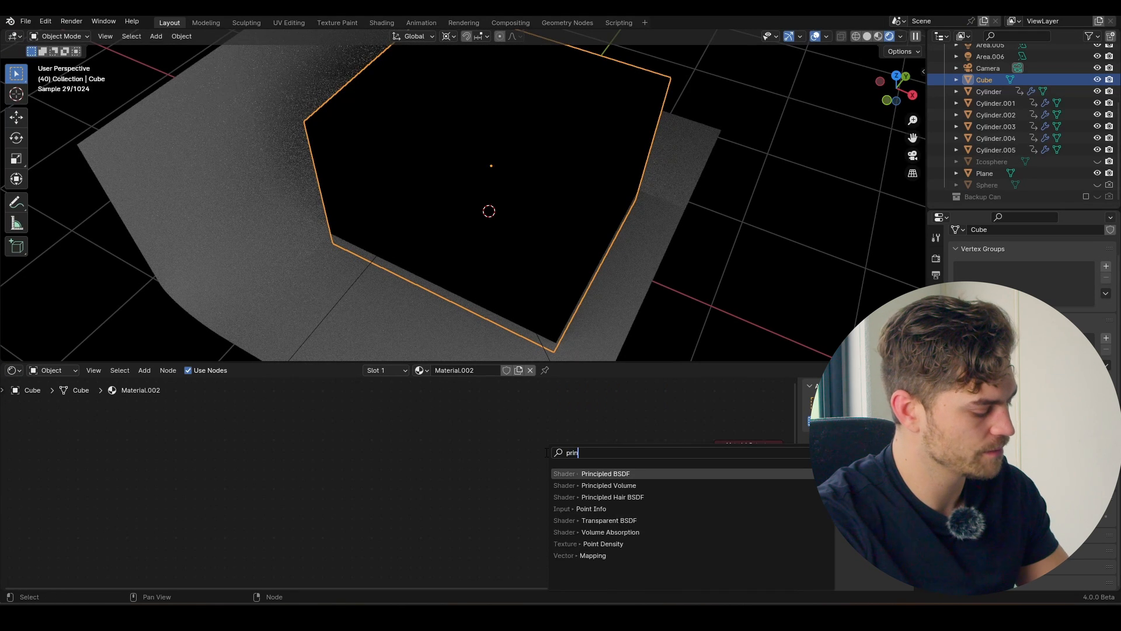
{"action": "left_click", "coordinate": [607, 485]}
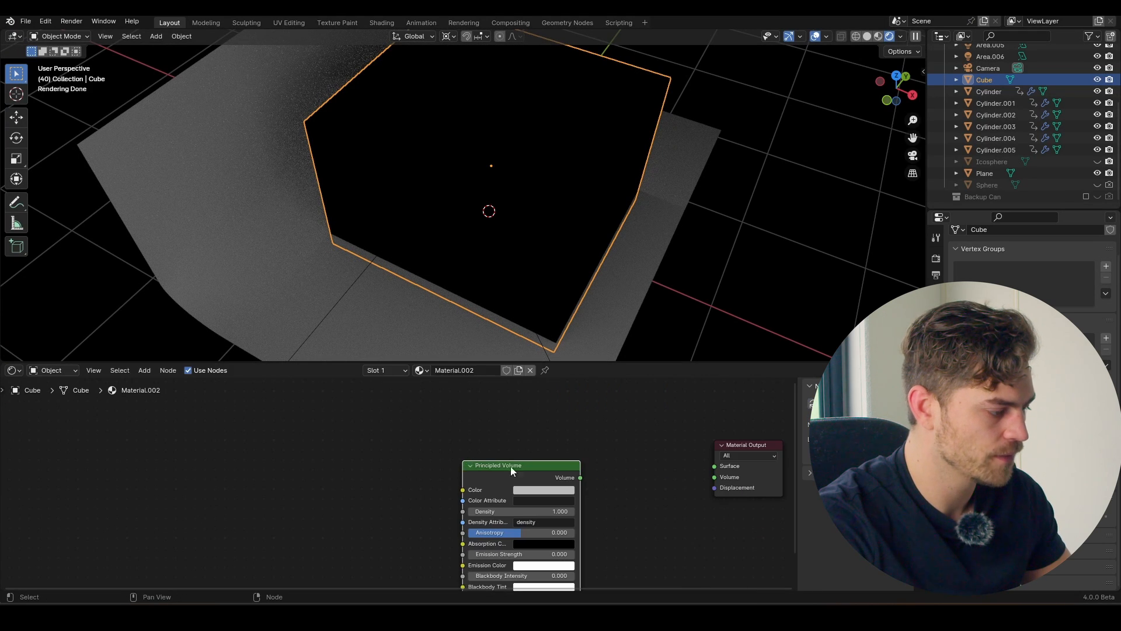
{"action": "left_click_drag", "start_coordinate": [581, 476], "coordinate": [712, 482]}
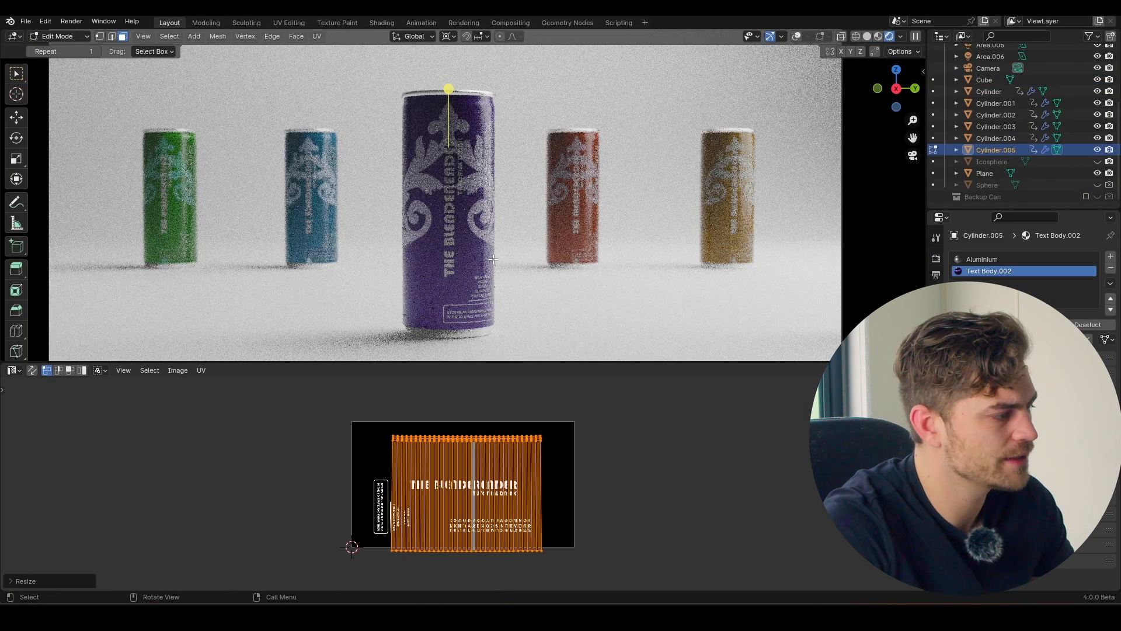
Save after finishing the centre can's geometry edit so its droplets appear.
{"action": "key", "text": "ctrl+s"}
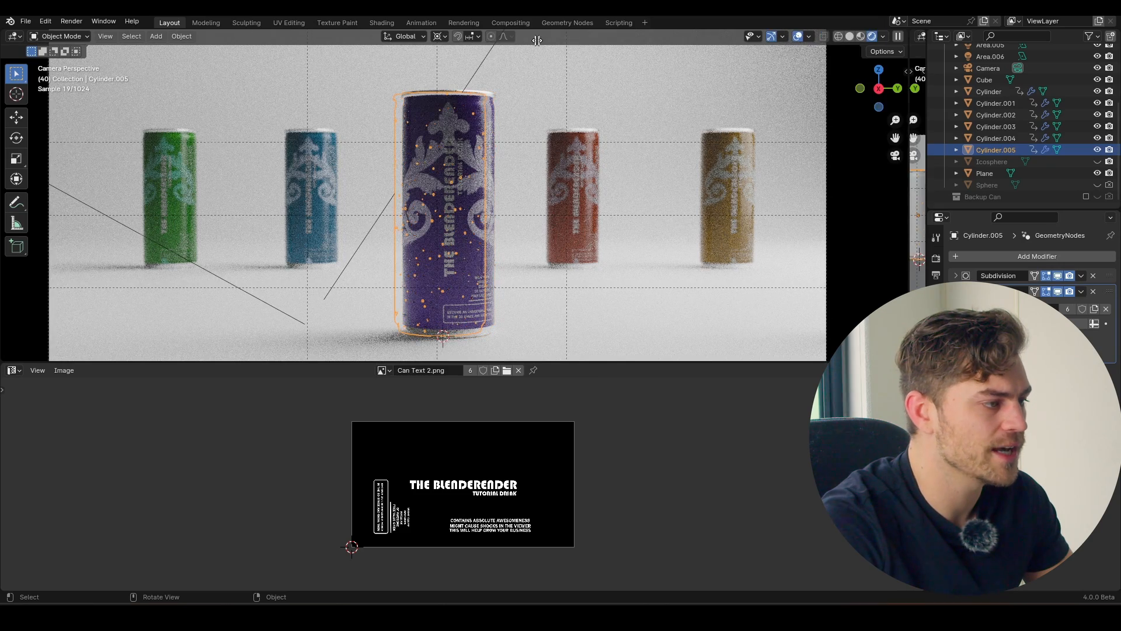
Show the droplet Geometry Nodes tree and set the modifier's Density to 13.000.
{"action": "left_click", "coordinate": [551, 36]}
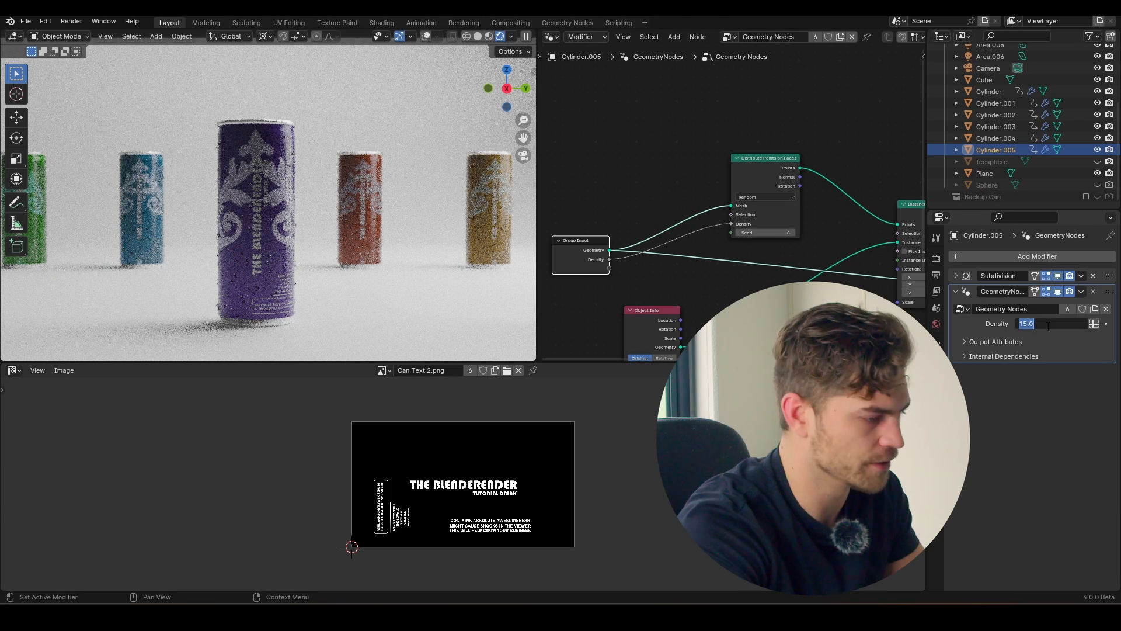
{"action": "type", "text": "13.000"}
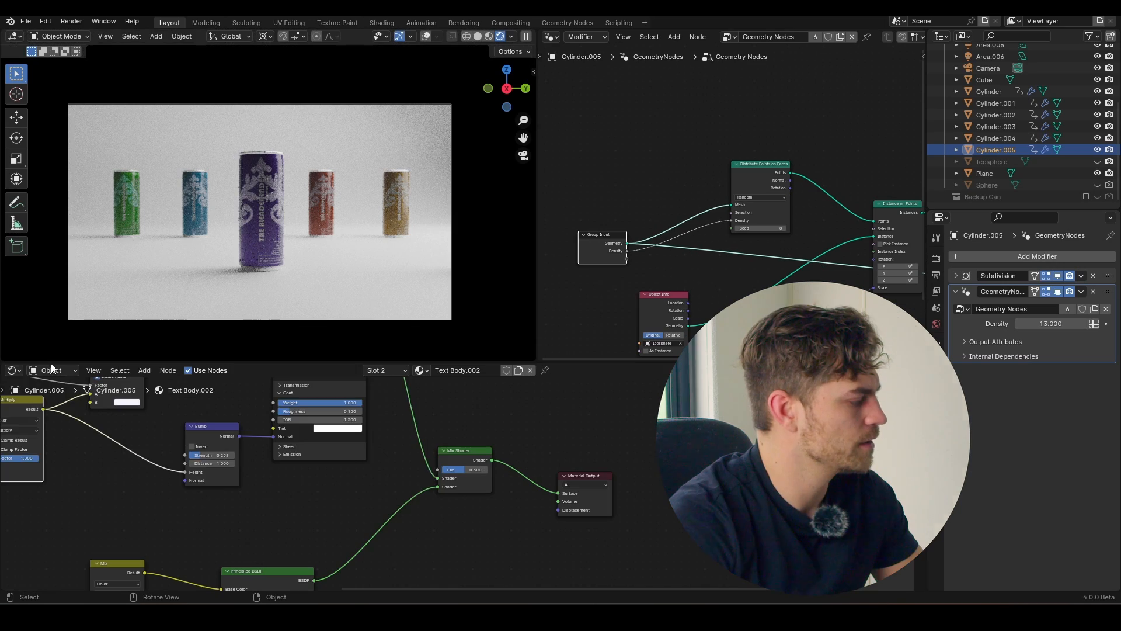
Bring the timeline back below the viewport and play the slide-in animation from the start.
{"action": "left_click", "coordinate": [11, 370]}
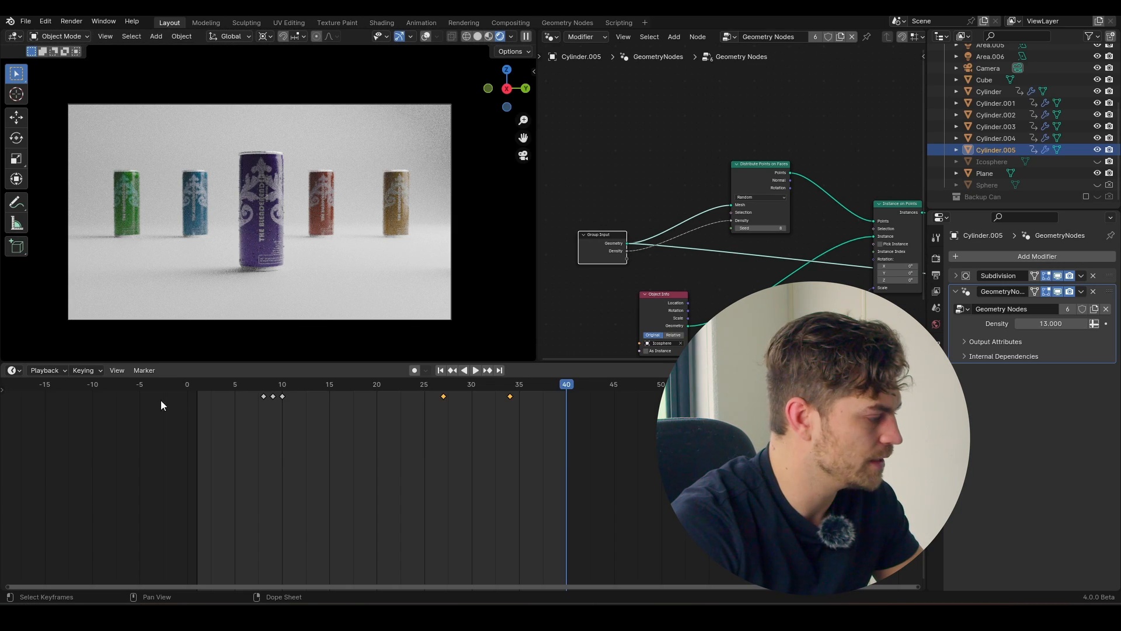
{"action": "left_click", "coordinate": [476, 370]}
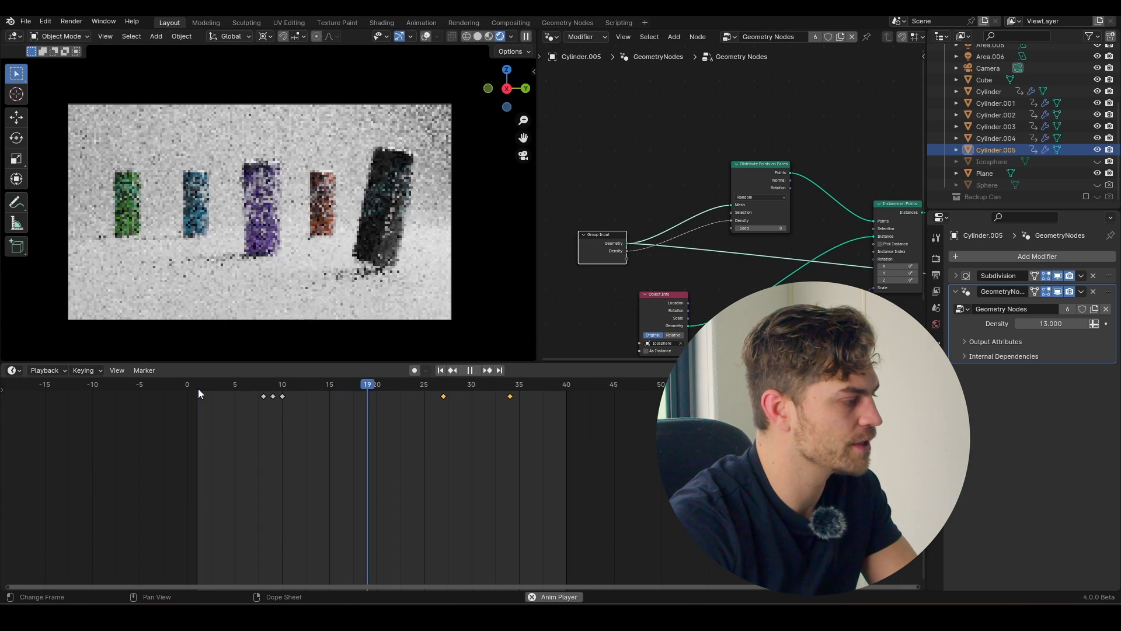
{"action": "left_click", "coordinate": [441, 370]}
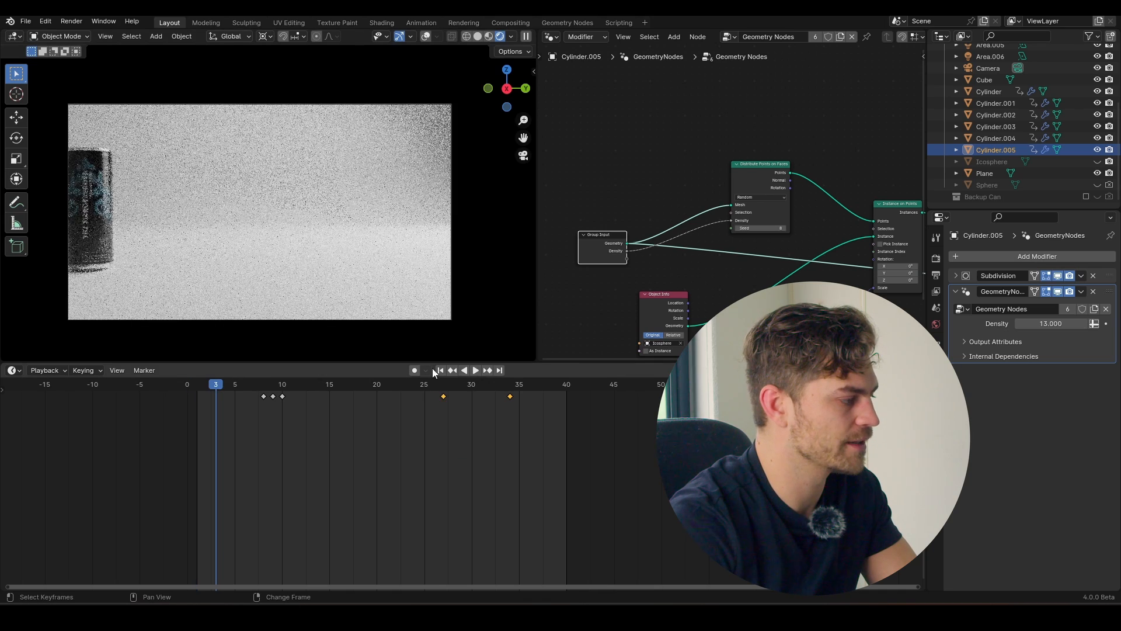
{"action": "left_click", "coordinate": [475, 370]}
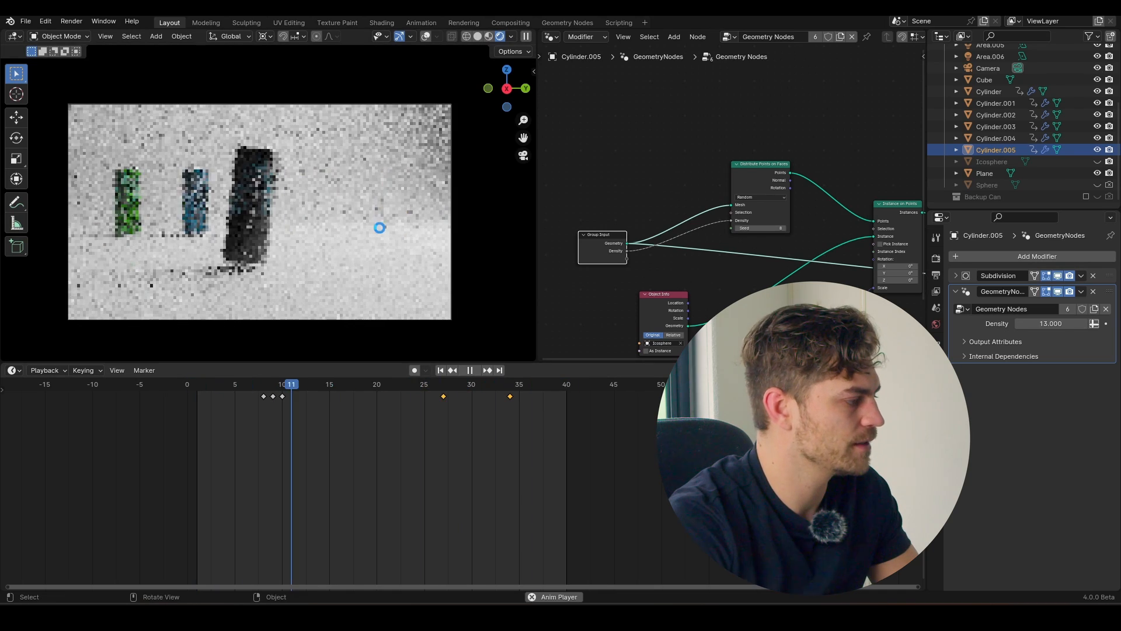